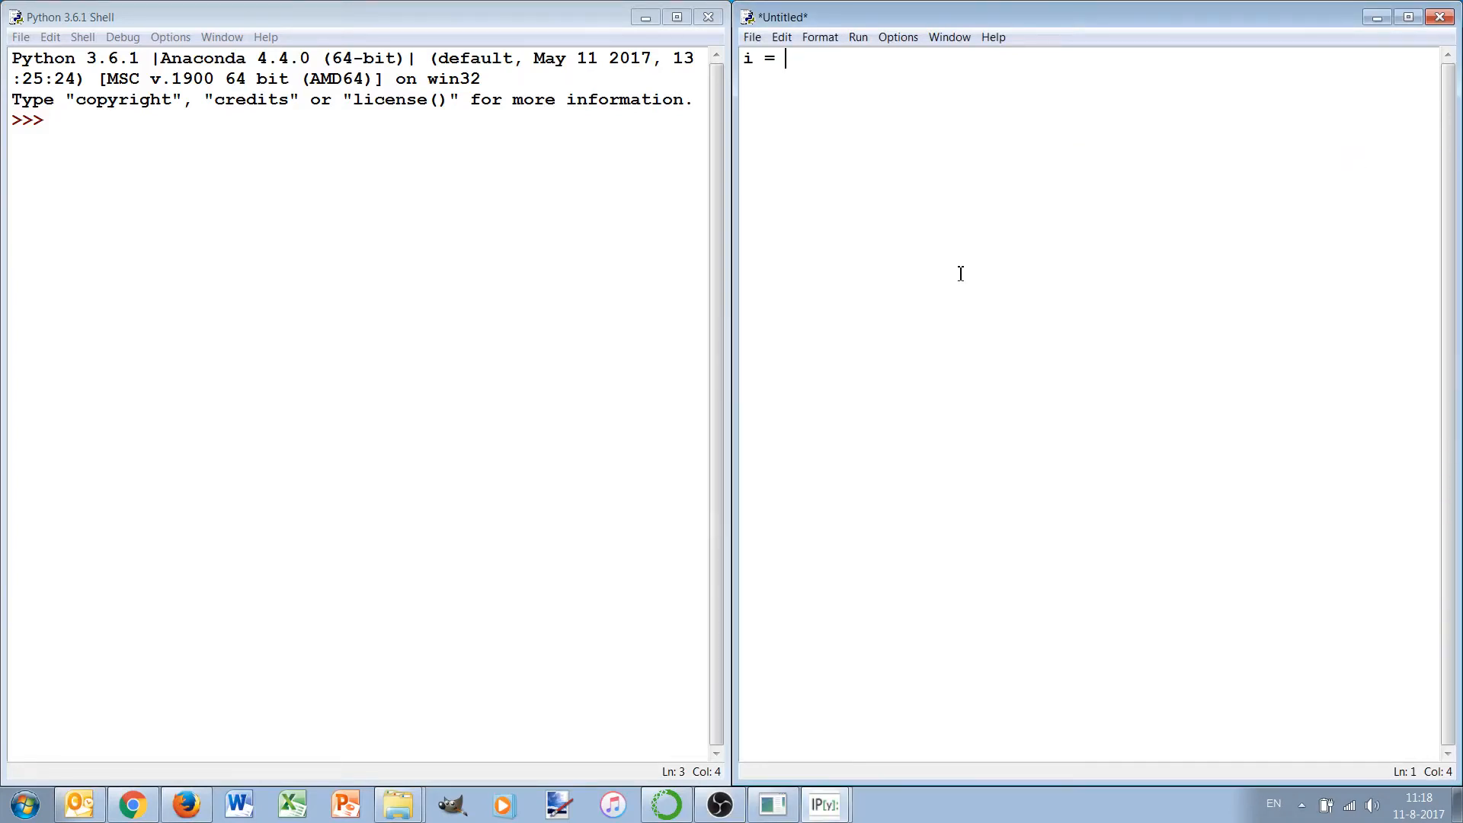
mouse_move(960, 268)
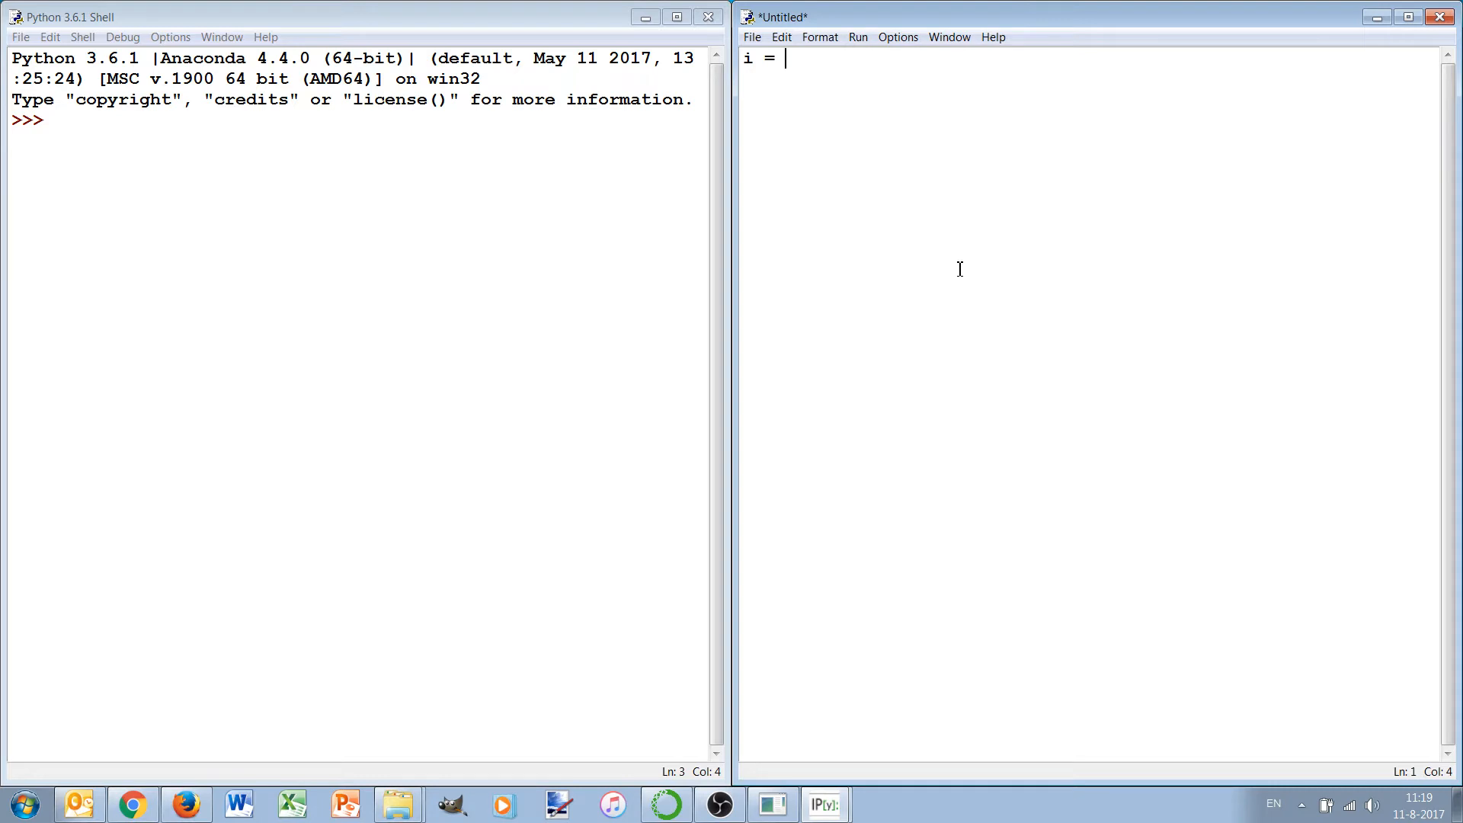
Write i = 1, a while i<10 loop that prints i and adds 1, then a final print i.
text(1)
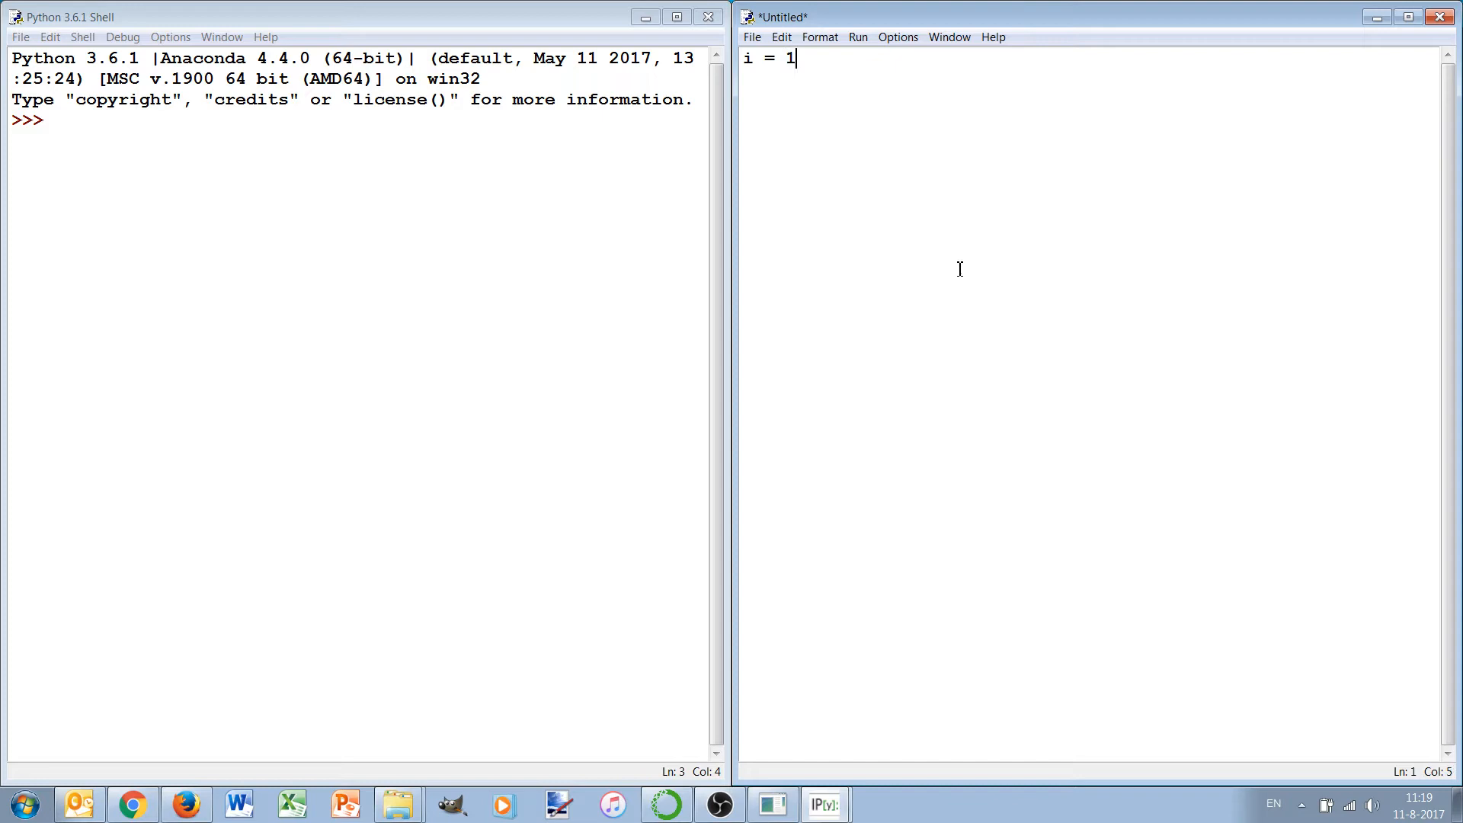
key(Enter)
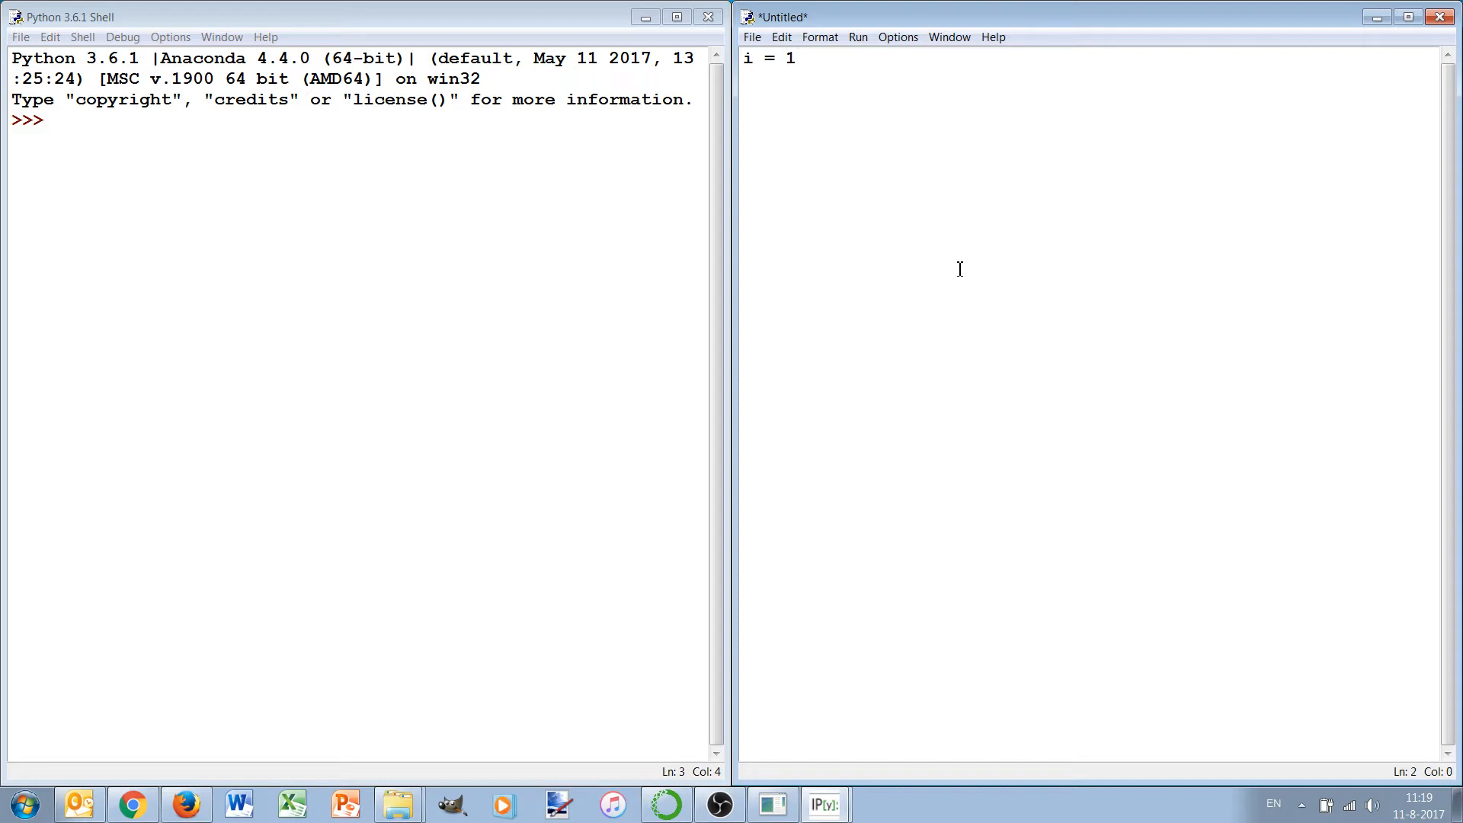
text(while i<10:)
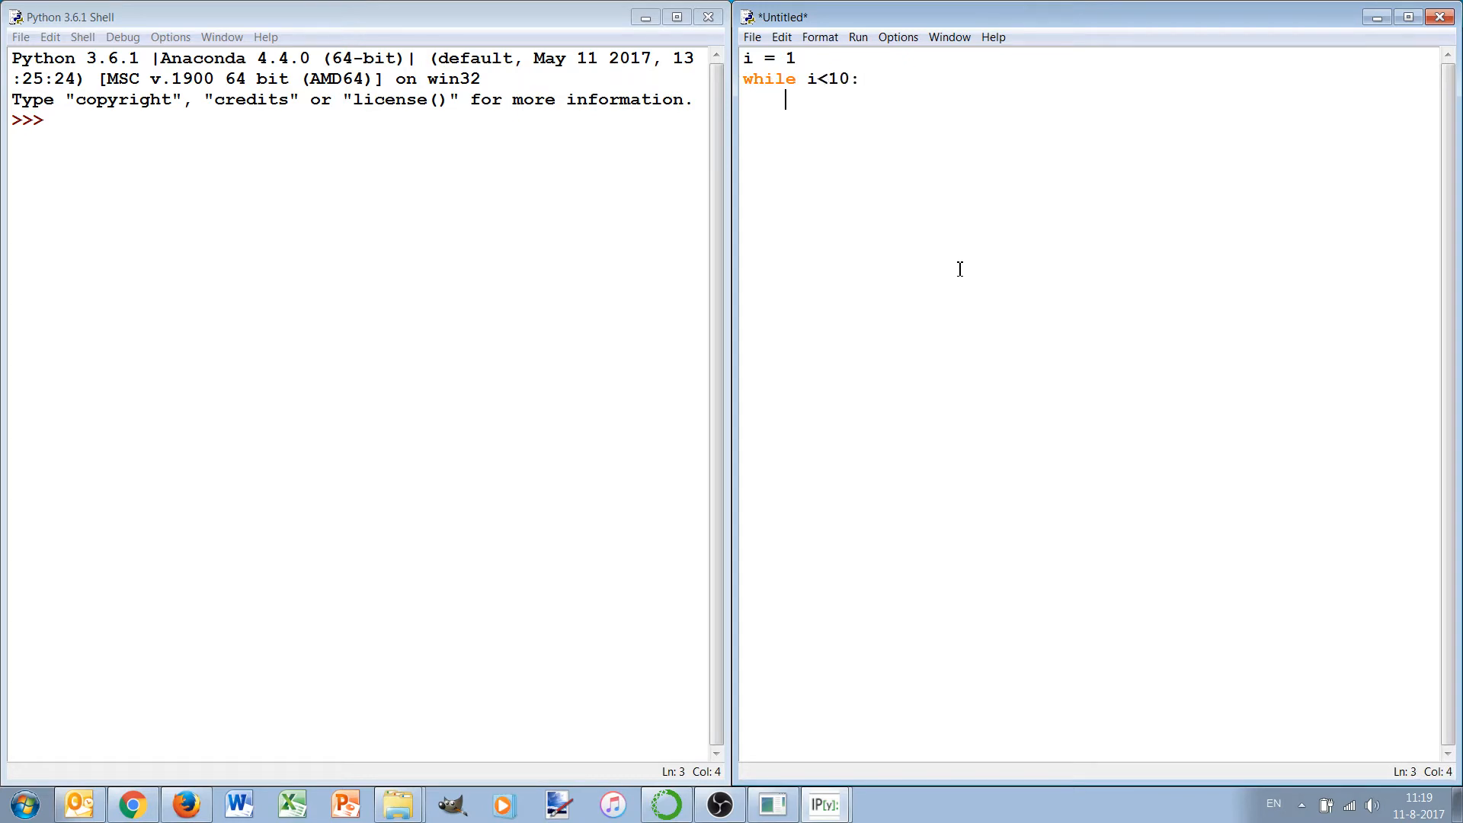
text(print i)
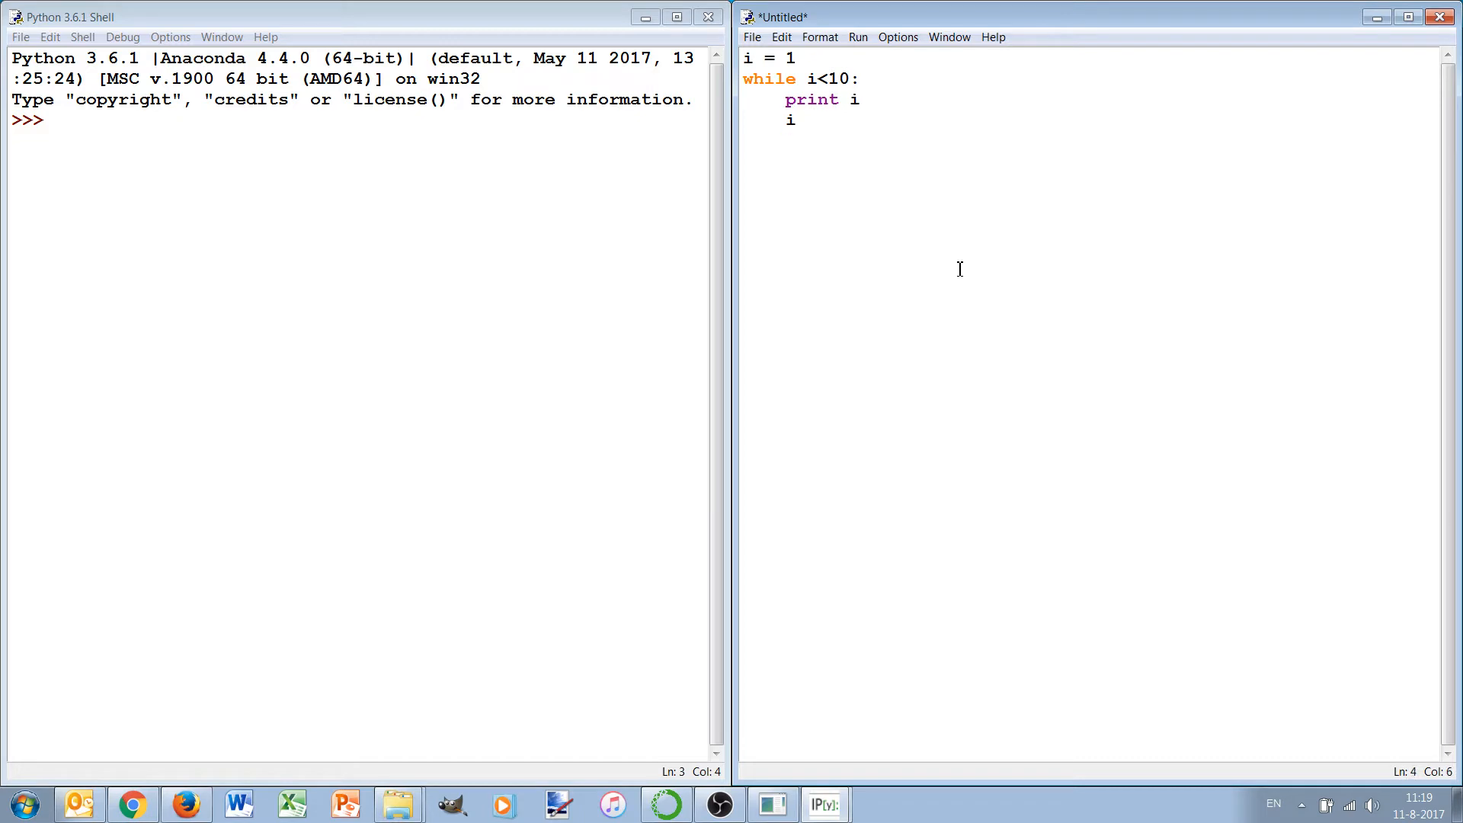
text(=)
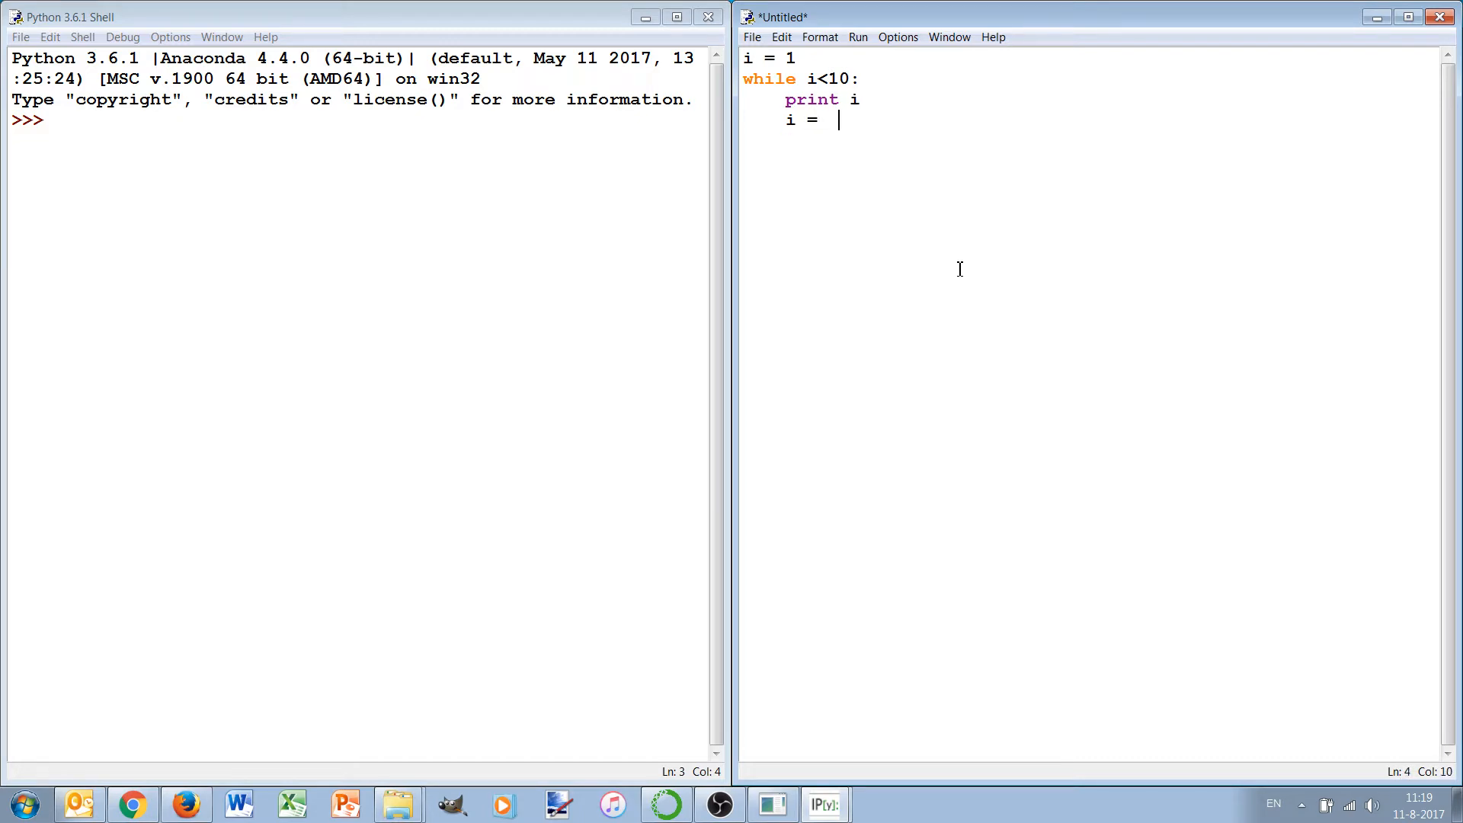
text(i +1)
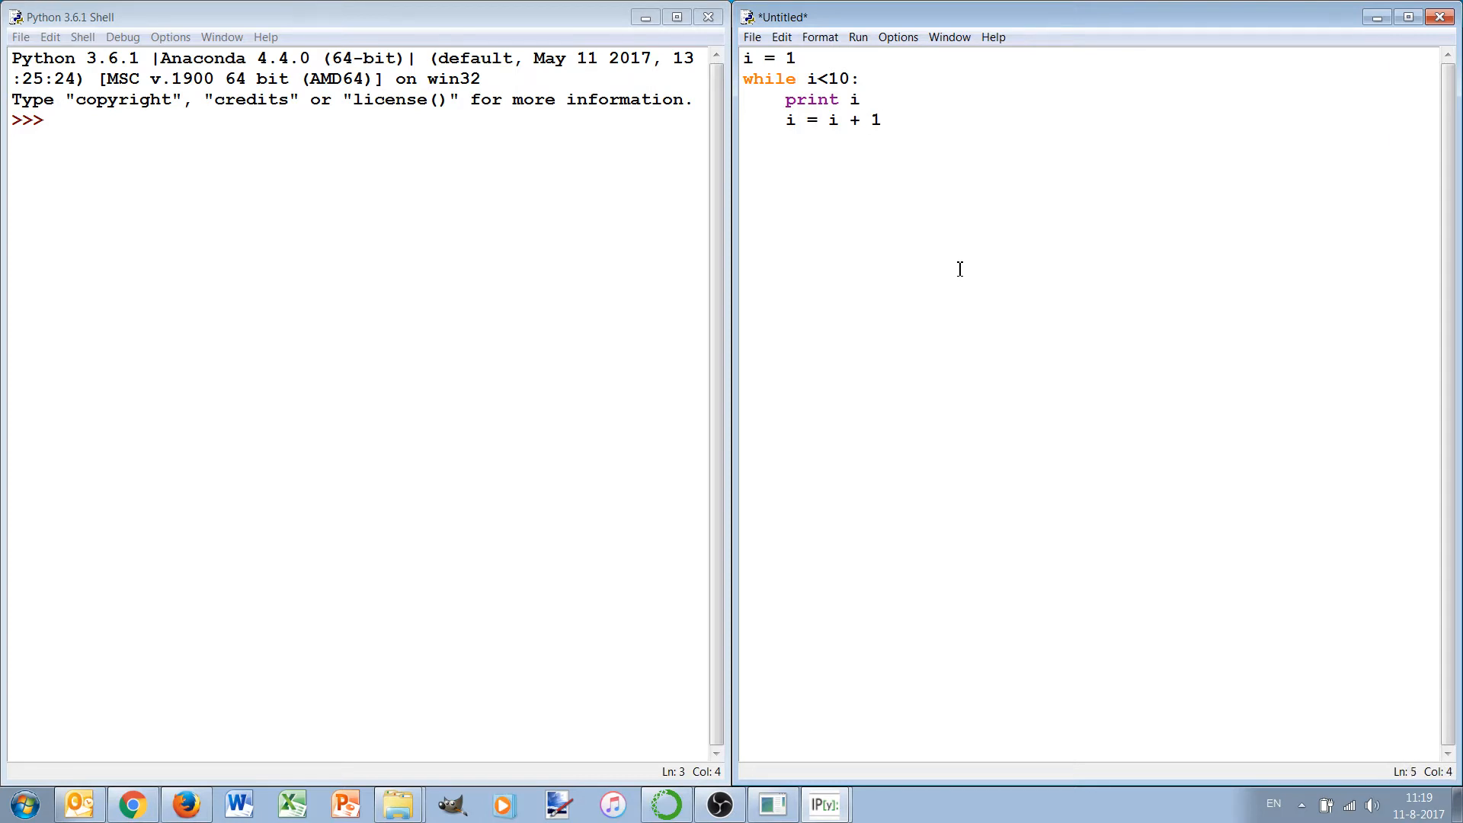
text(print i)
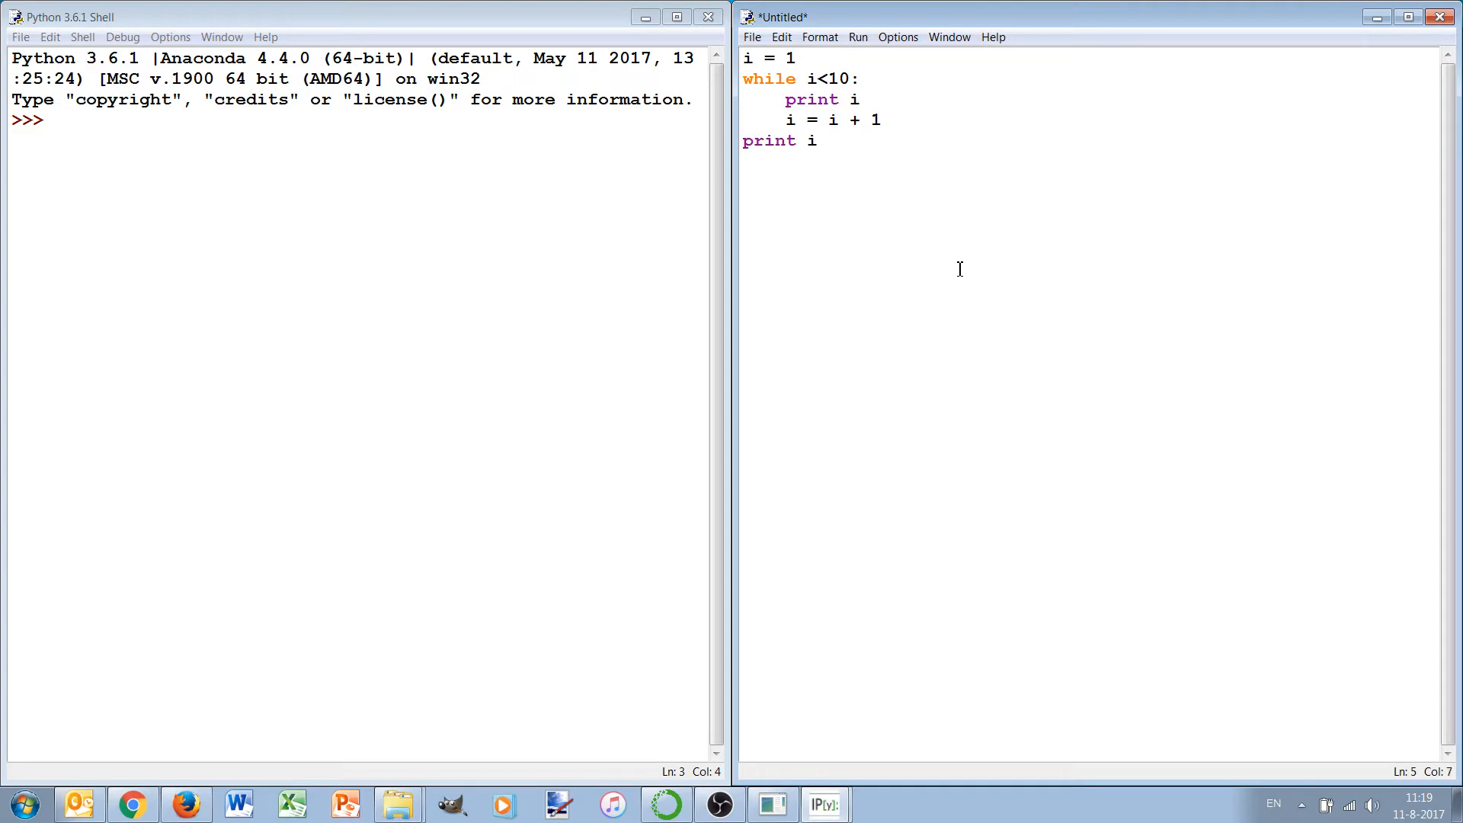
key(Enter)
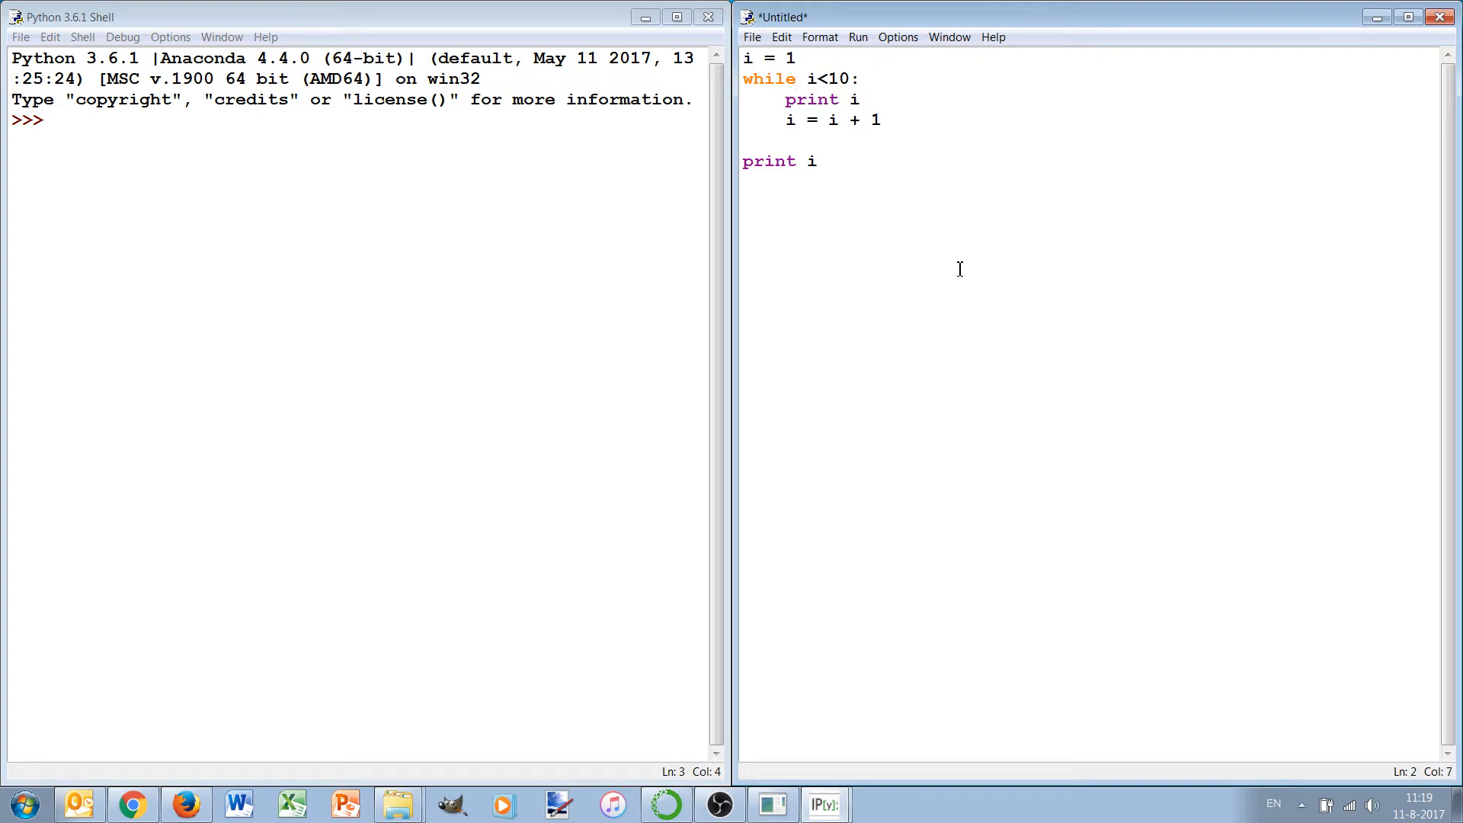
Change the final print to report "ended" together with i.
click(835, 119)
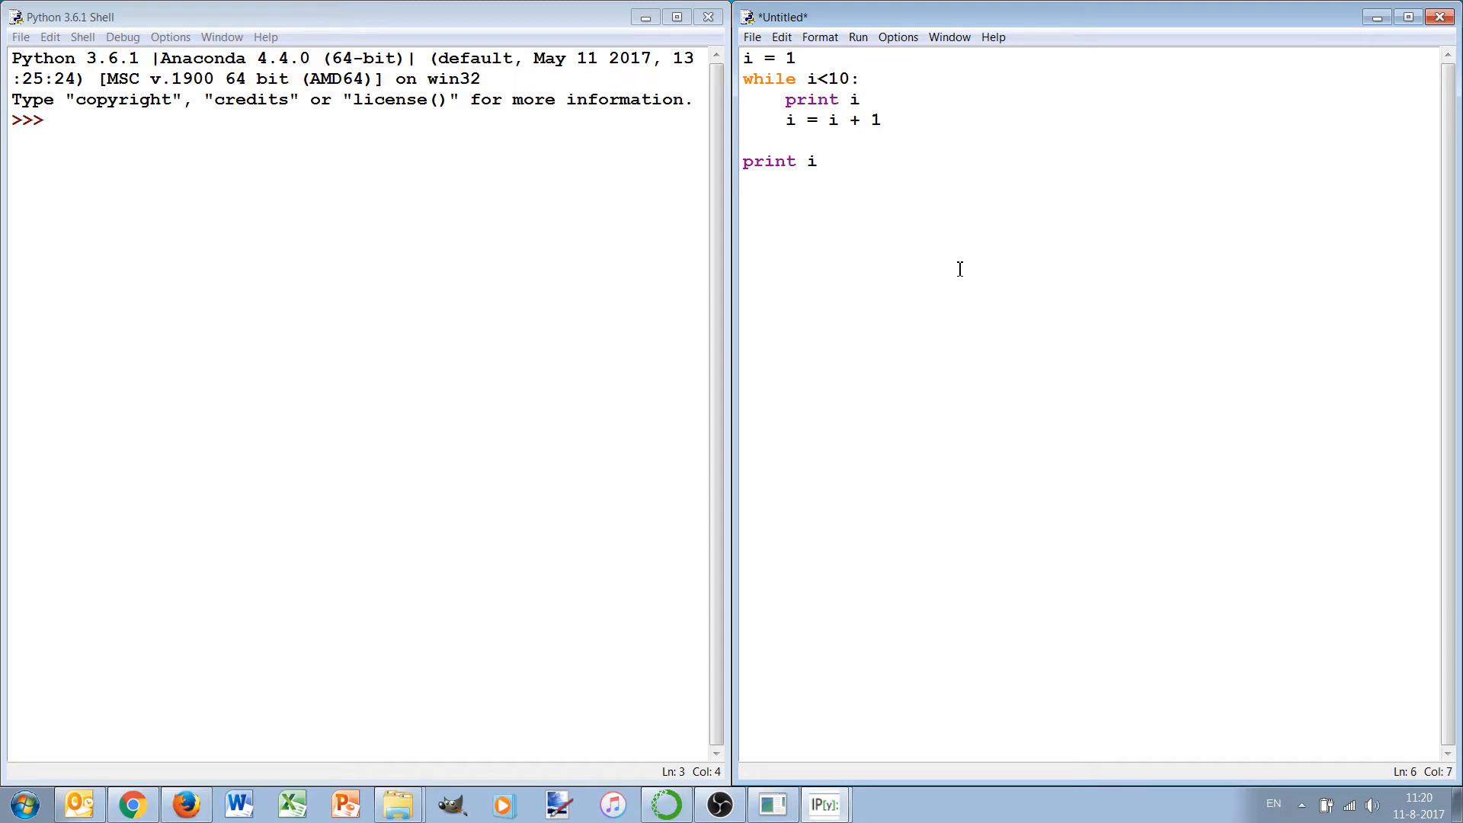
text("end)
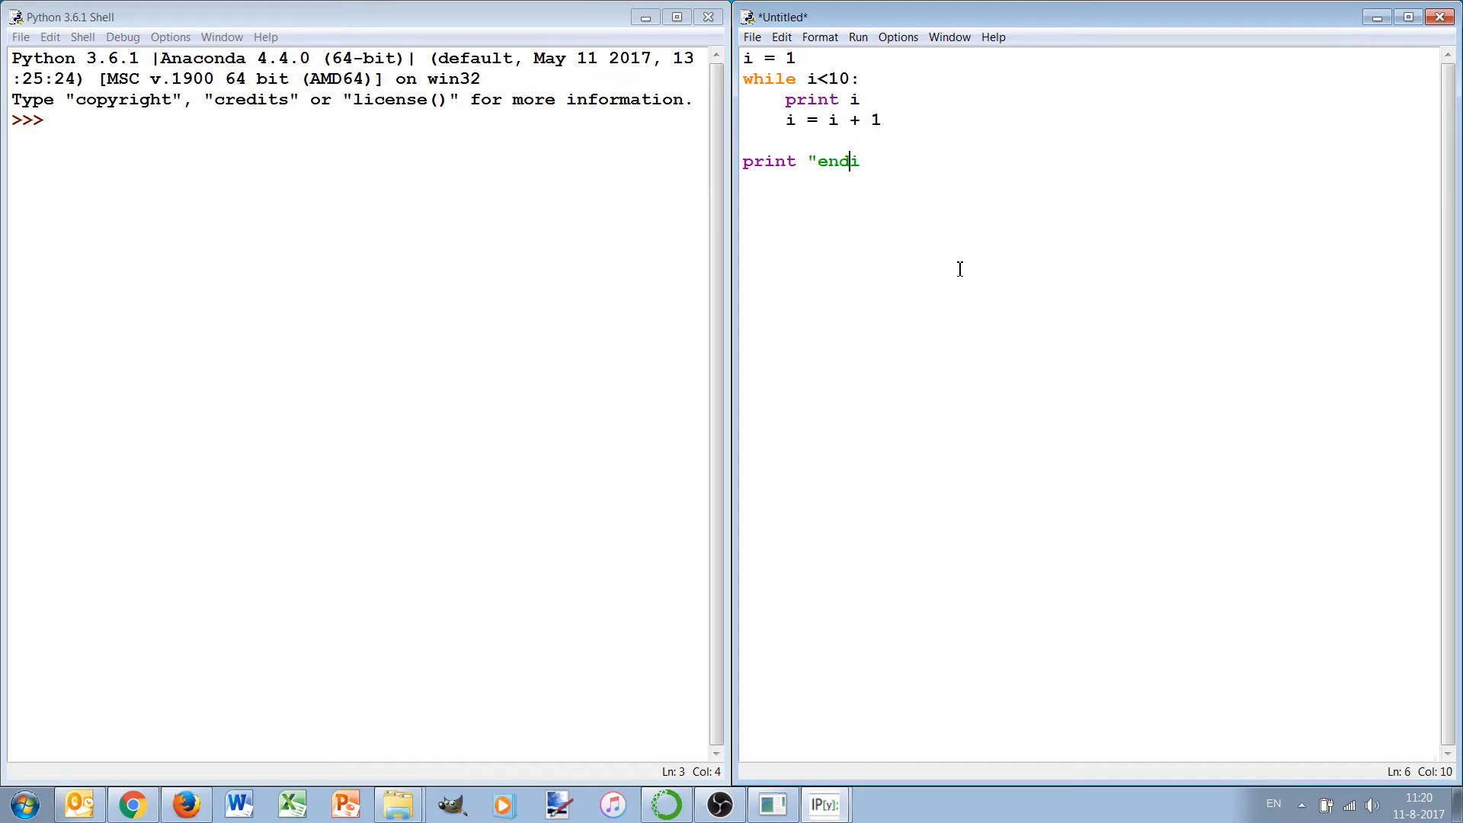
text(ed",)
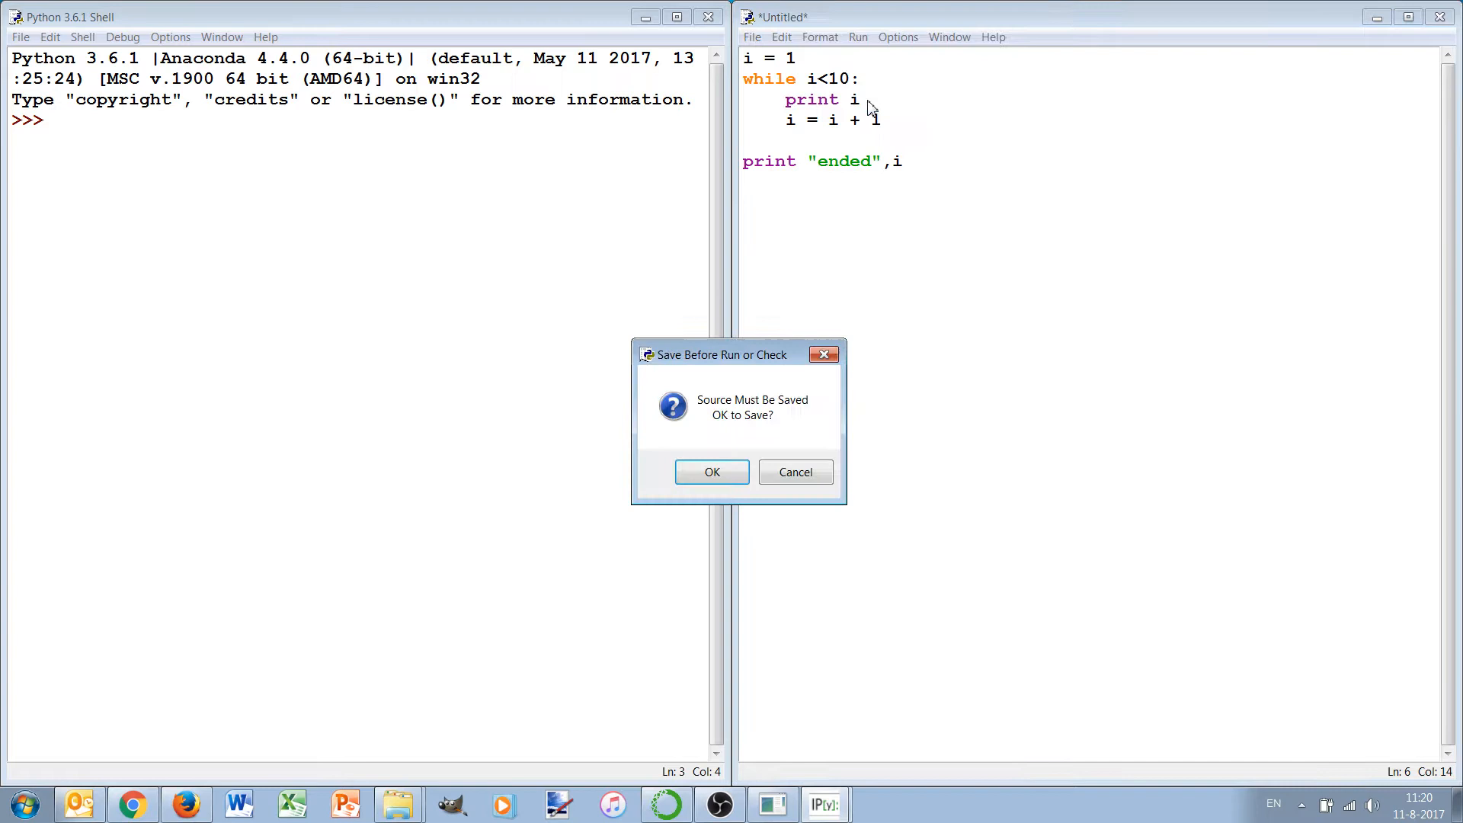
Save the script as temp.py before running, replacing the existing file.
click(796, 472)
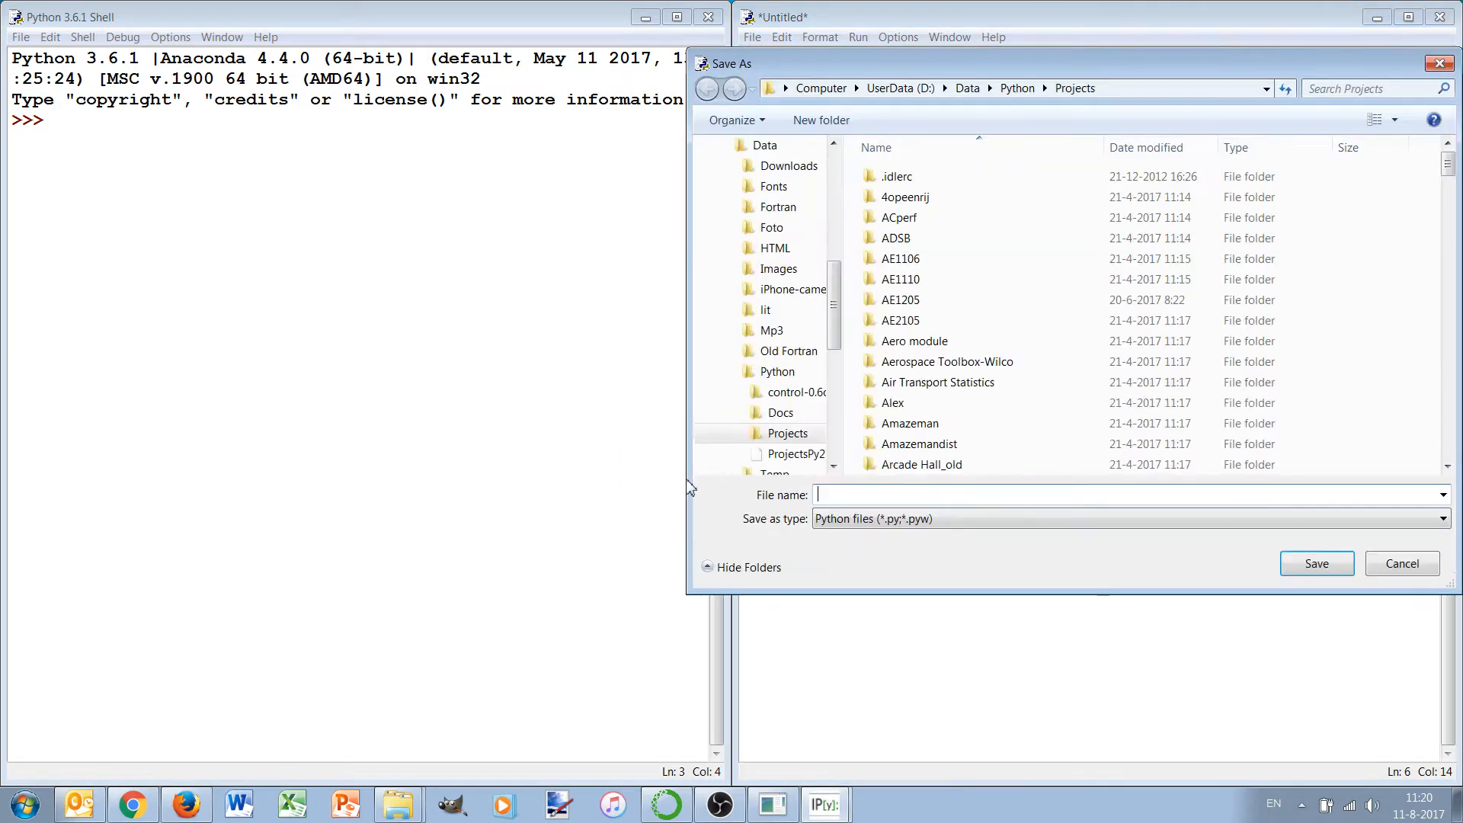
text(temp.py)
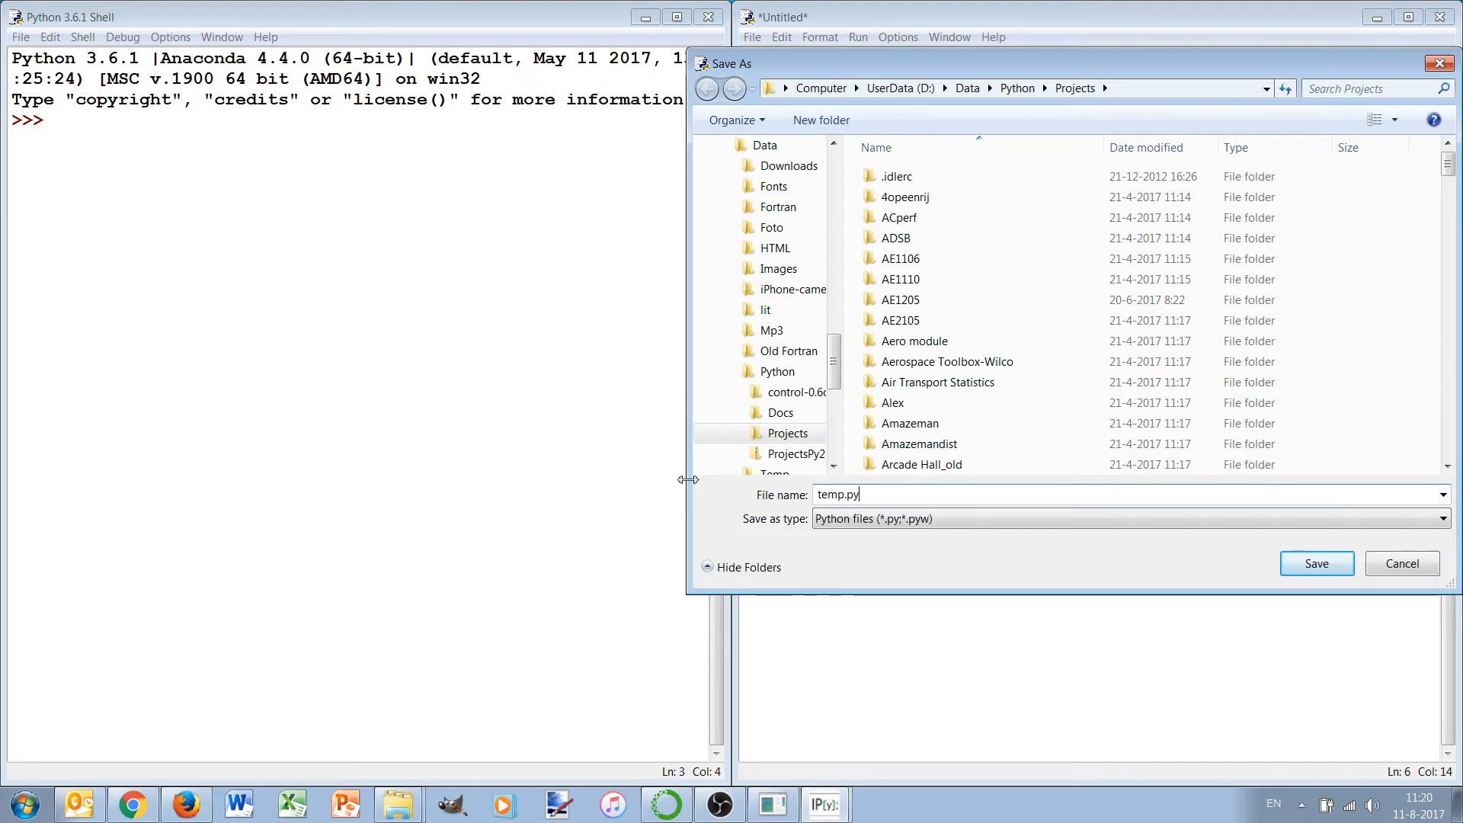
click(1317, 564)
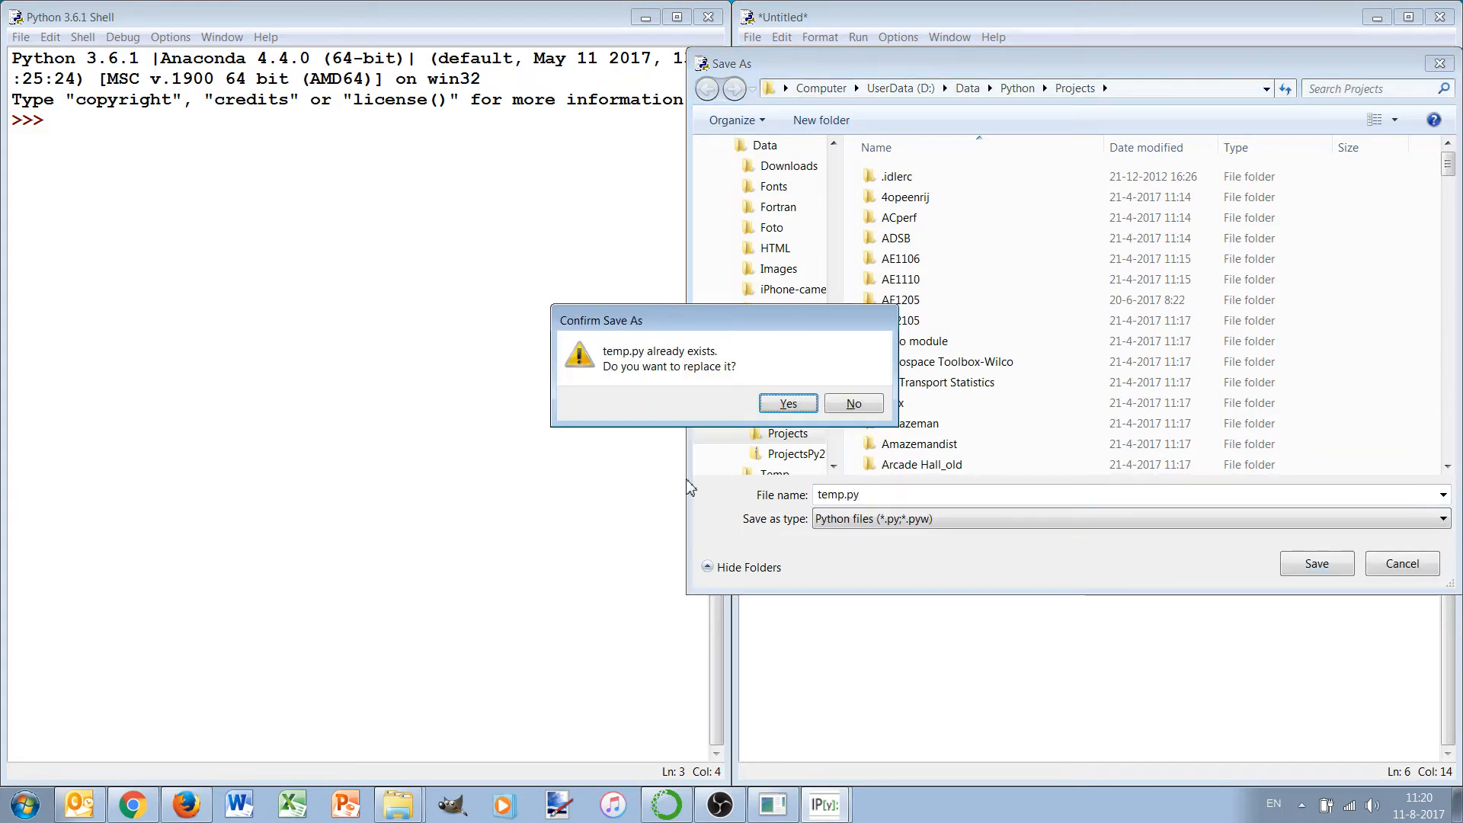
click(788, 403)
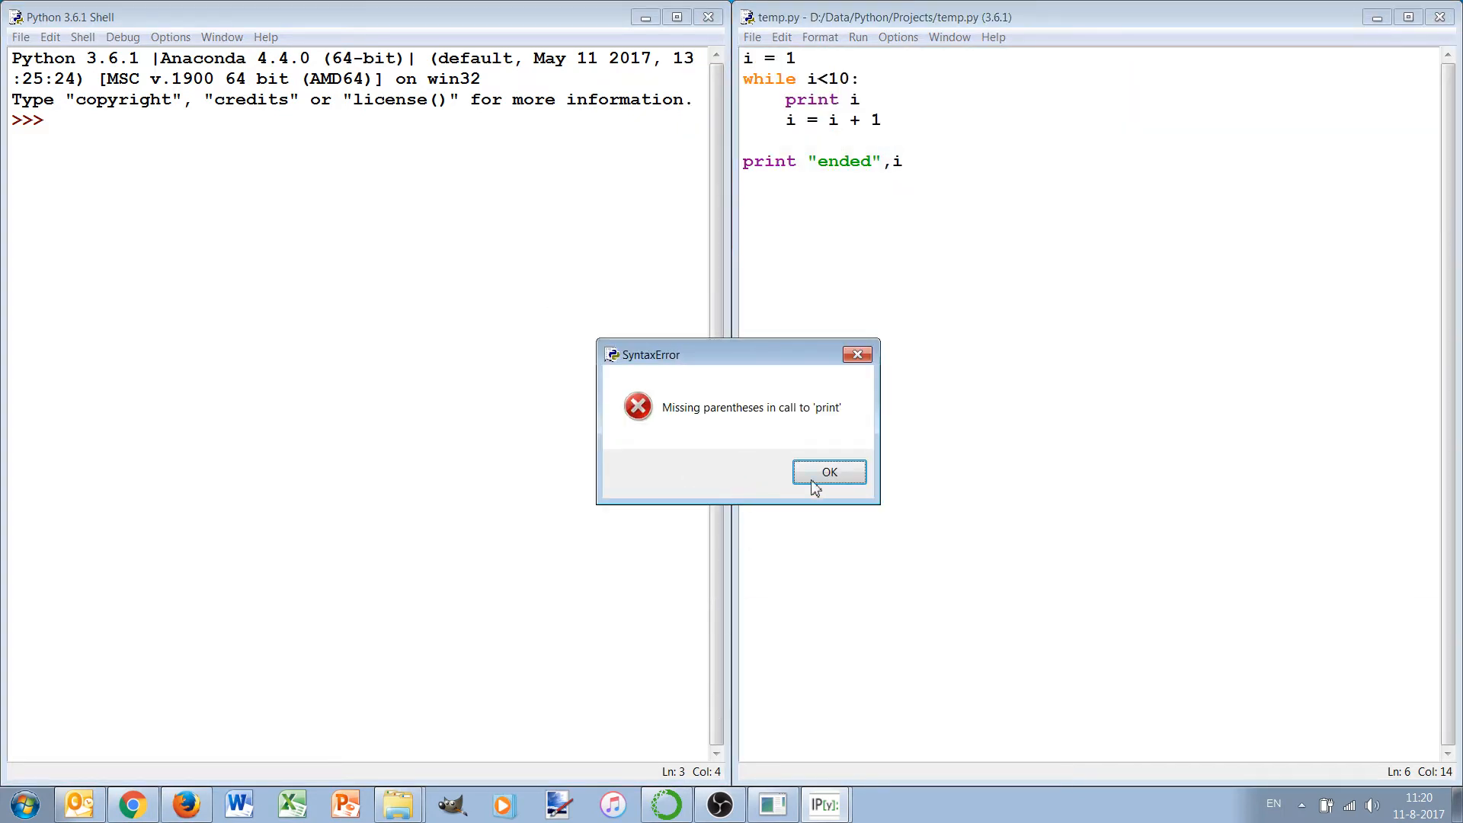
Acknowledge the SyntaxErrors and give both print calls parentheses.
click(829, 472)
text(()
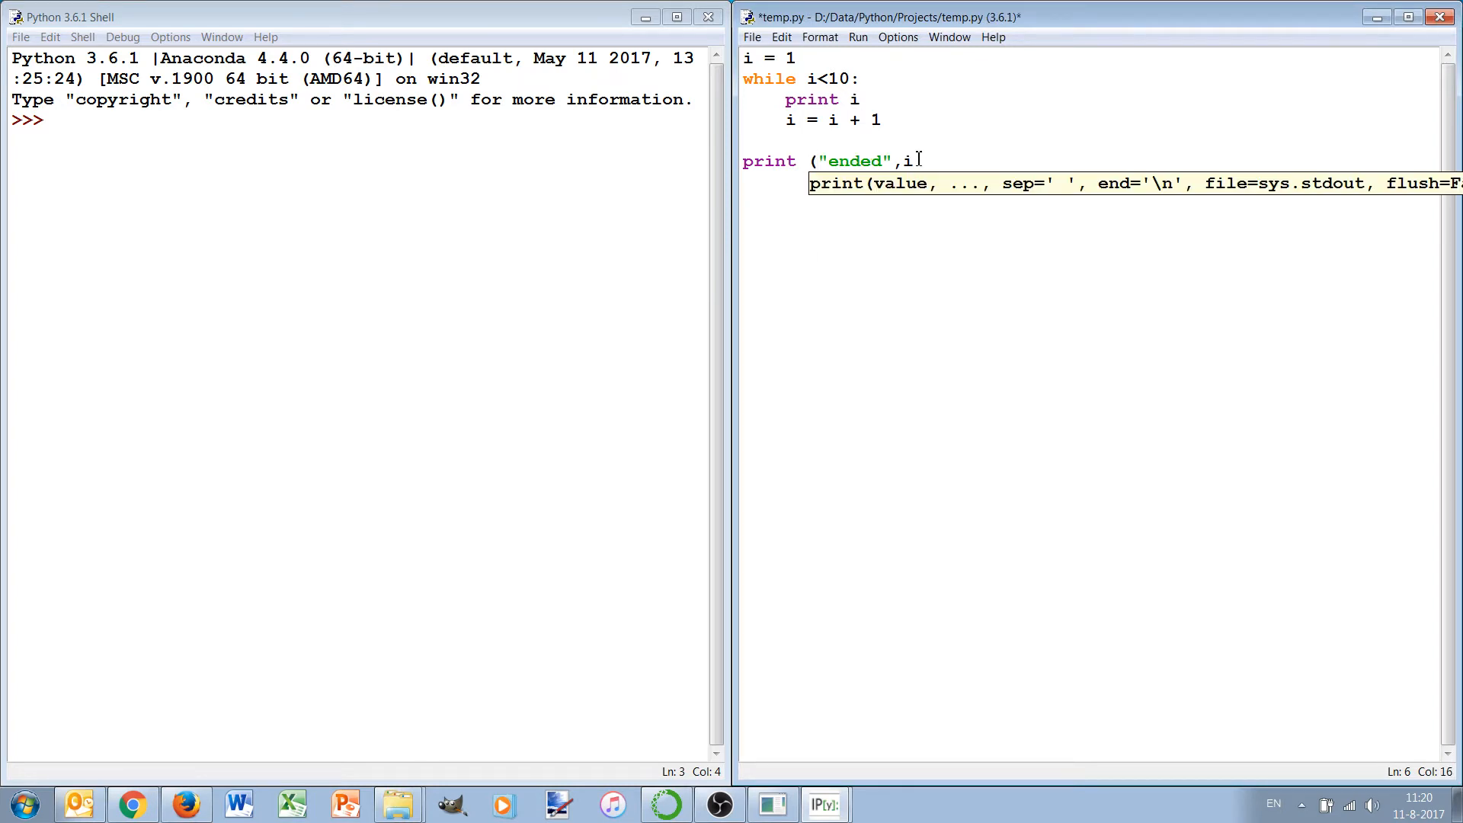
key(F5)
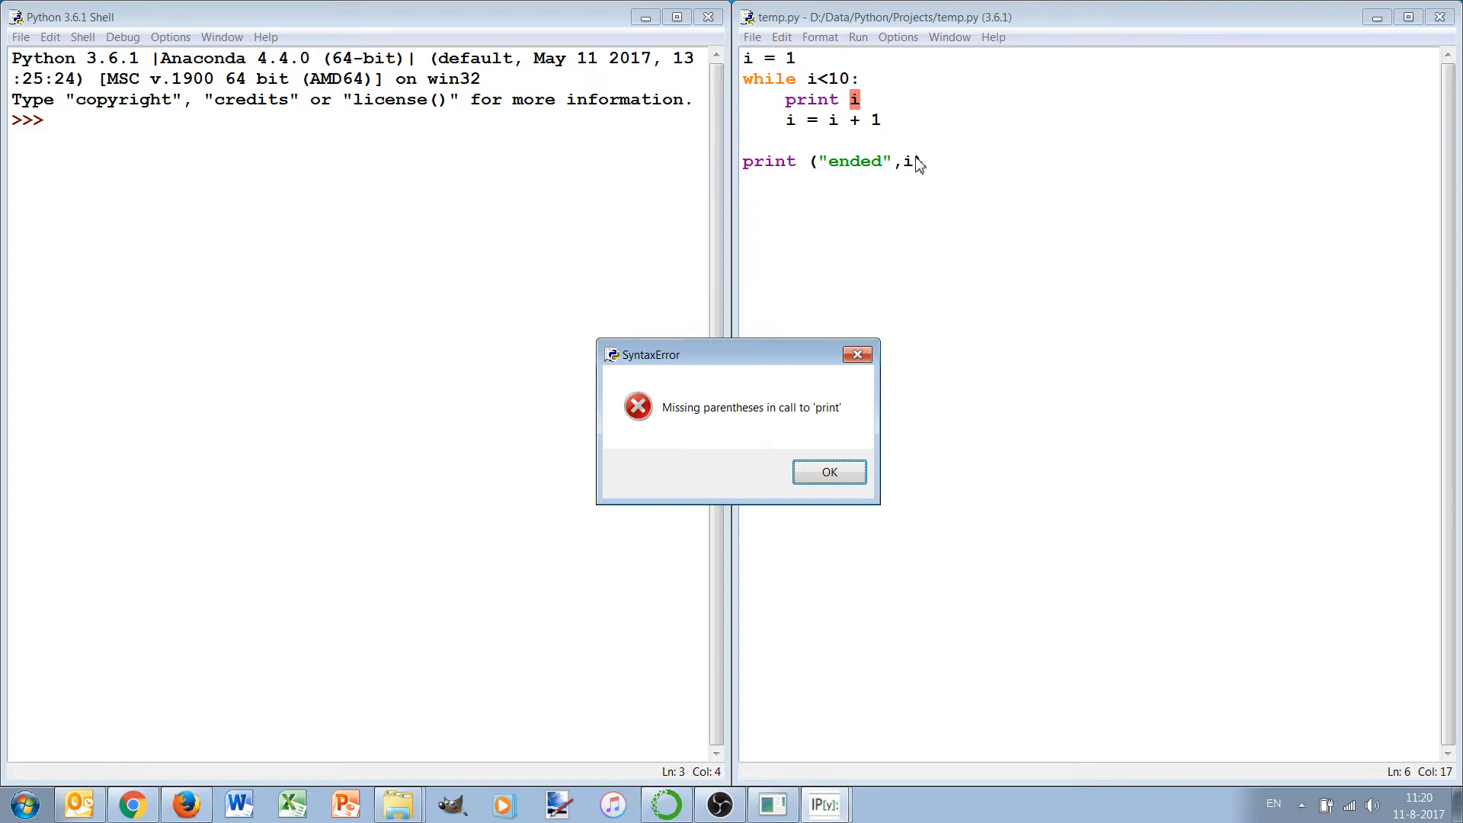
click(830, 472)
text((i))
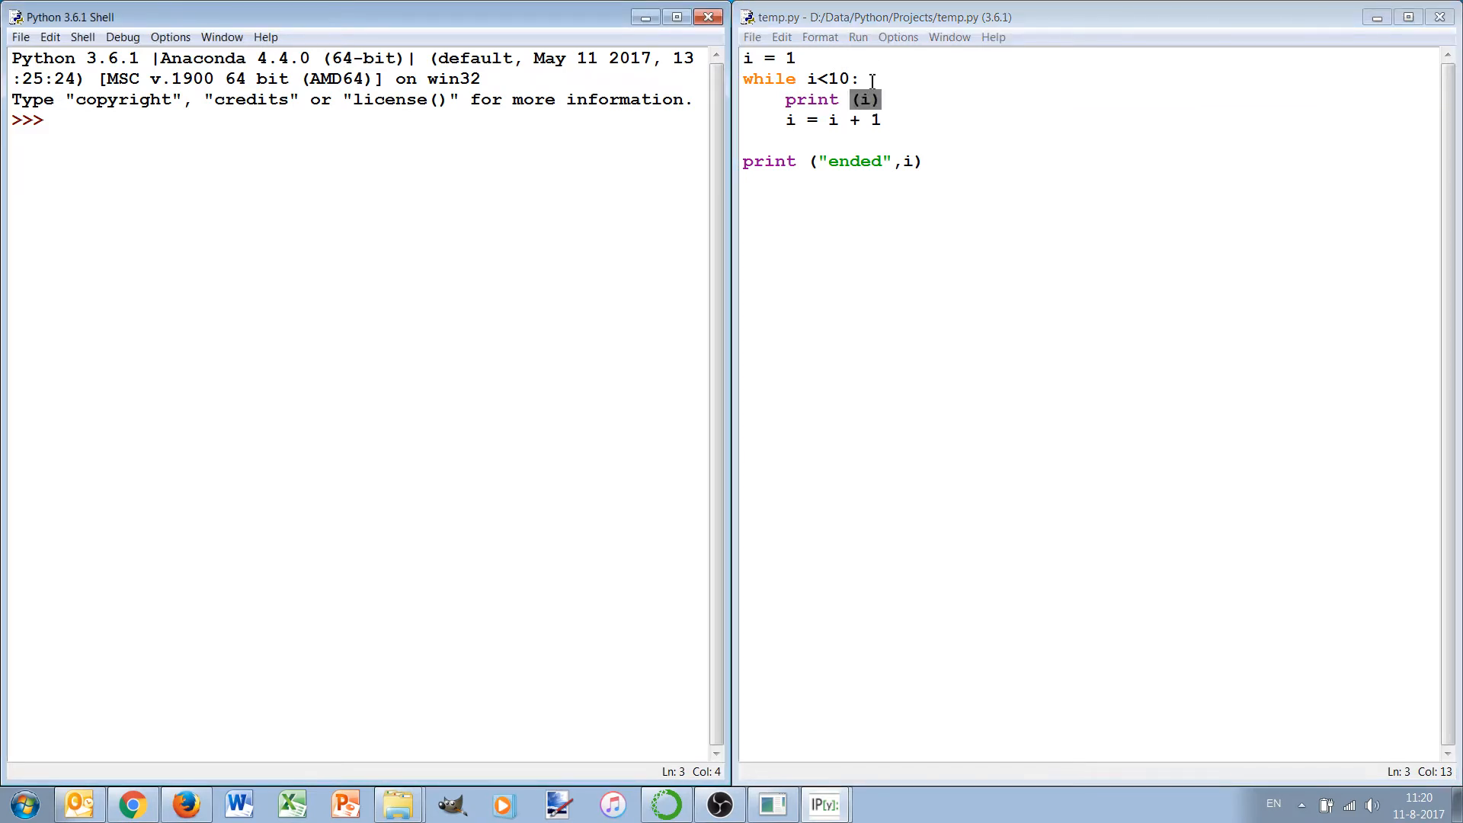
Run temp.py so the shell lists 1 through 9 followed by ended 10.
key(F5)
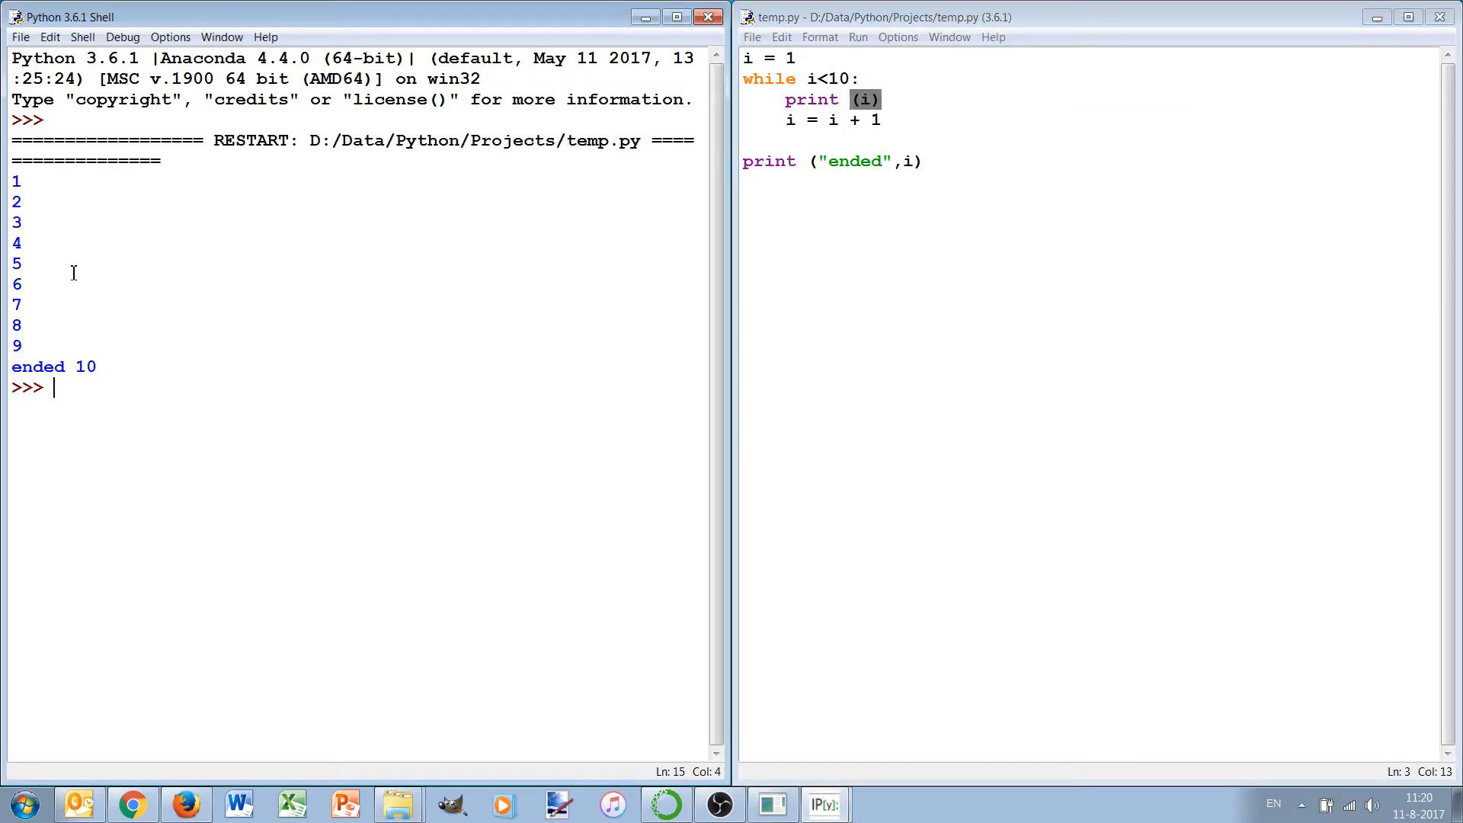
mouse_move(20, 357)
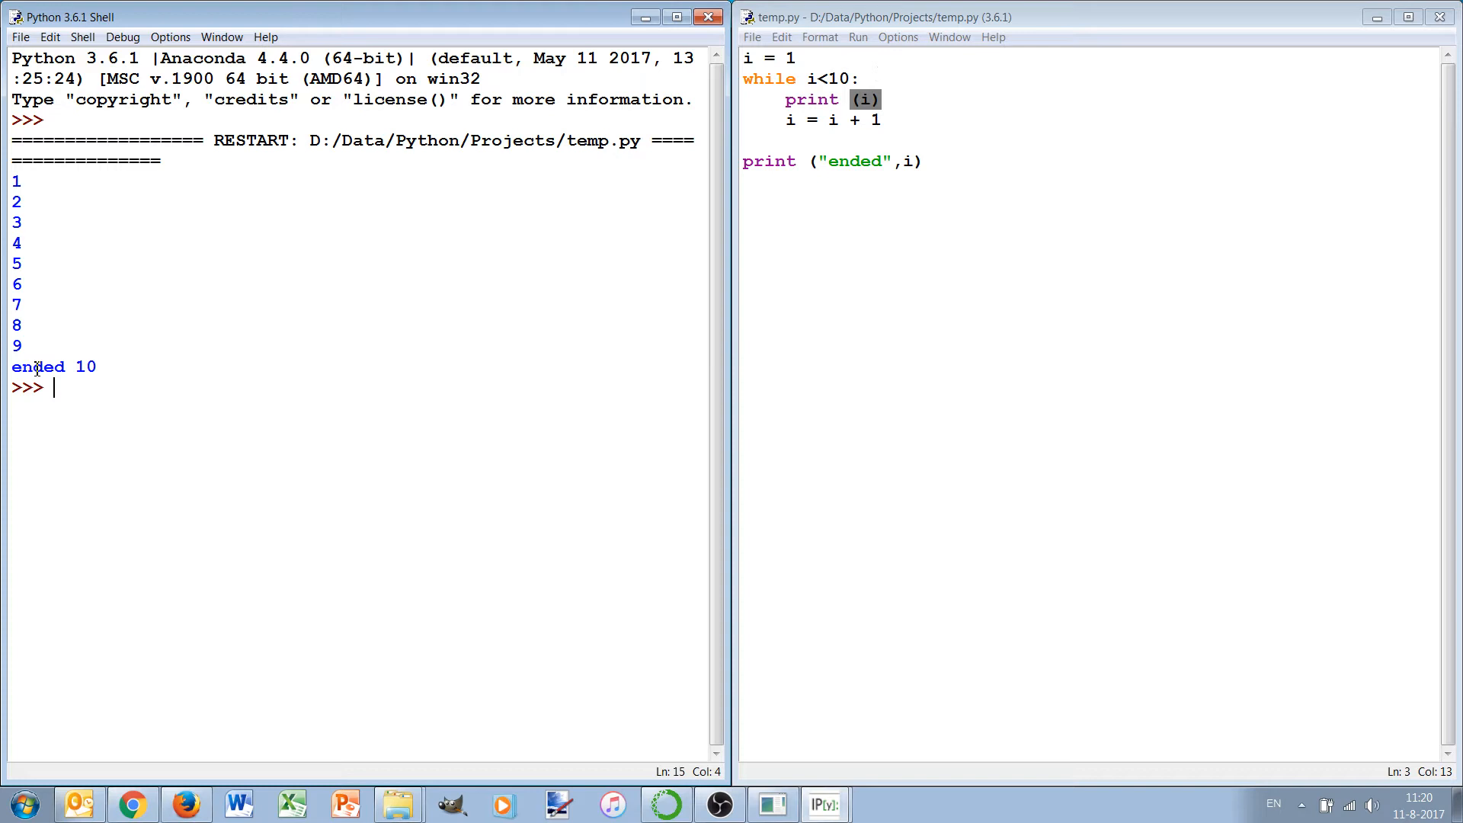
mouse_move(73, 366)
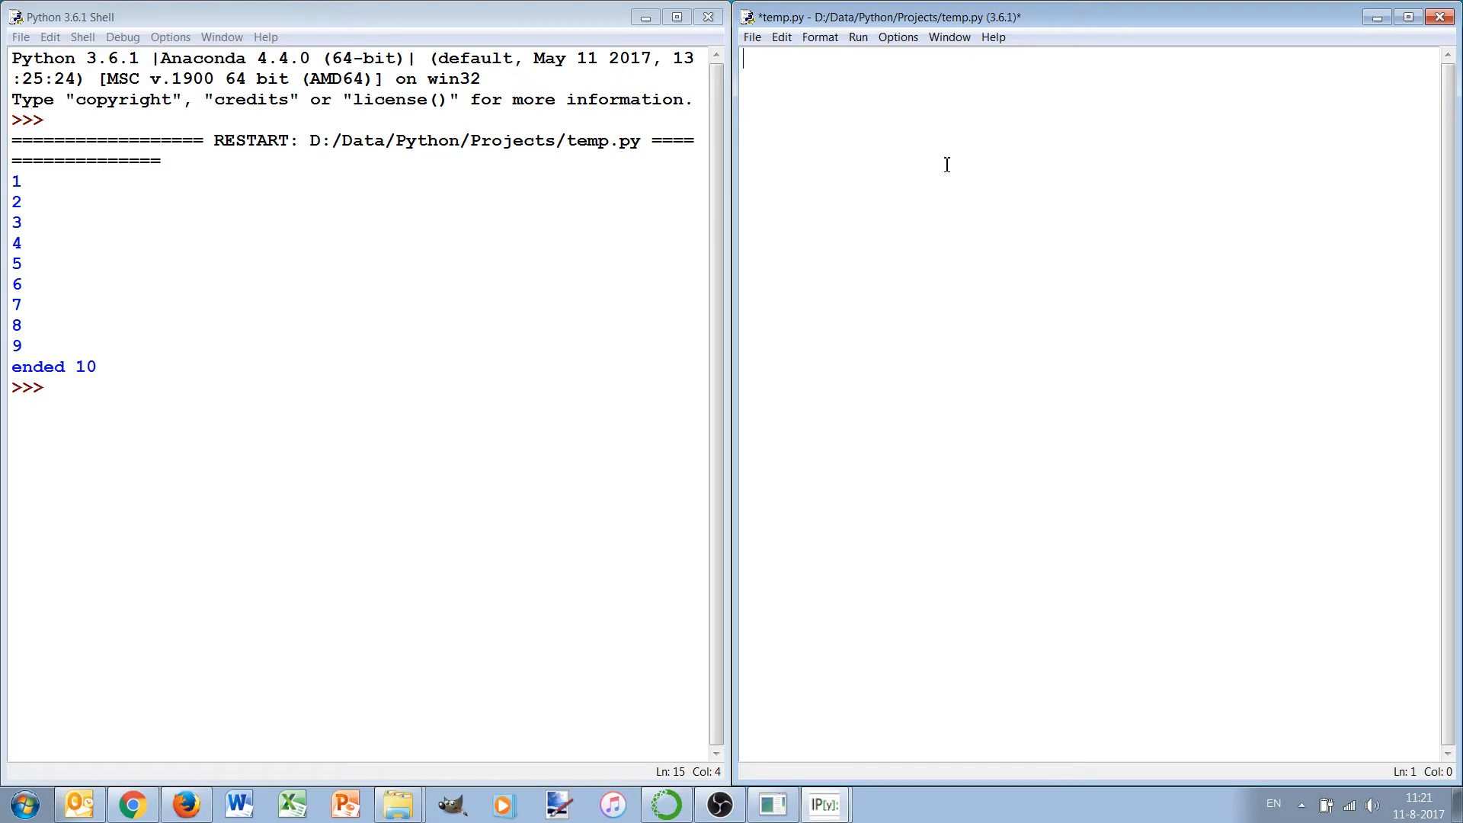
Define y = 10. [m], vy = 0.0 [m/s] and g = -9.81 [m/s2] with unit comments.
text(y)
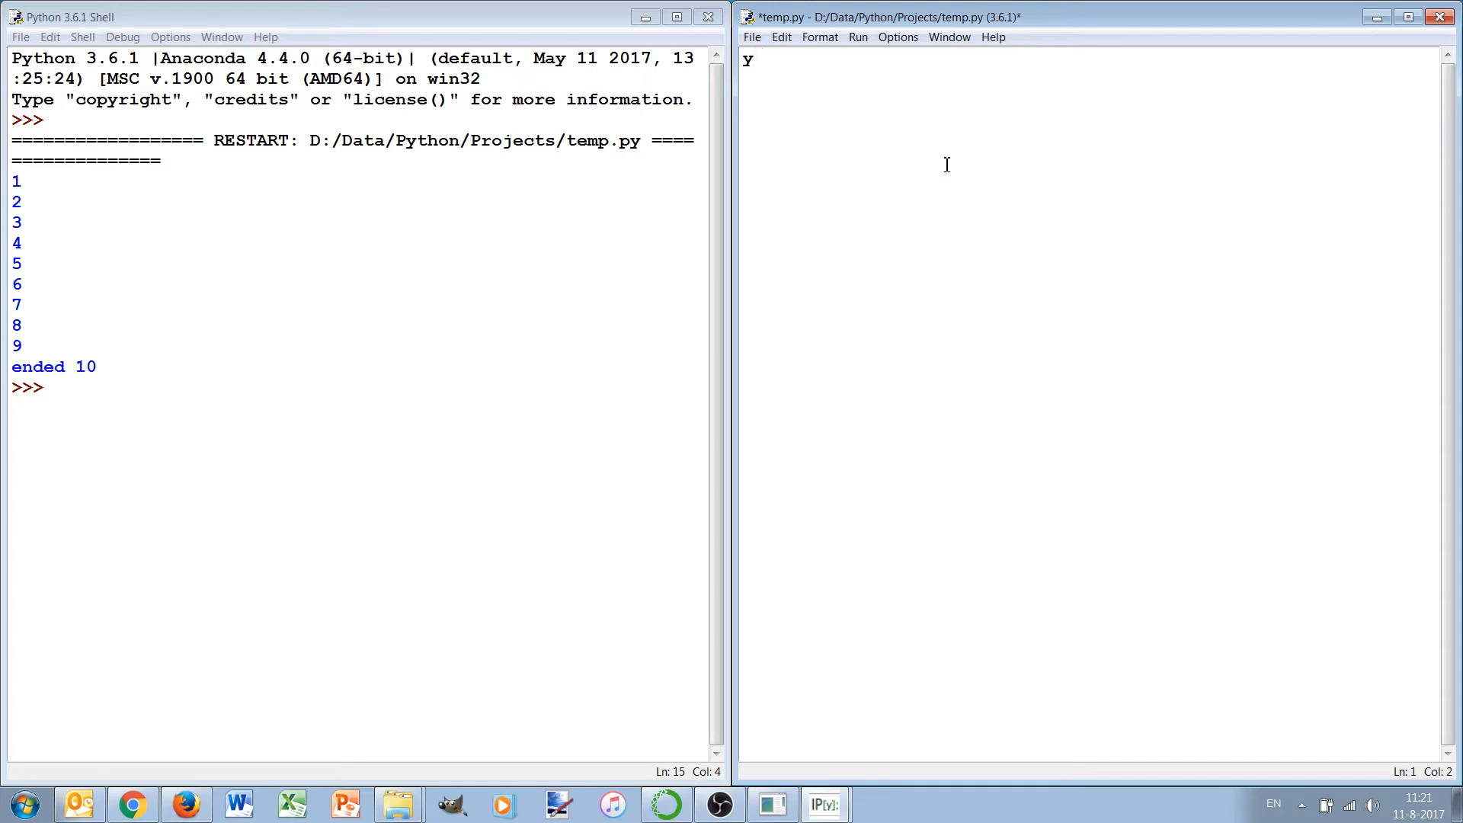
text(= 10.)
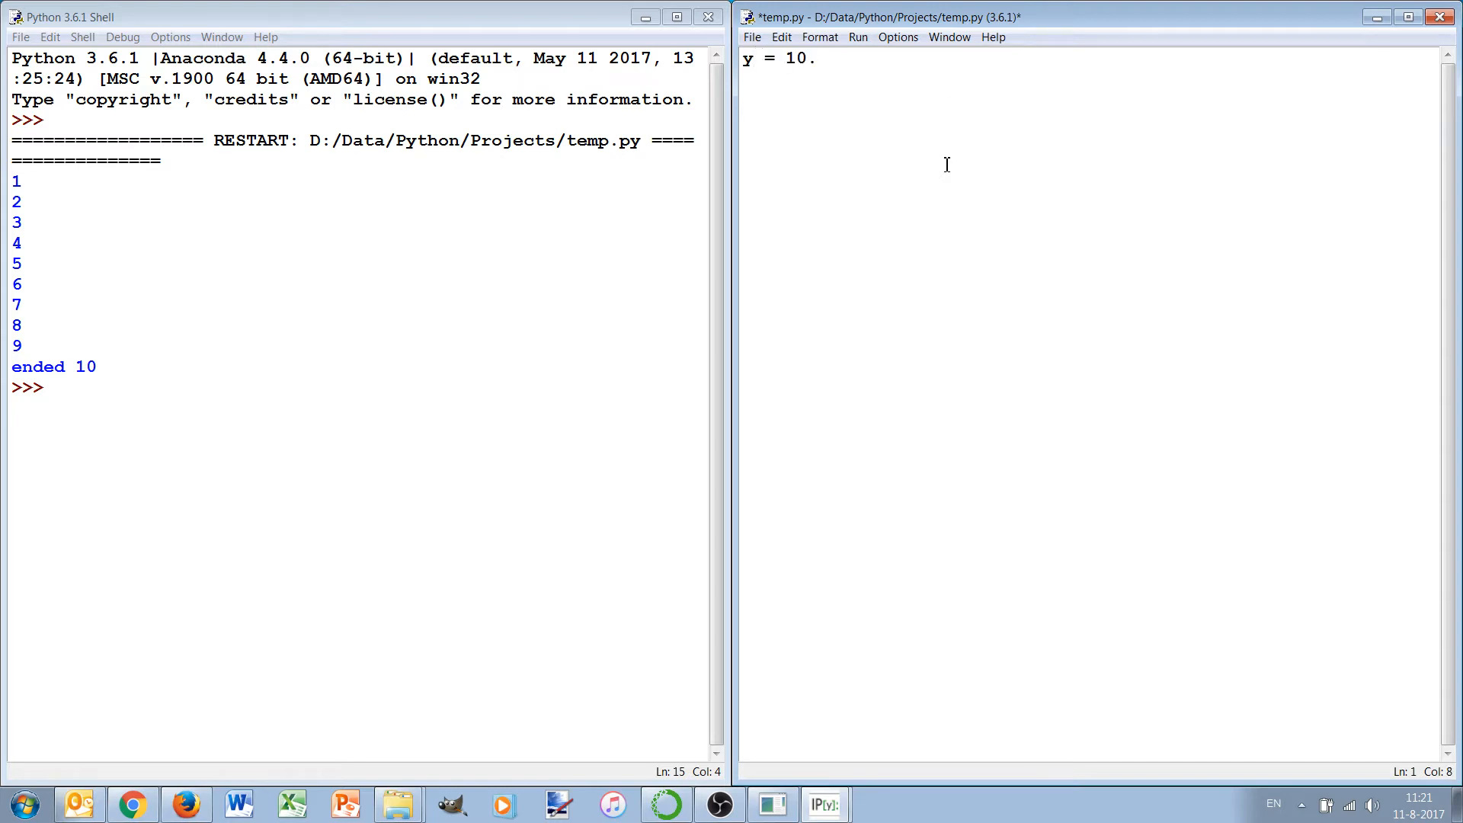
text(# [m])
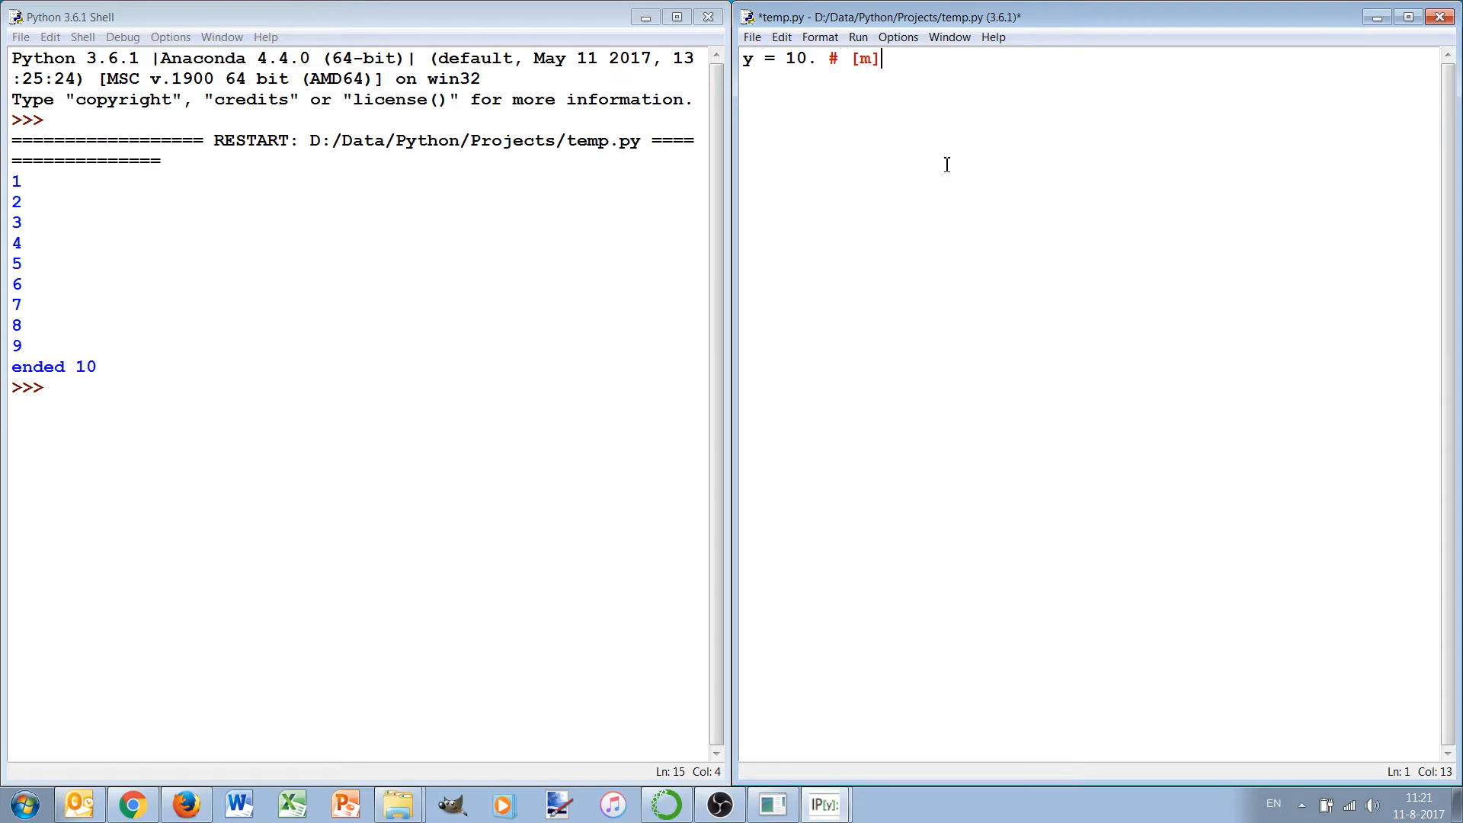
text(vy)
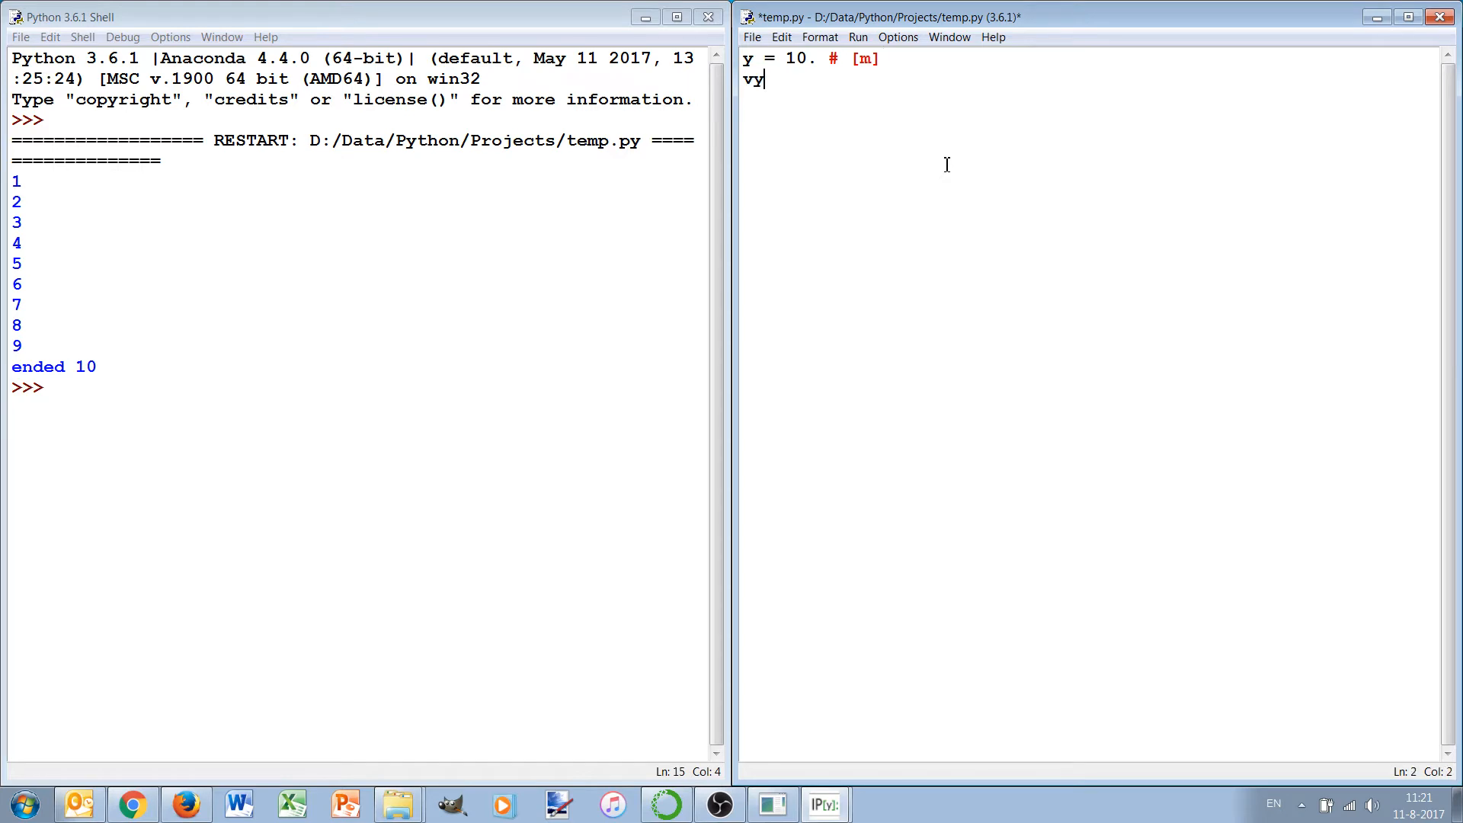
text(= 0.0)
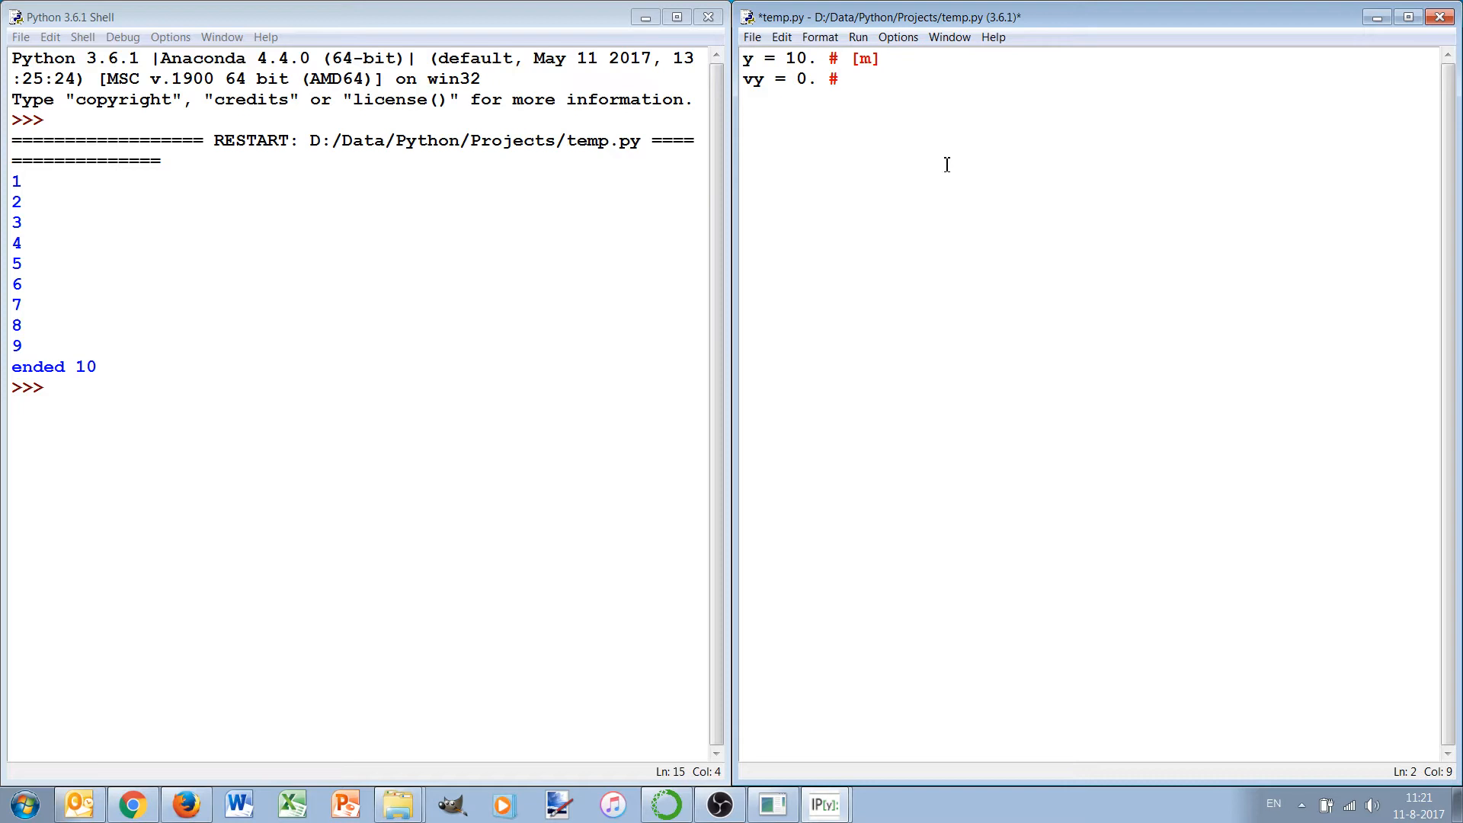
text([m/s])
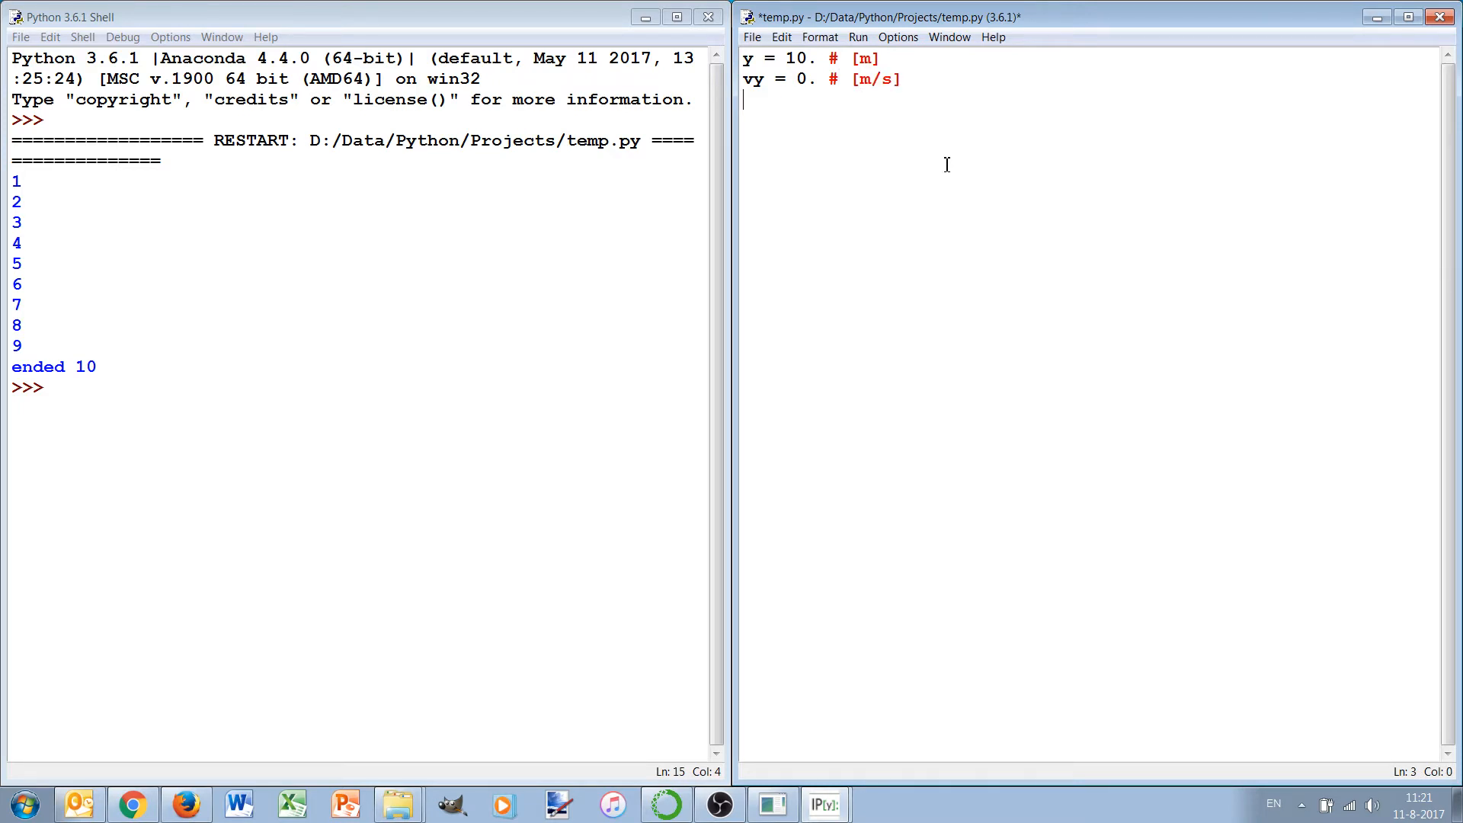
text(g)
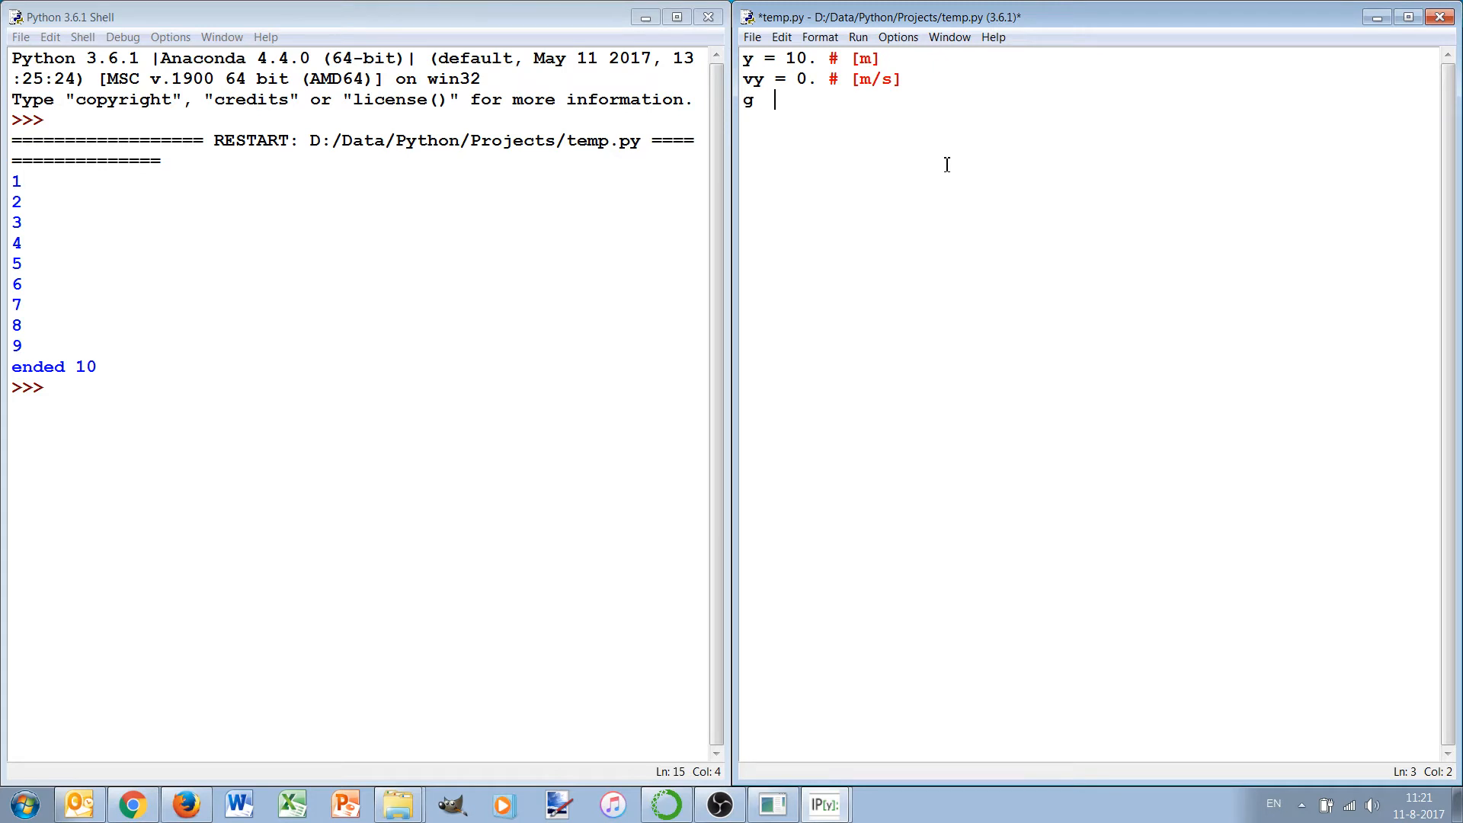
text(= 9.81)
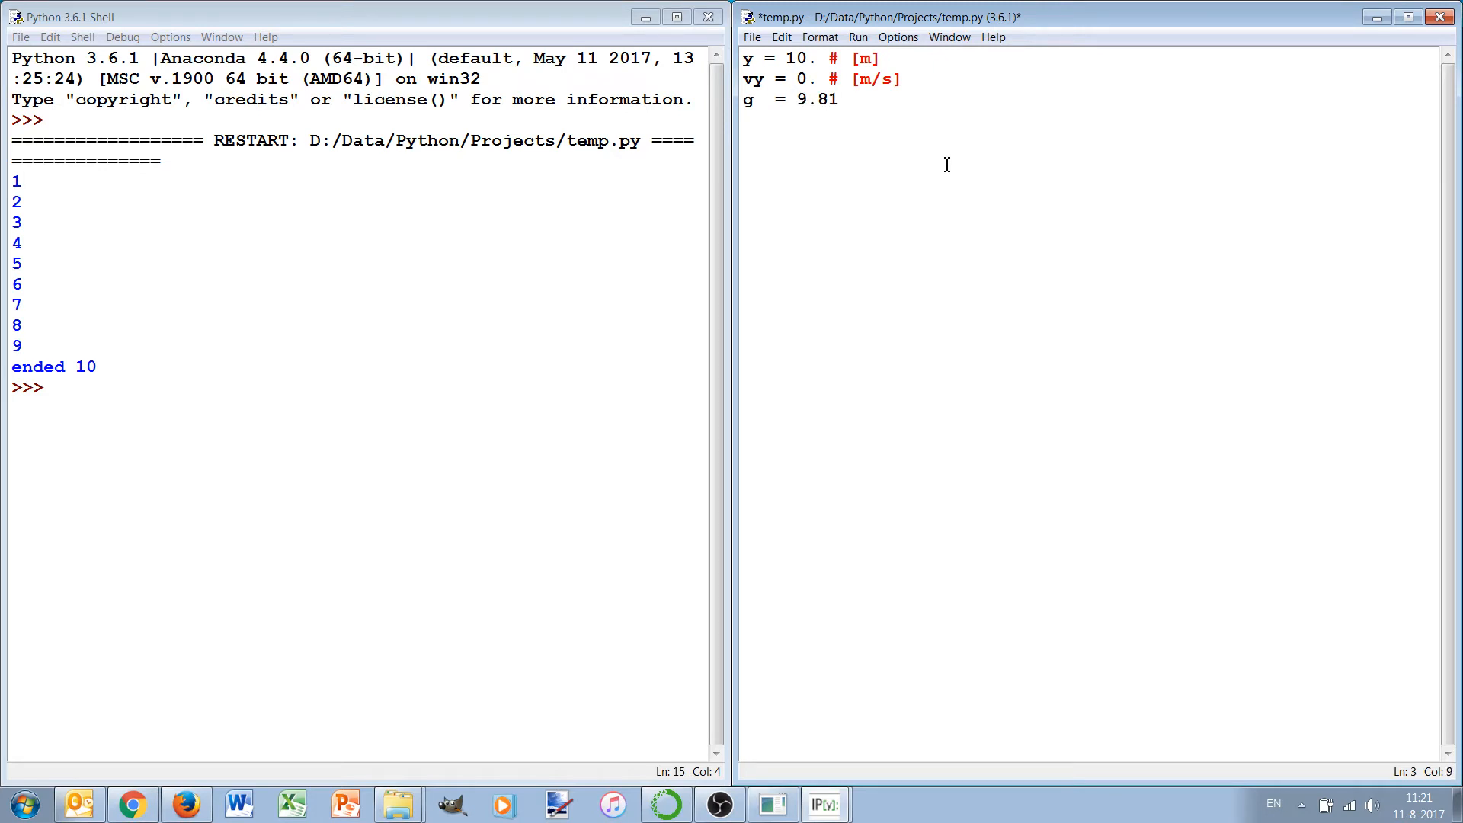
text(# [)
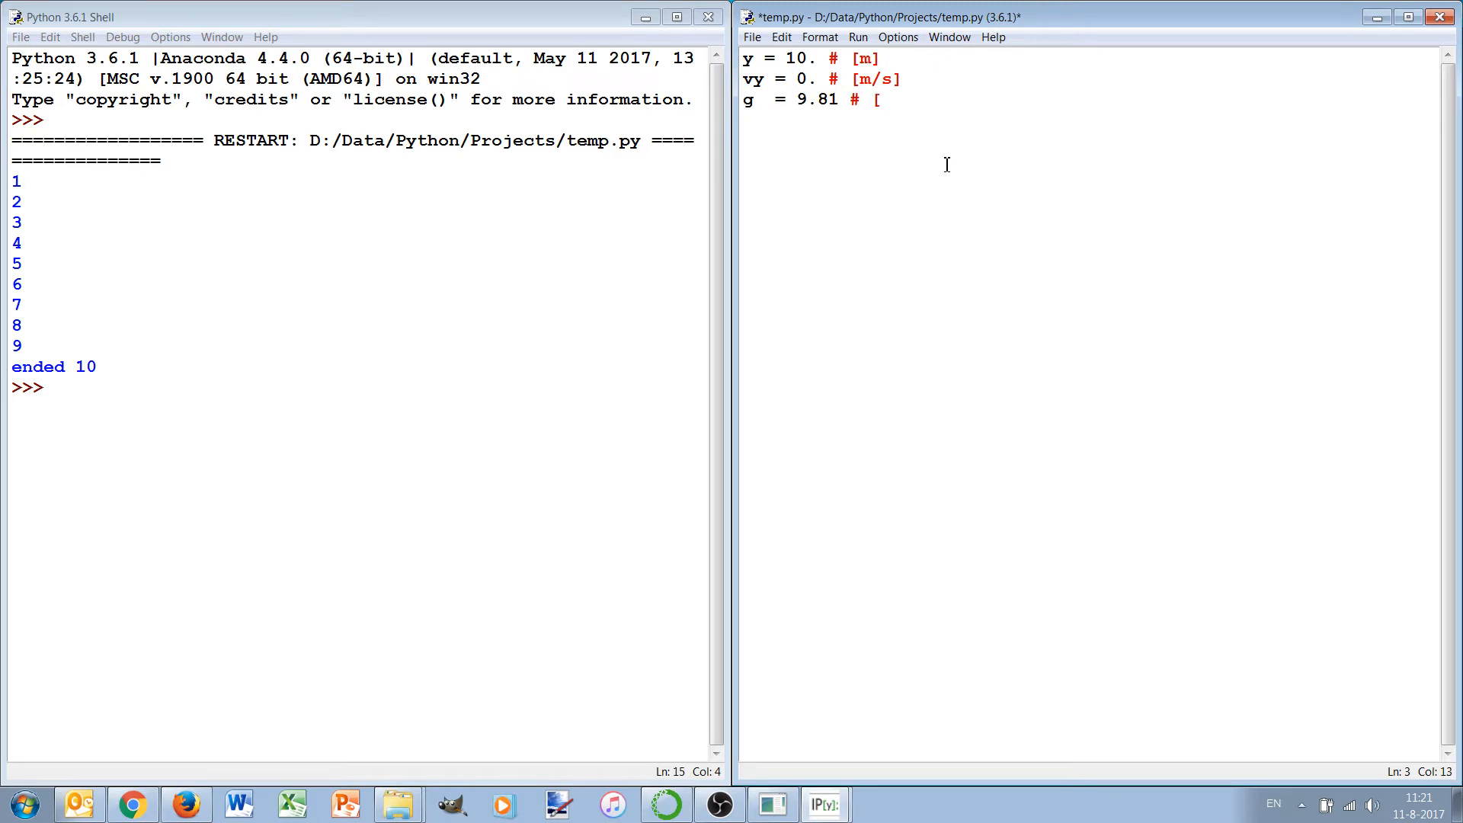
text(m/s2])
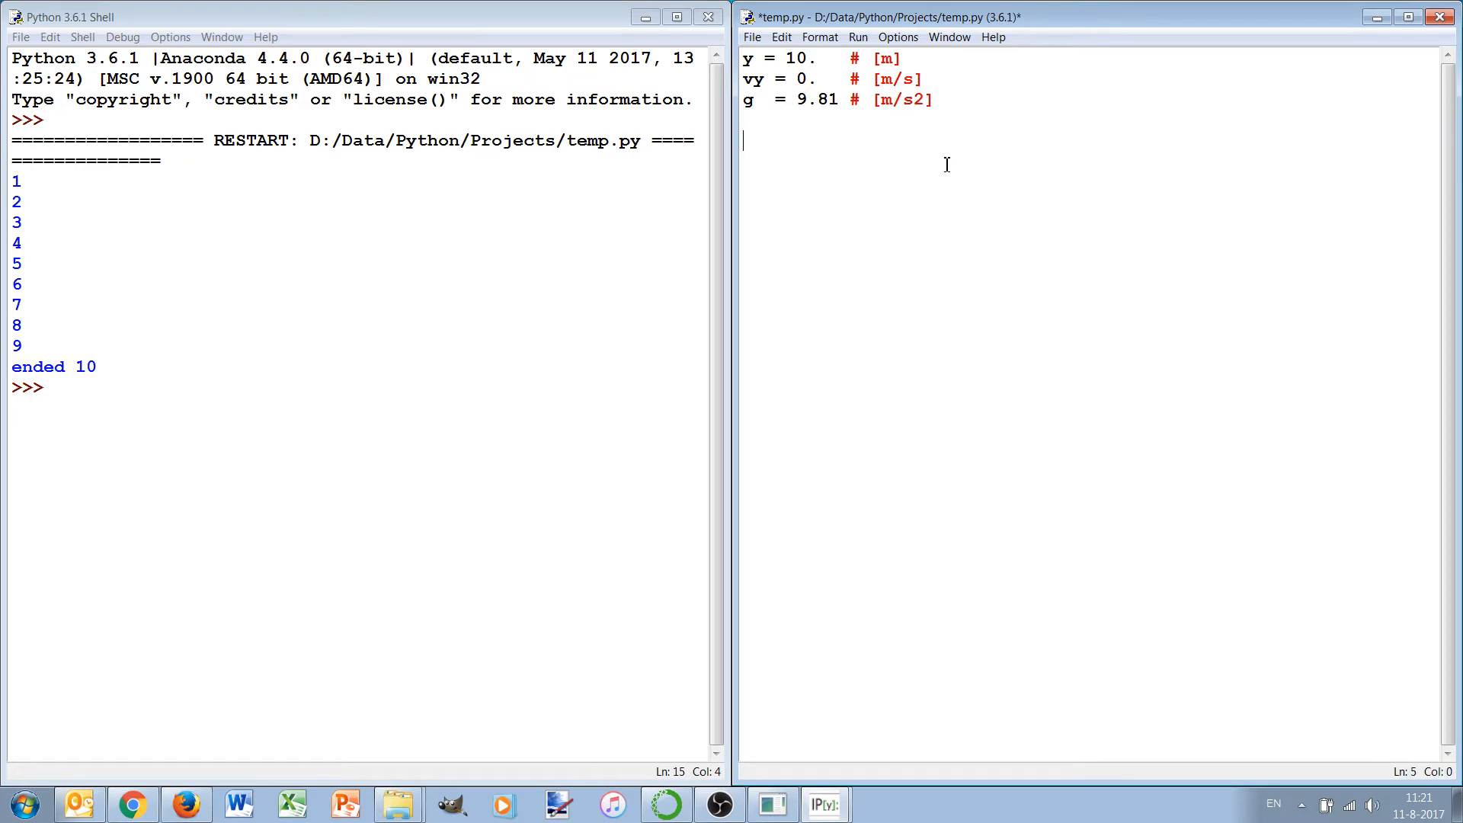
Define t = 0.0 [s] and the time step dt = 0.1 [s] with unit comments.
text(t = 0)
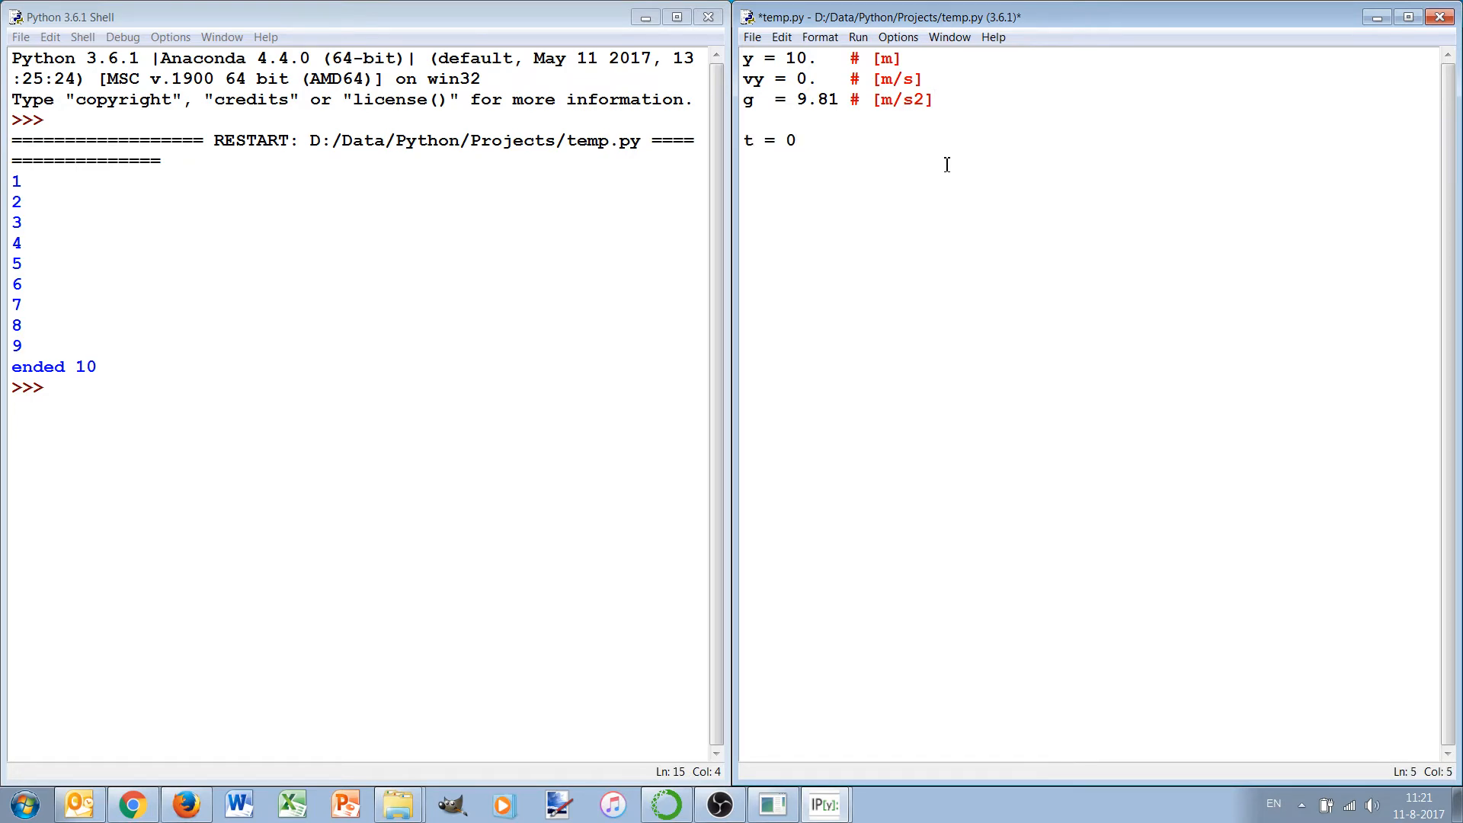
text(.0)
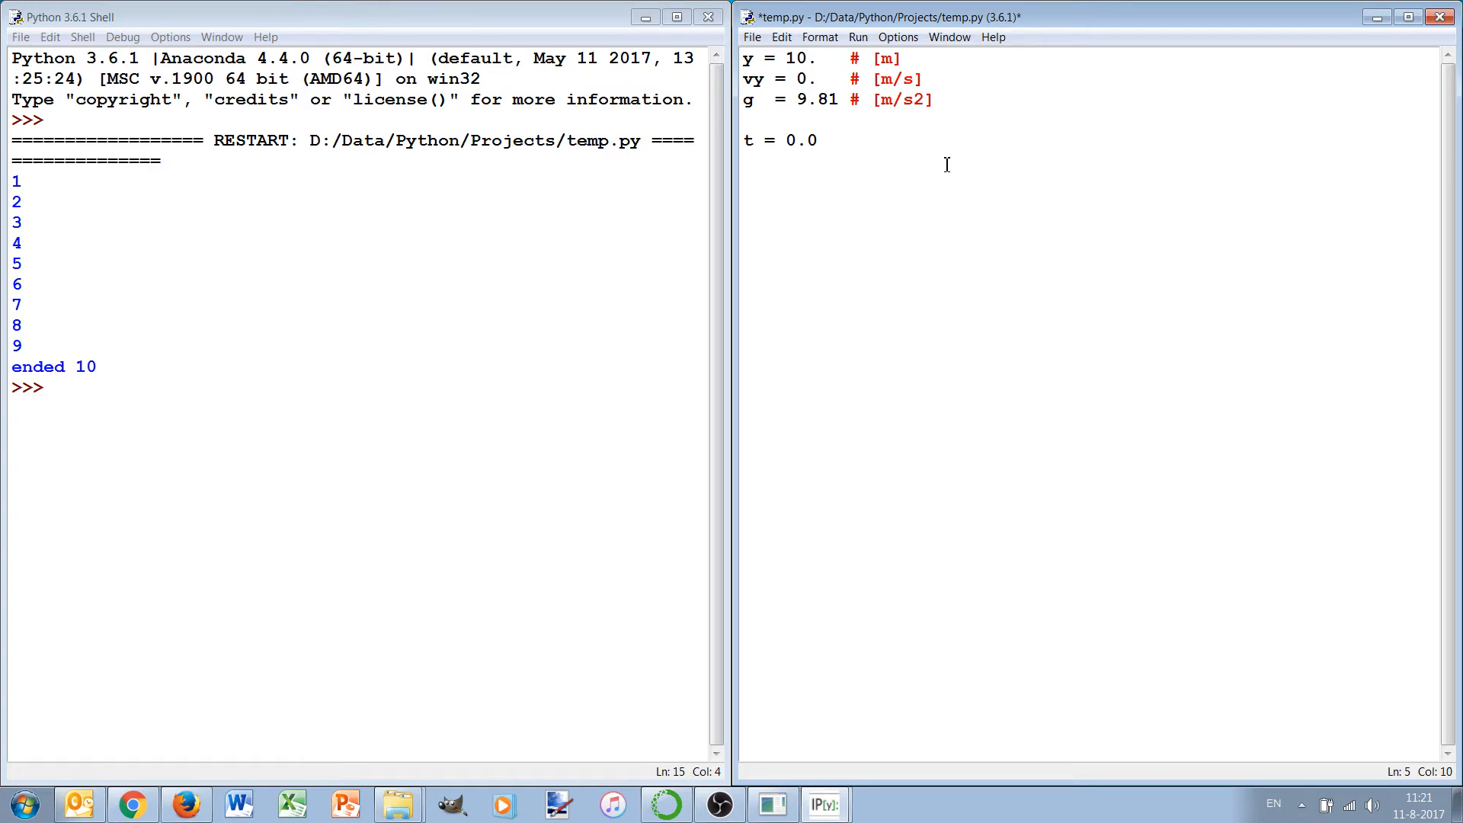
text(# [s])
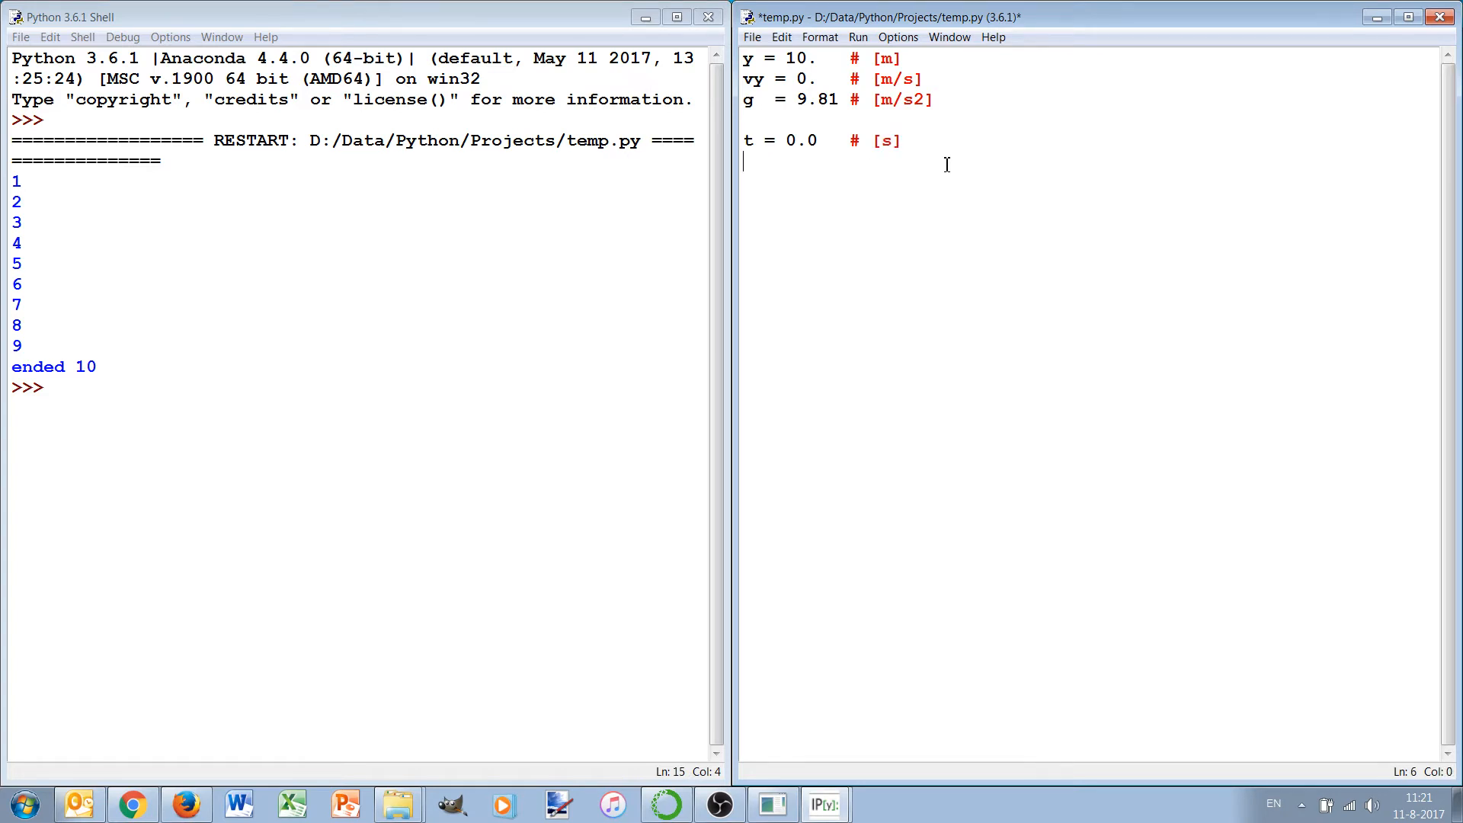
text(dt = 0.1)
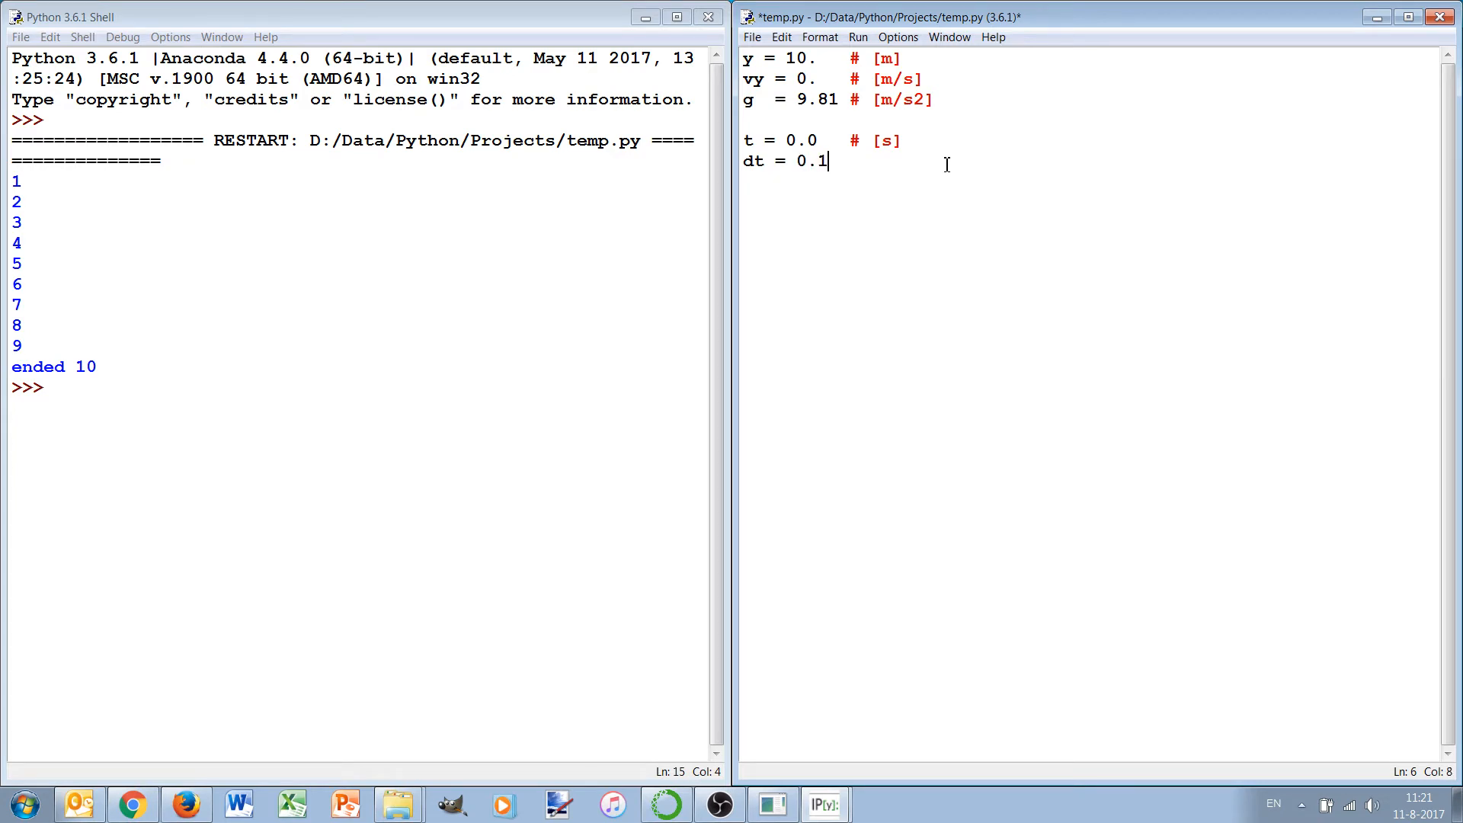
text(#)
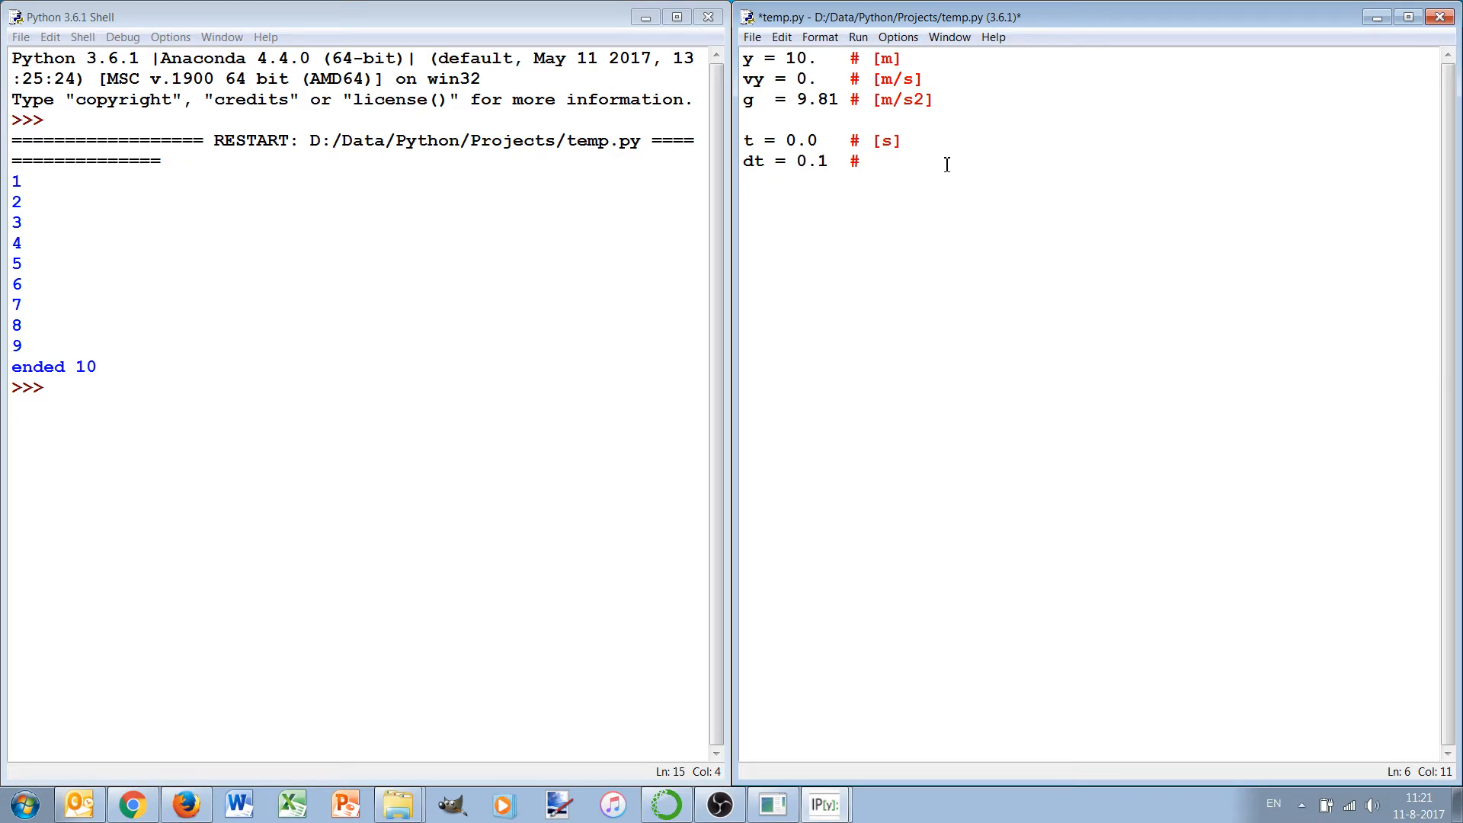
text([s])
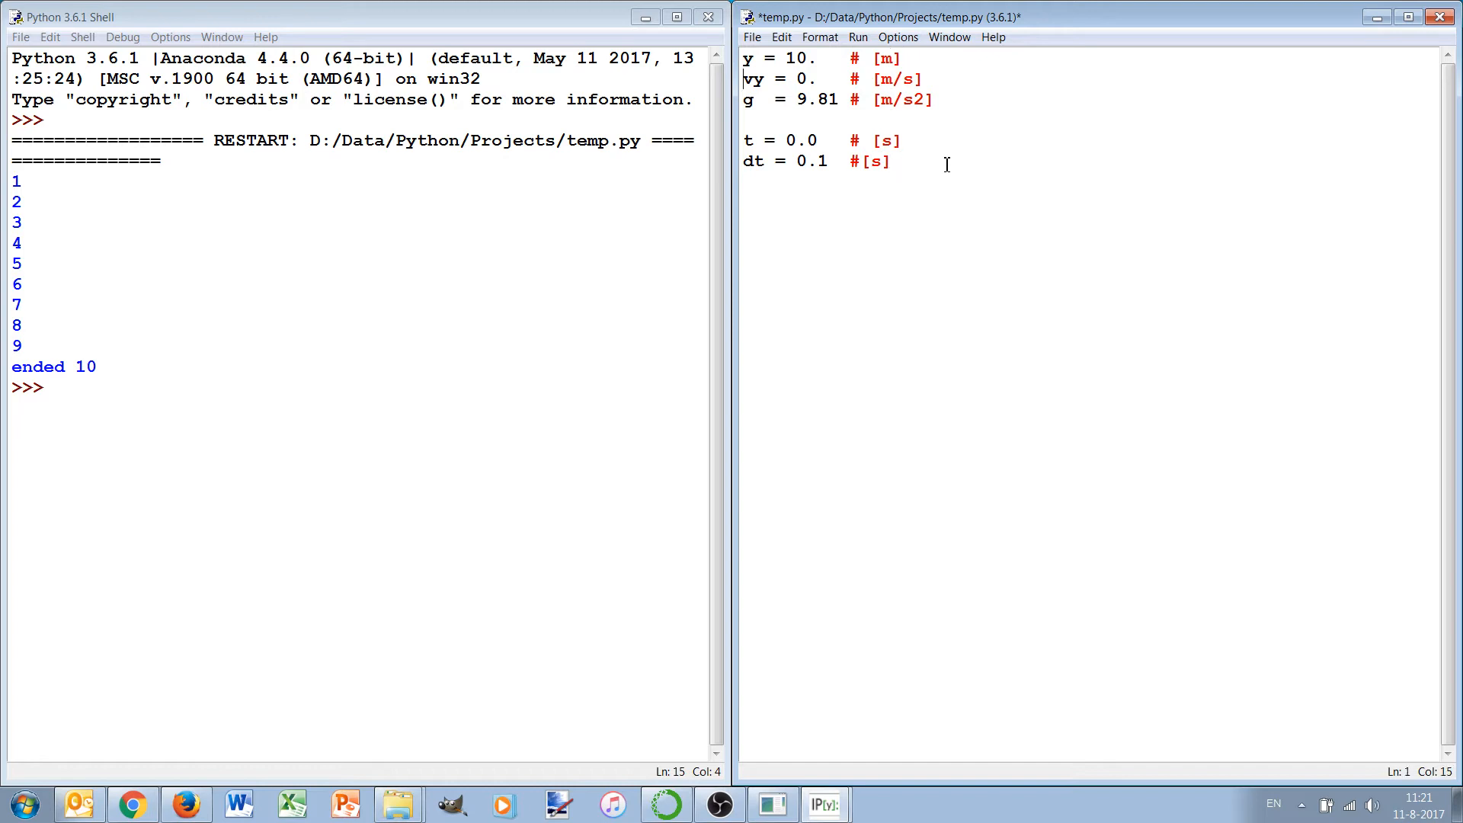
Add descriptions: altitude, vertical speed positive up, vertical acceleration, time, time step.
text(a1)
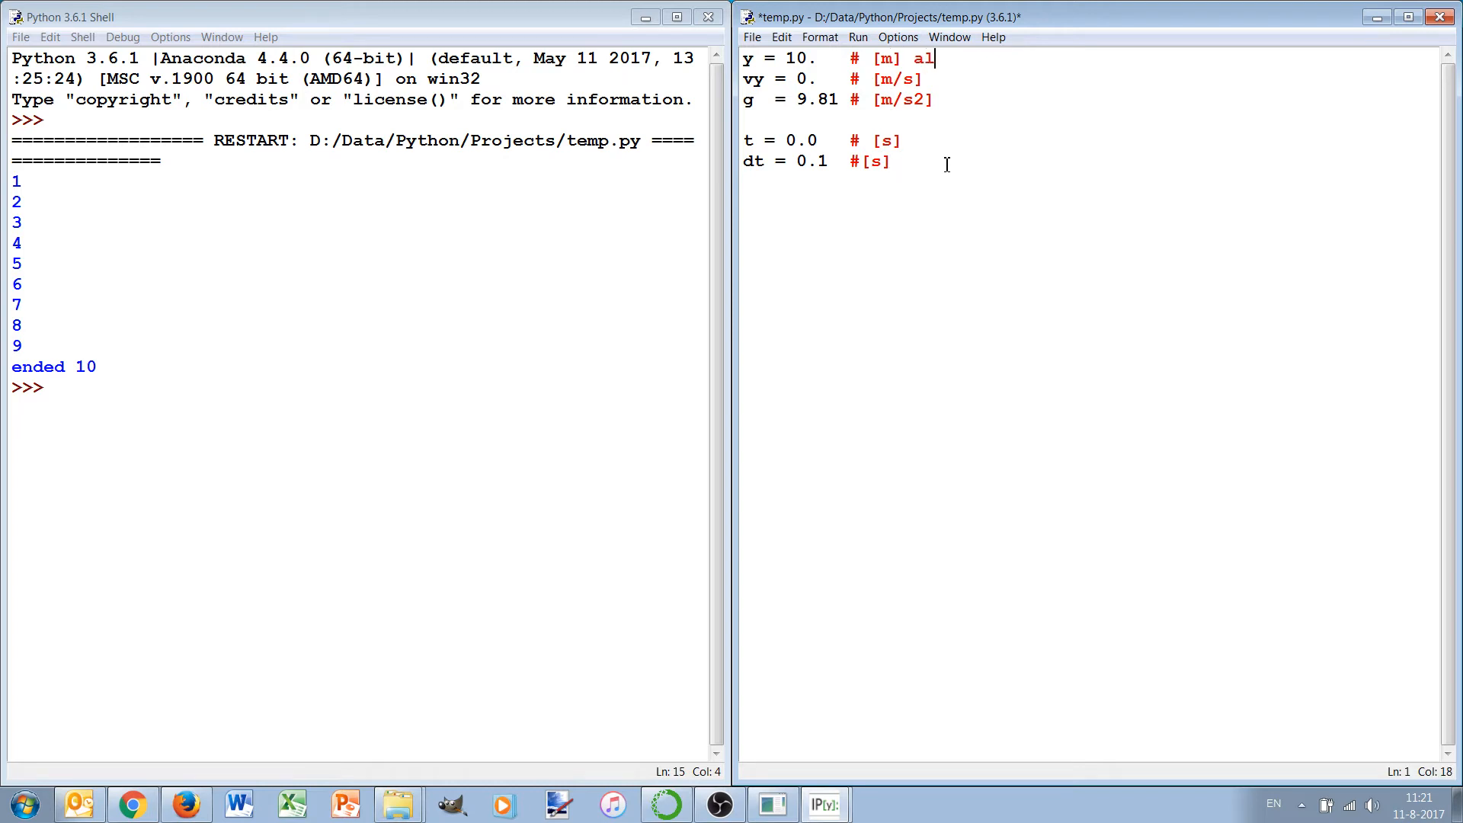
text(ltitude)
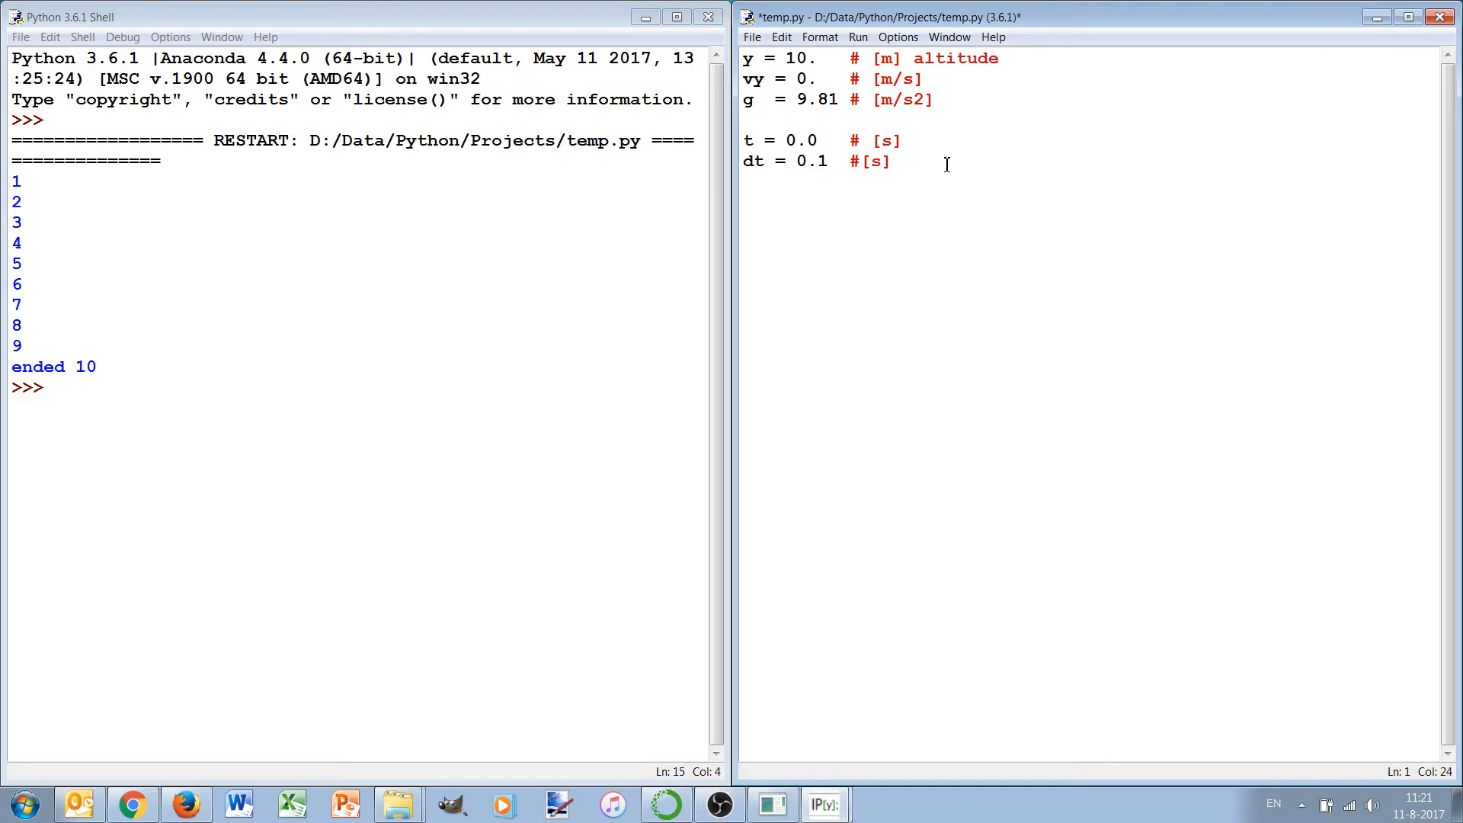
text(vertical speed (up)
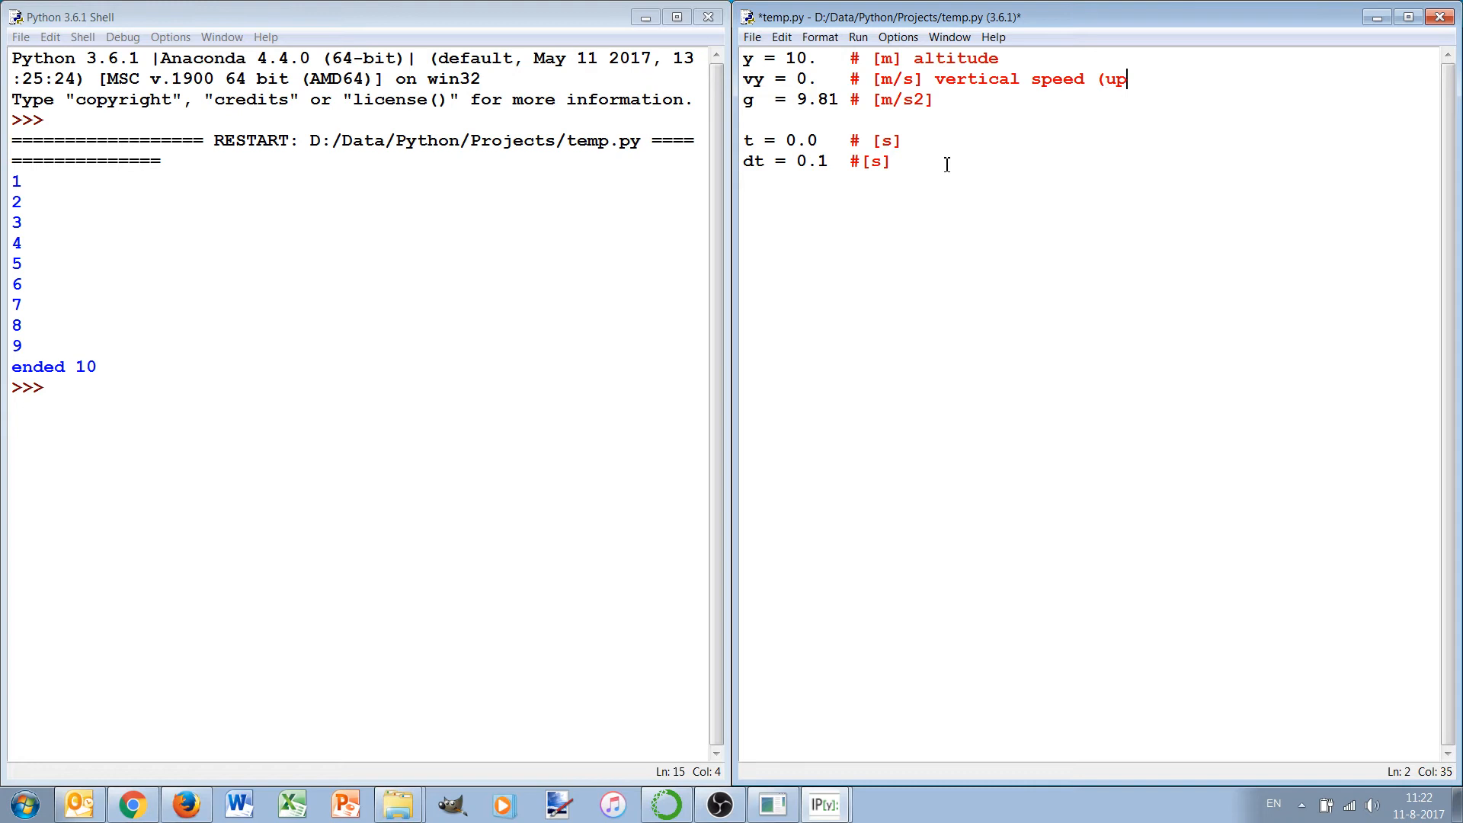
text(ositive up))
click(838, 99)
text(-)
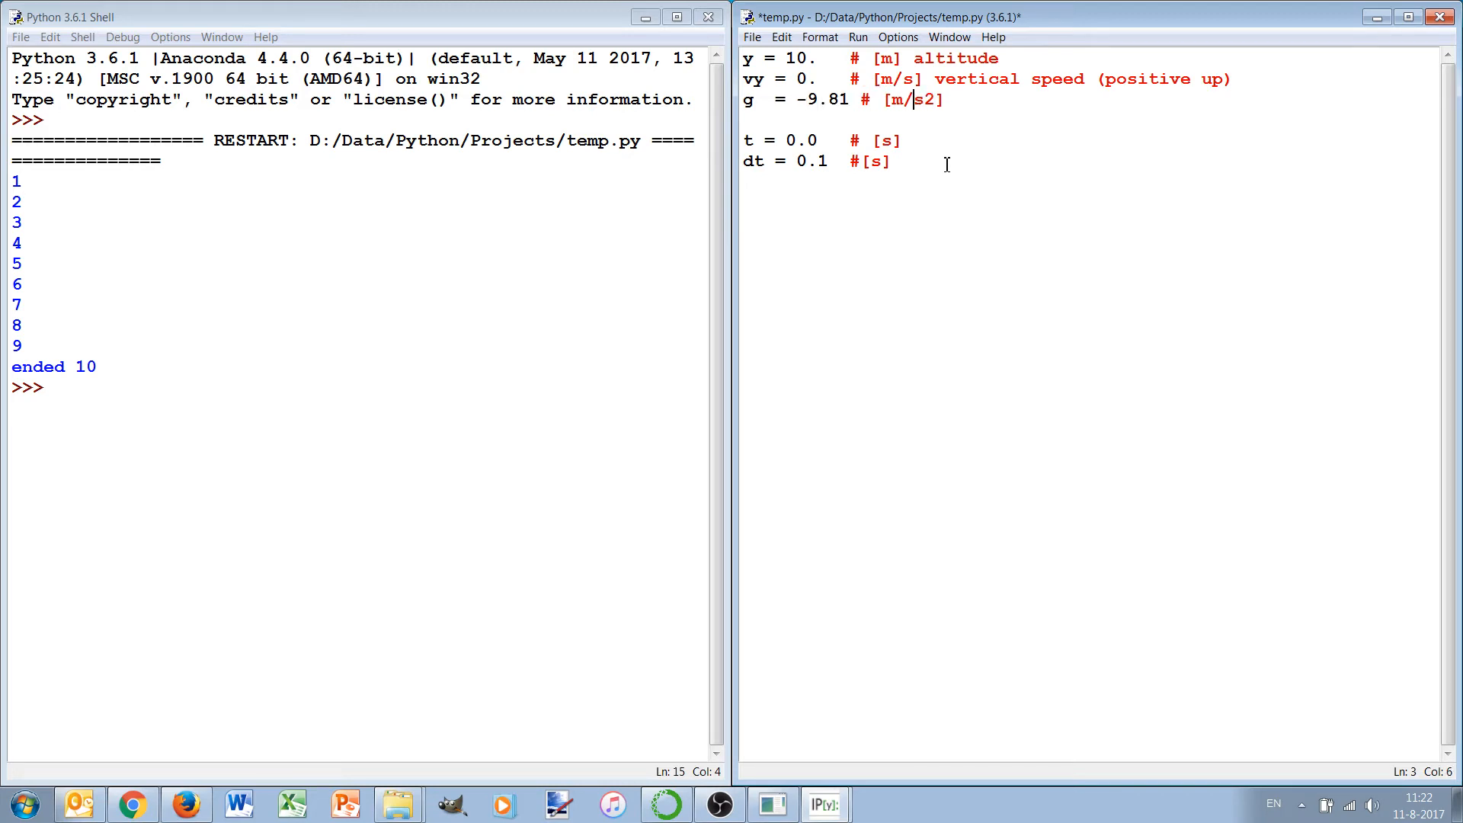
text(vert)
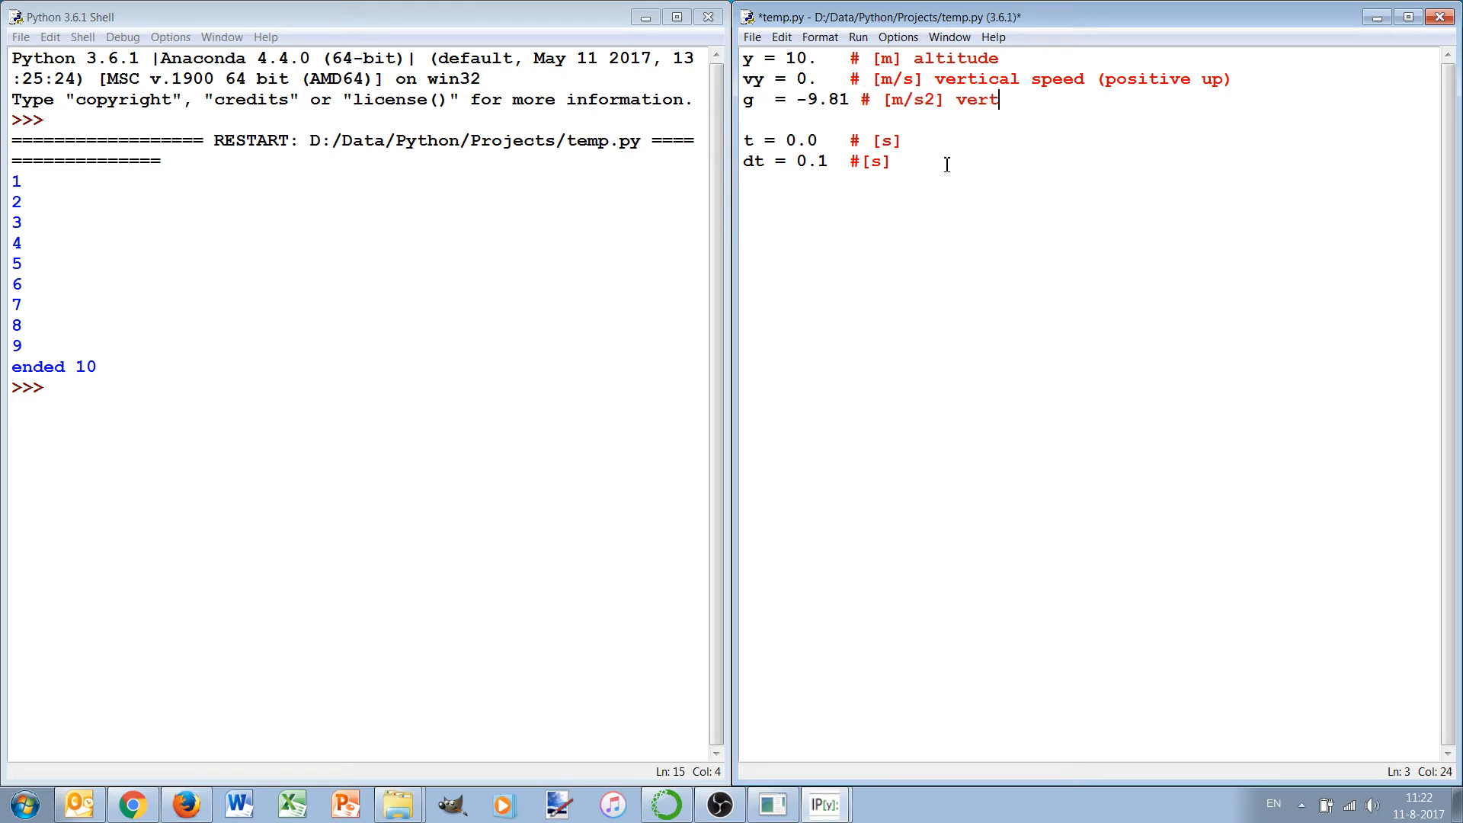
text(ical accelra)
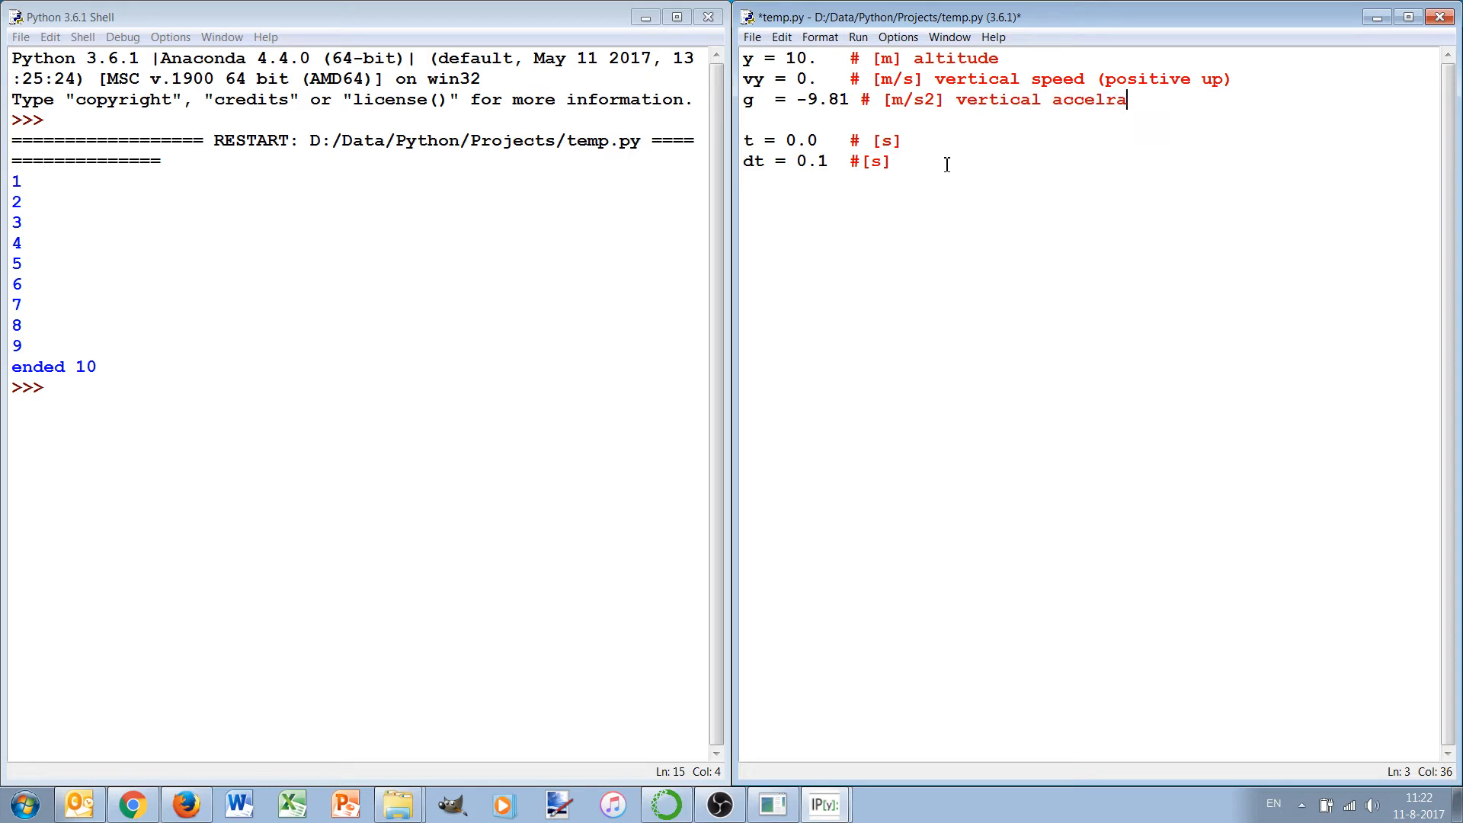
text(tion (,,)
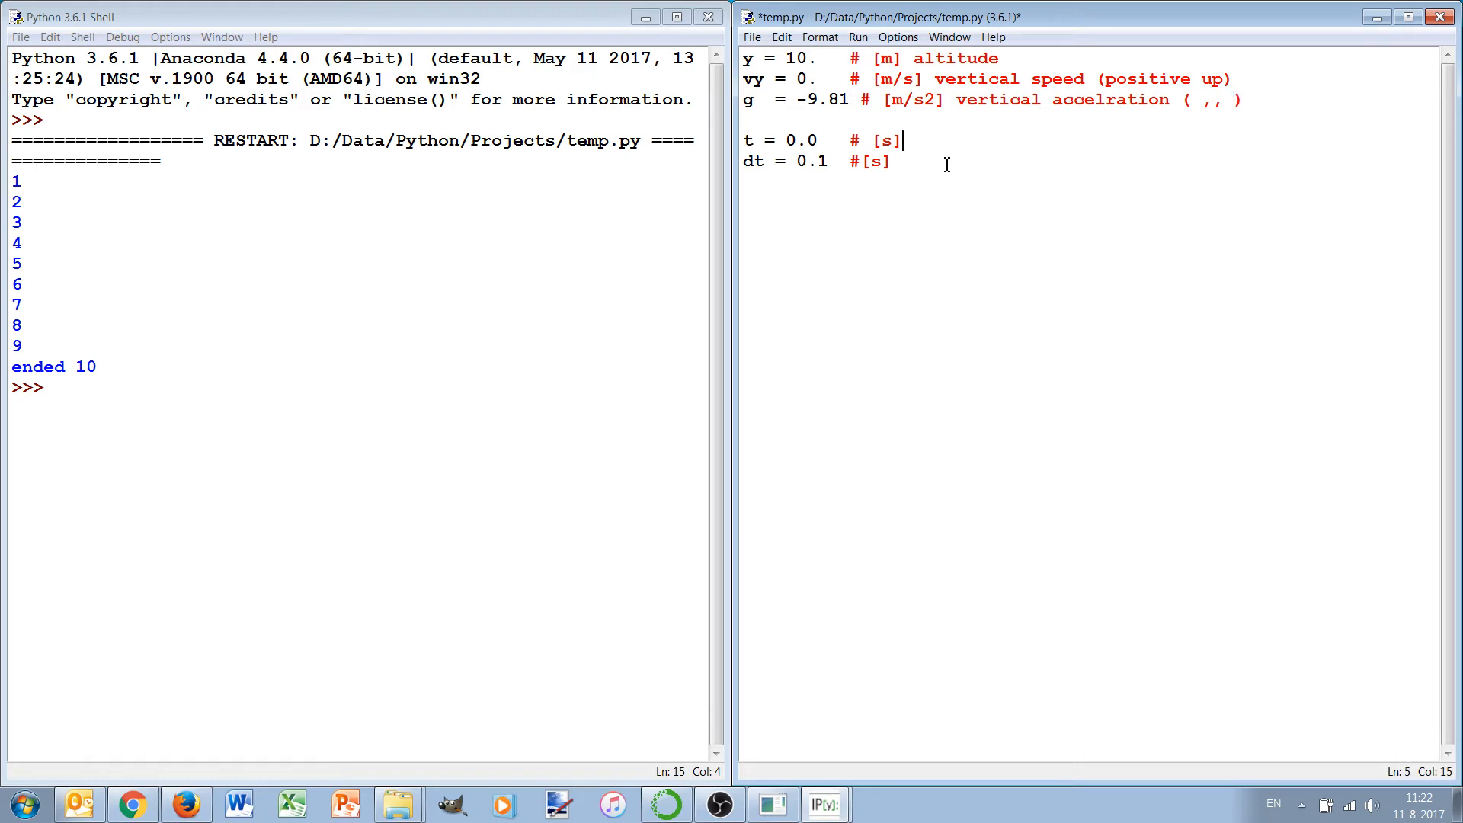
click(853, 160)
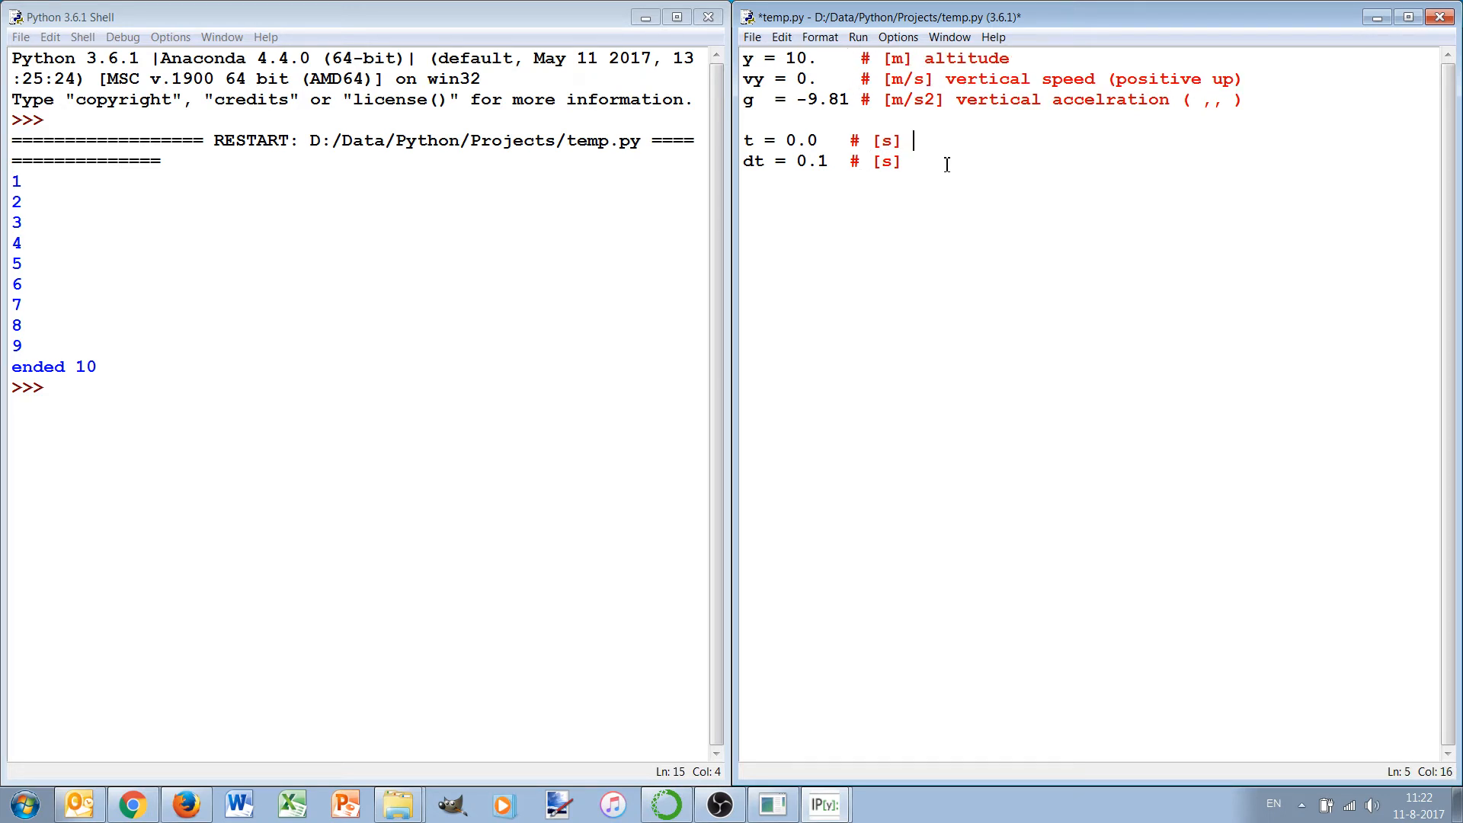
text(time)
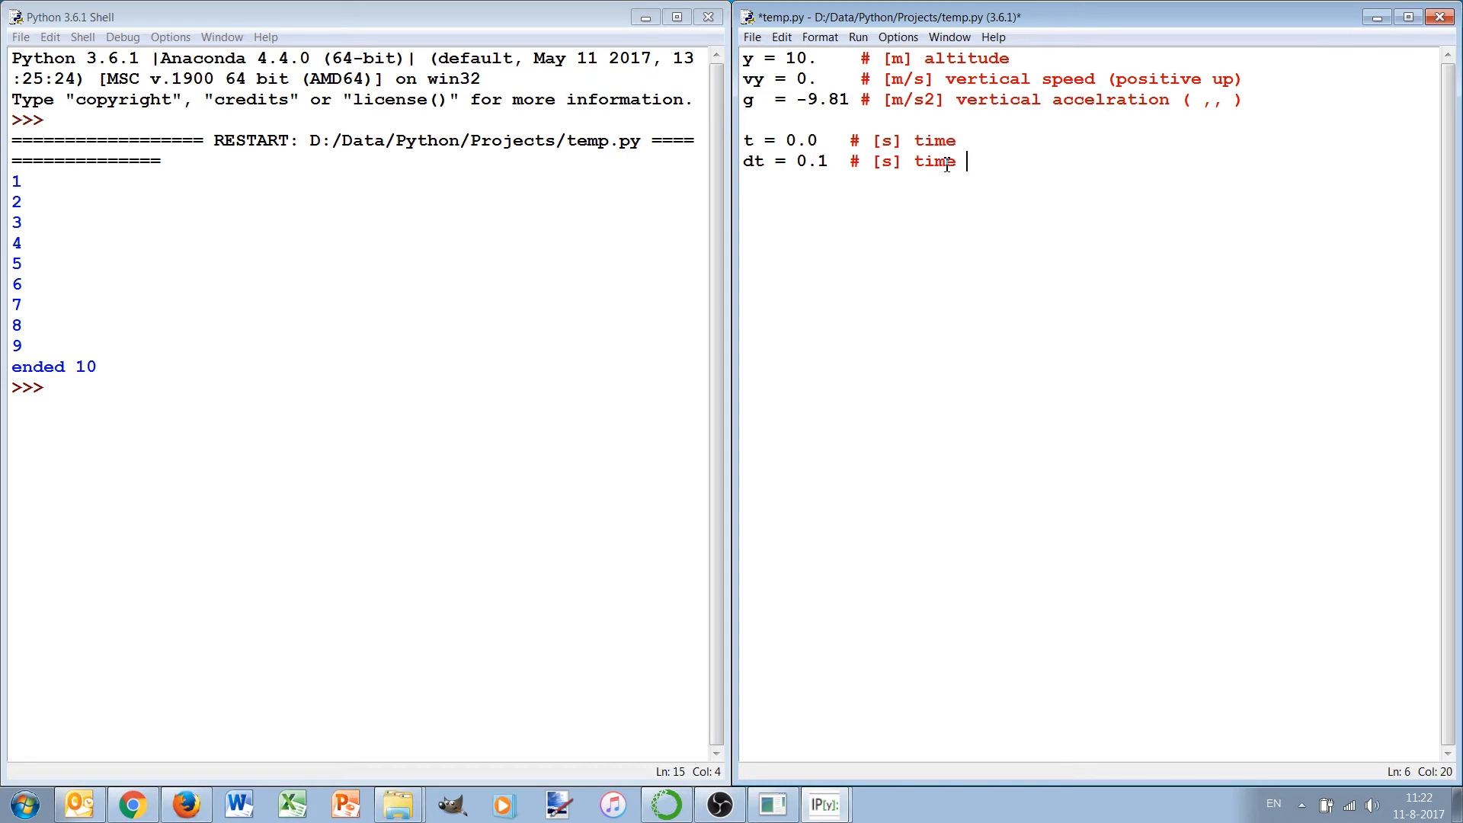
text(step)
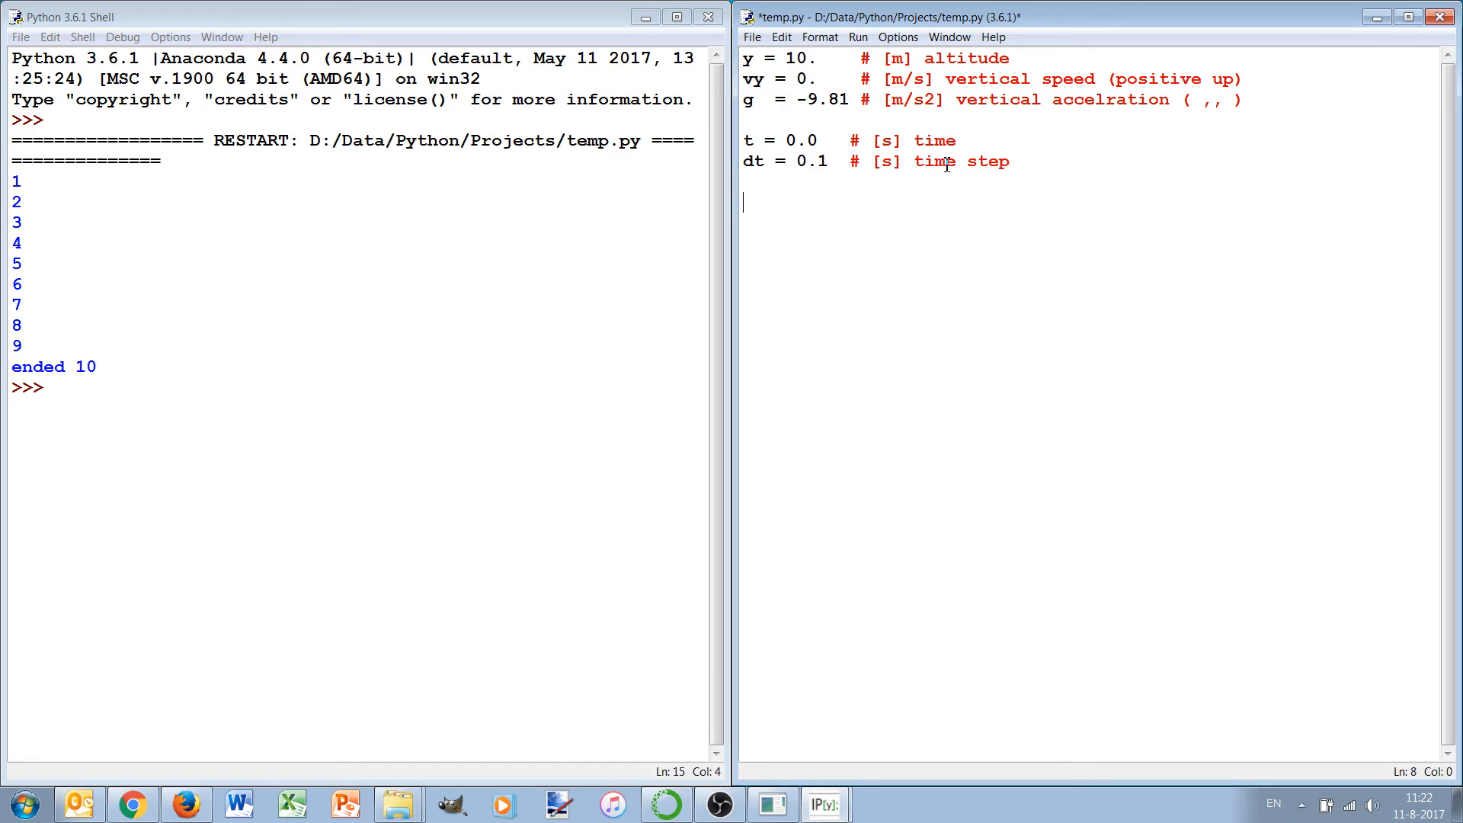
Start the simulation loop with the condition while y>0.0.
text(while)
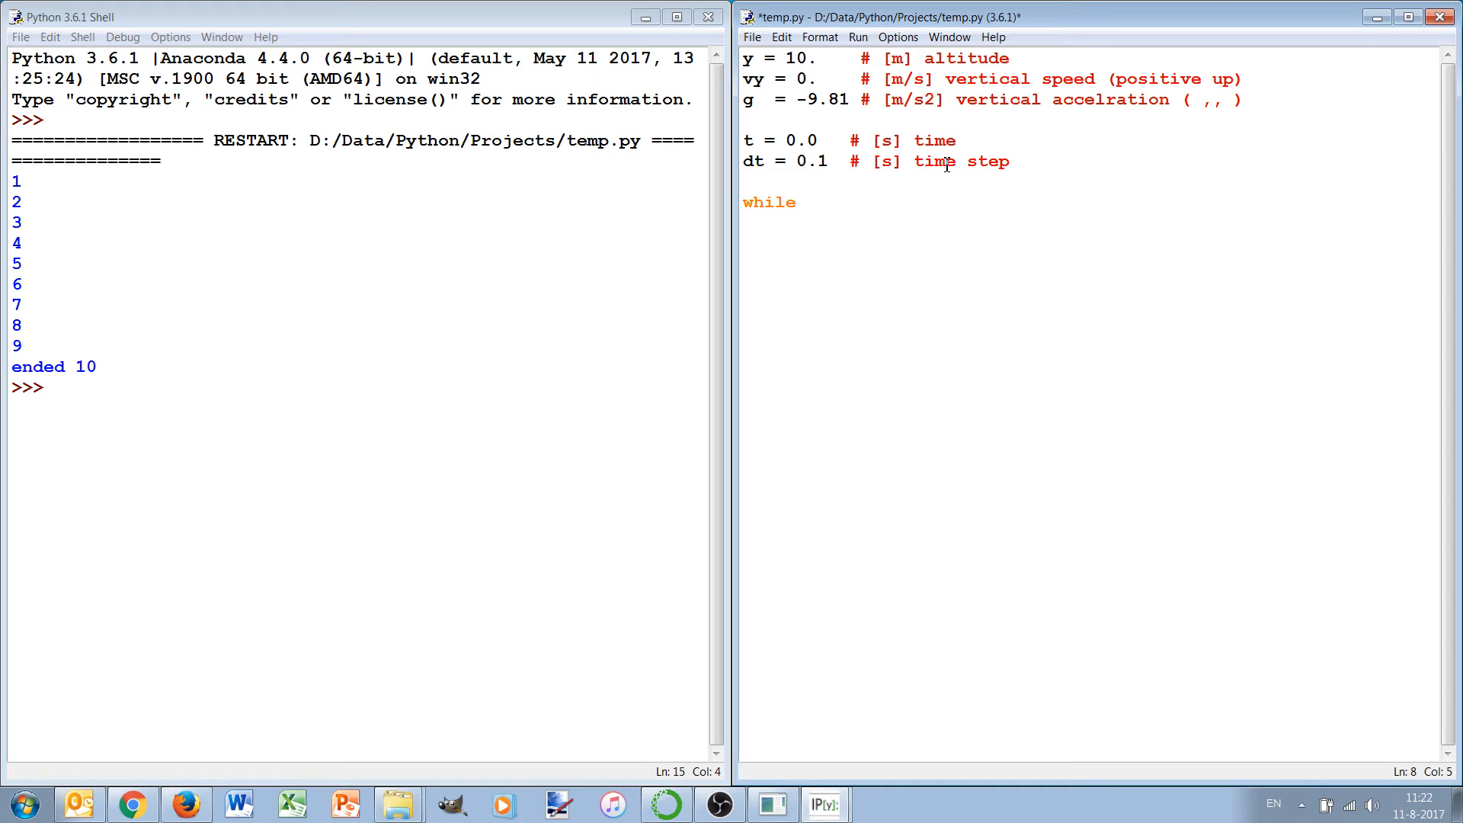
text(y)
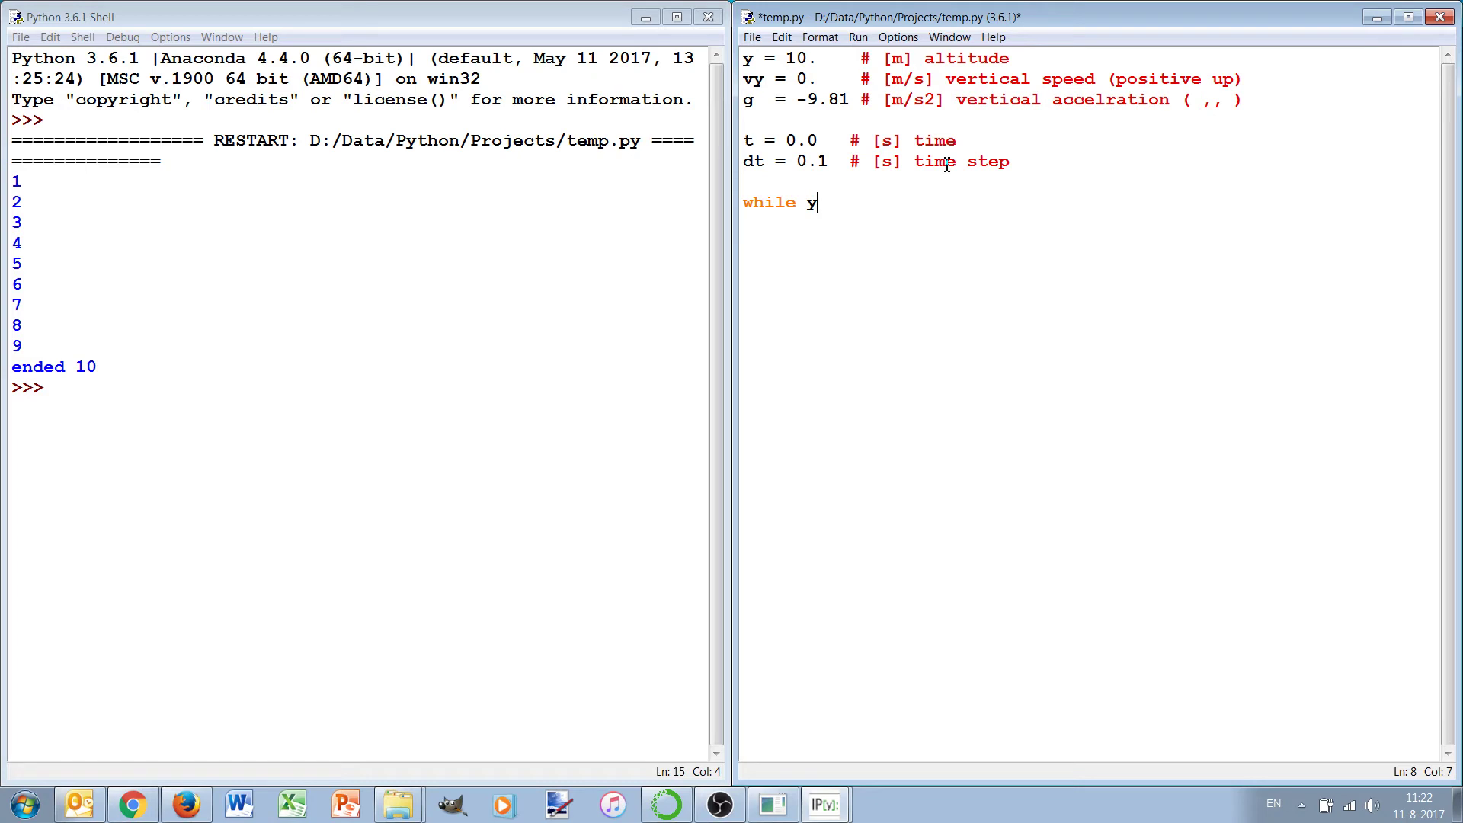
text(>)
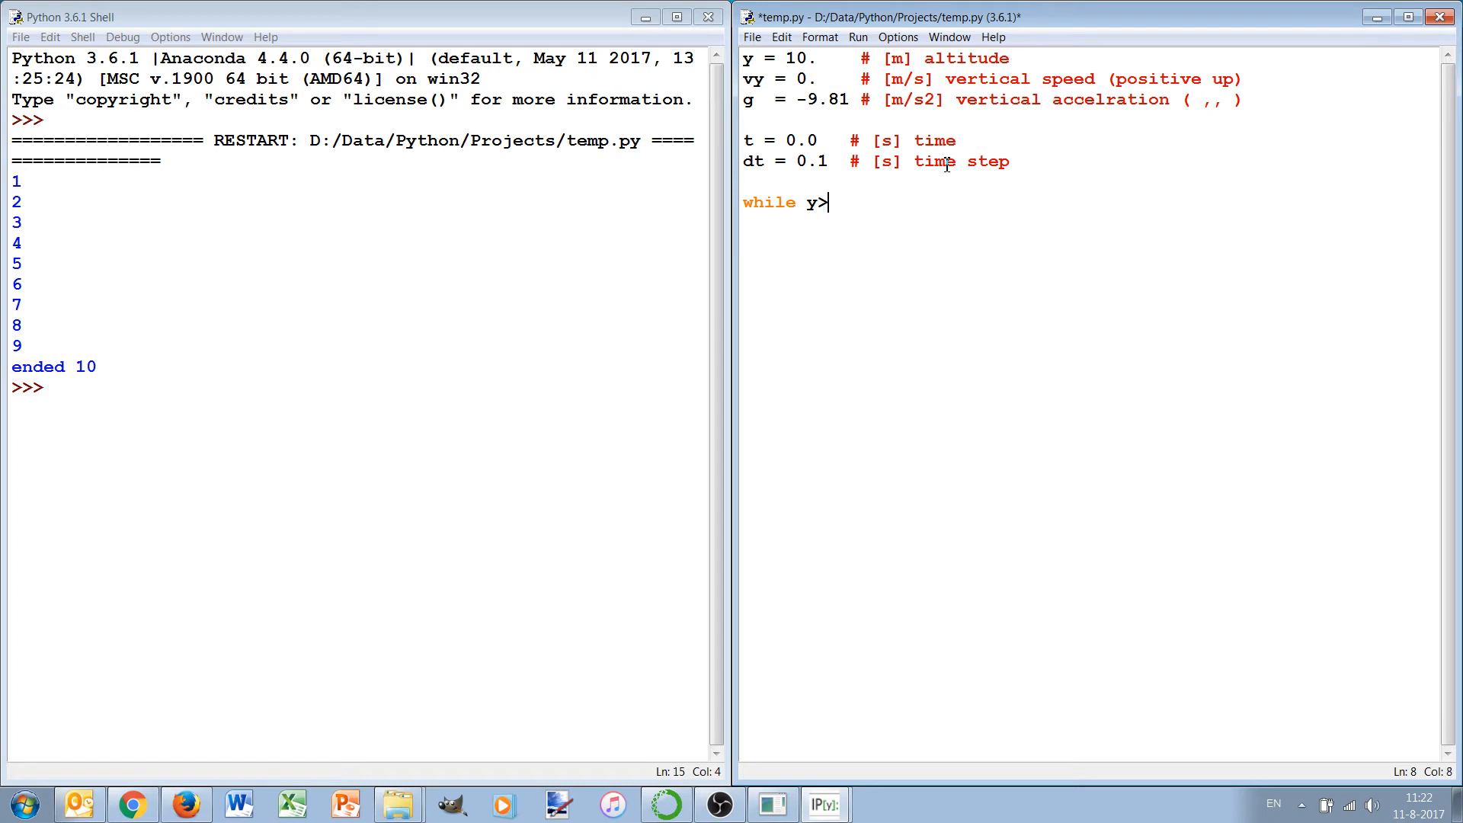
text(0.0:)
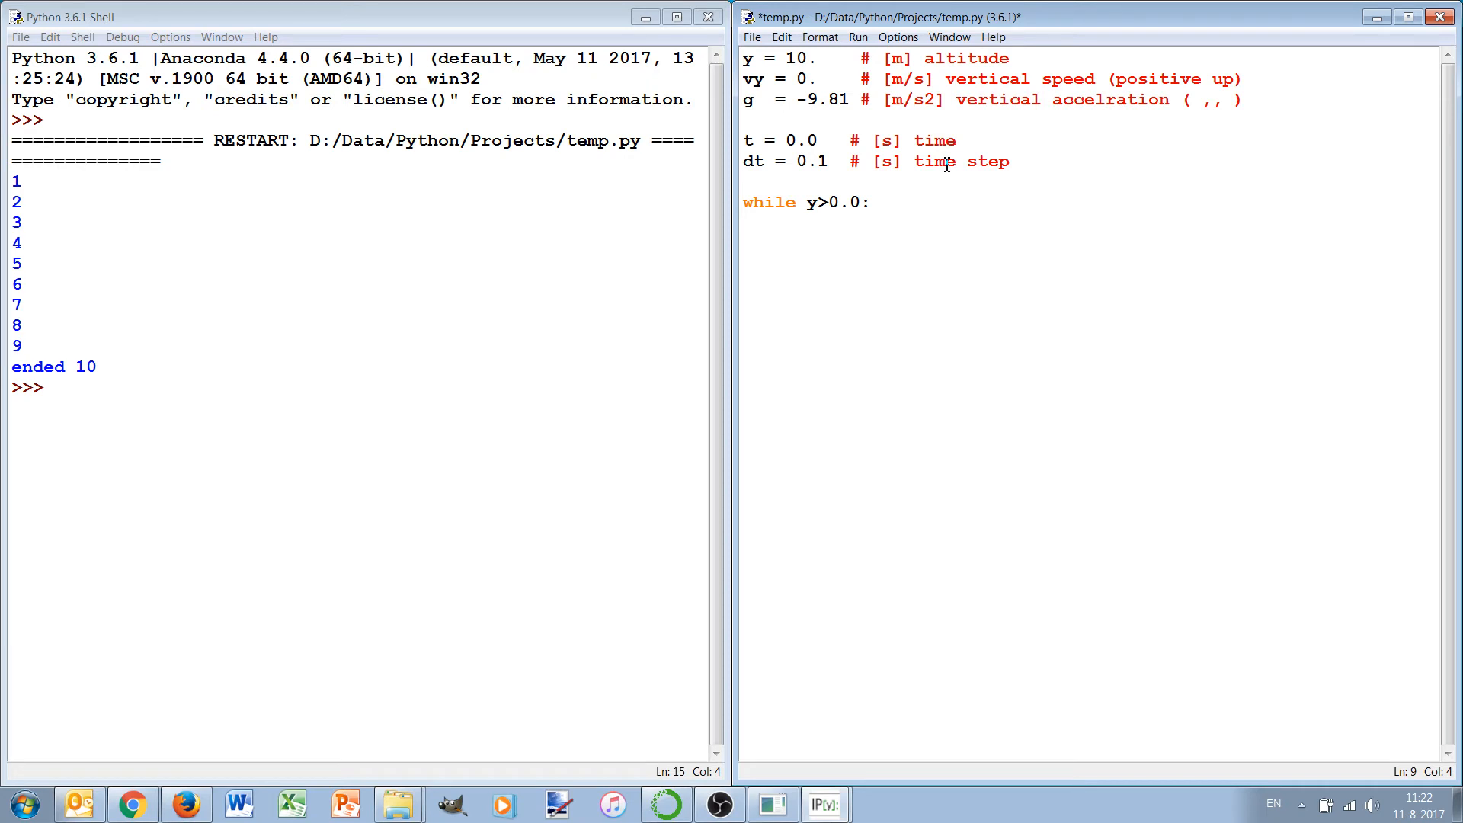
Fill the loop body with vy = vy + g*dt, y = y + vy*dt and t = t + dt.
text(vy)
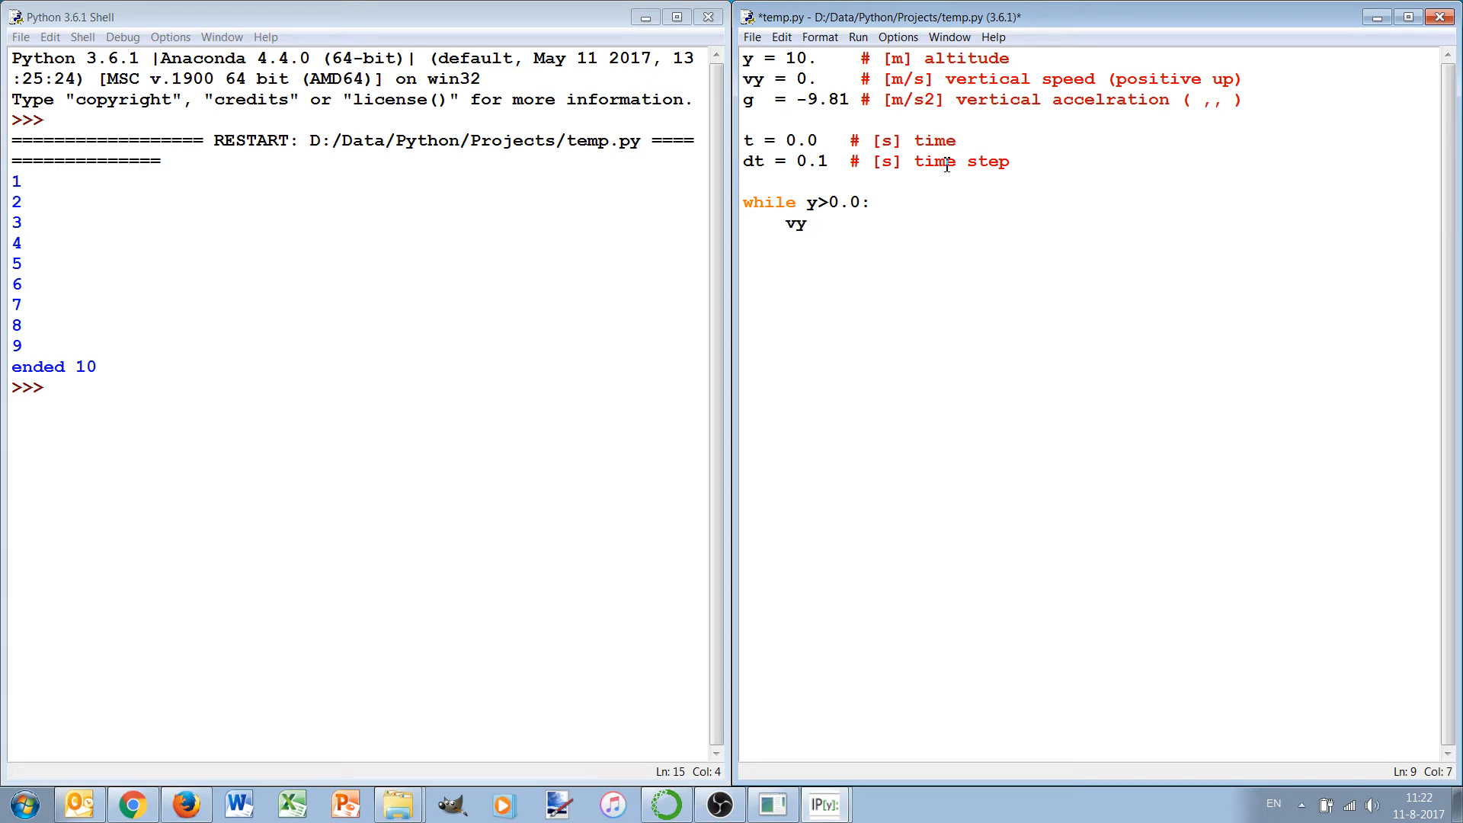
text(= vy)
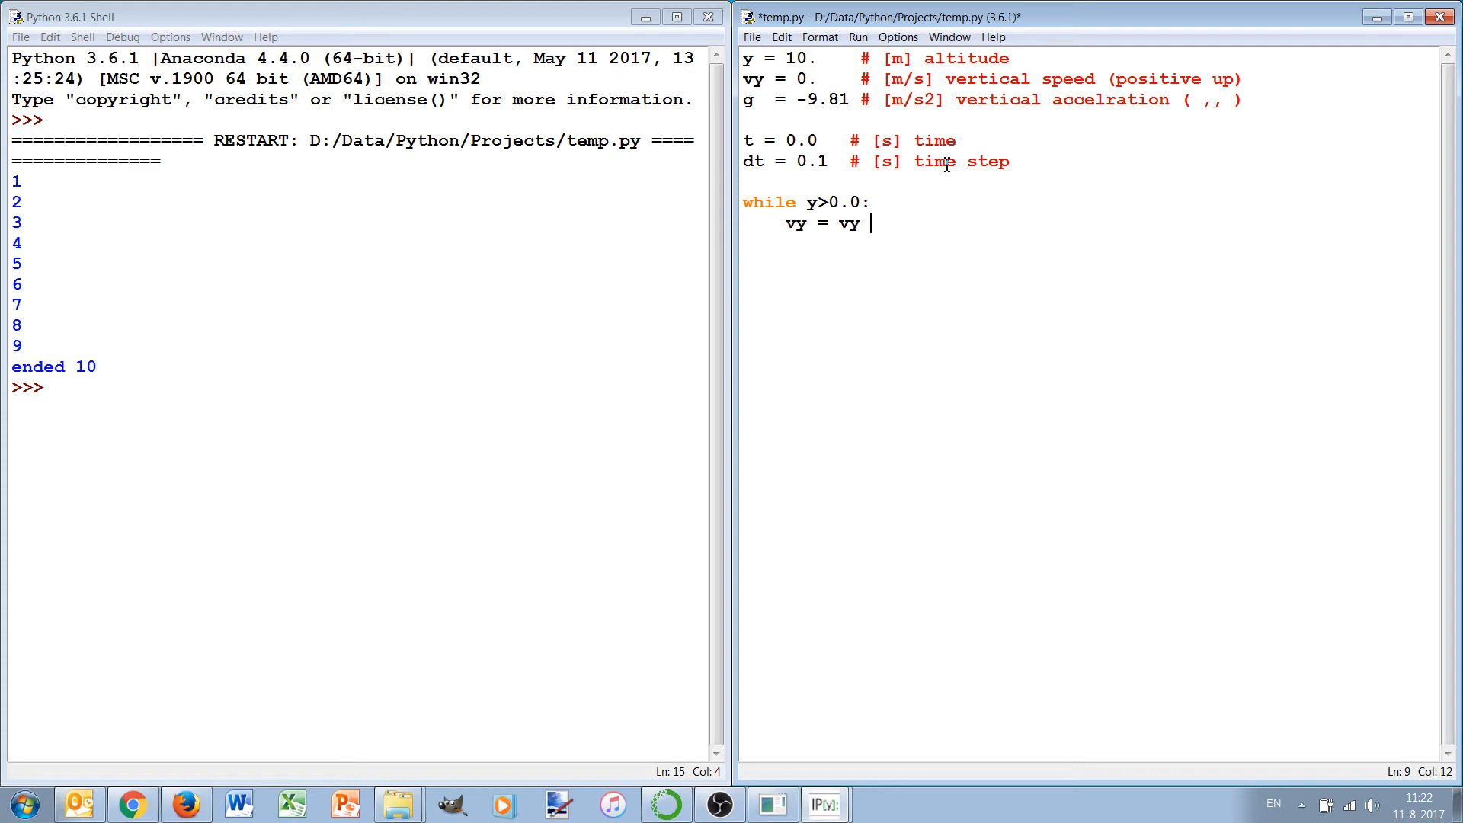
text(+ g)
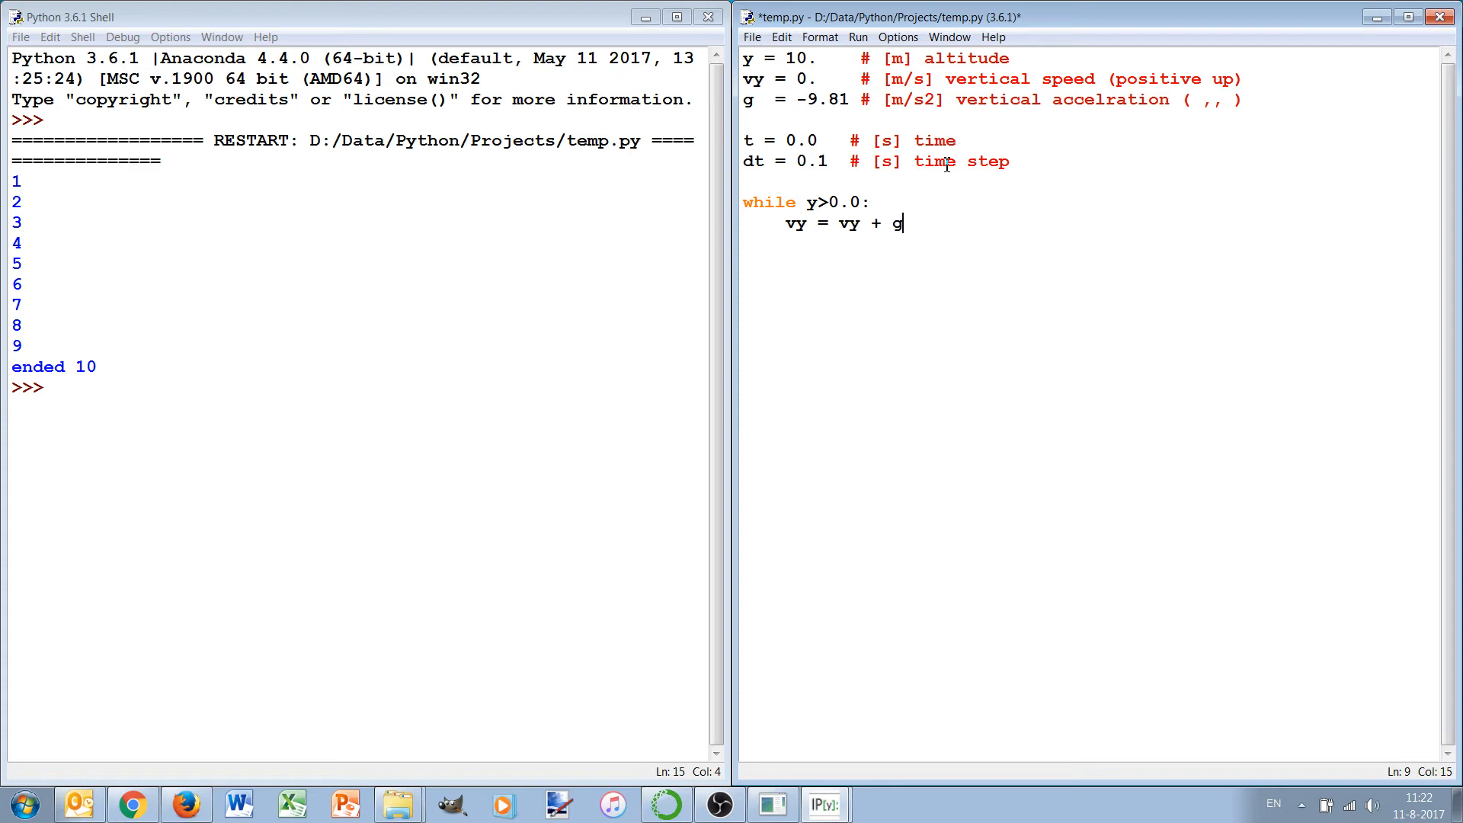
text(*dt)
text(y  = y)
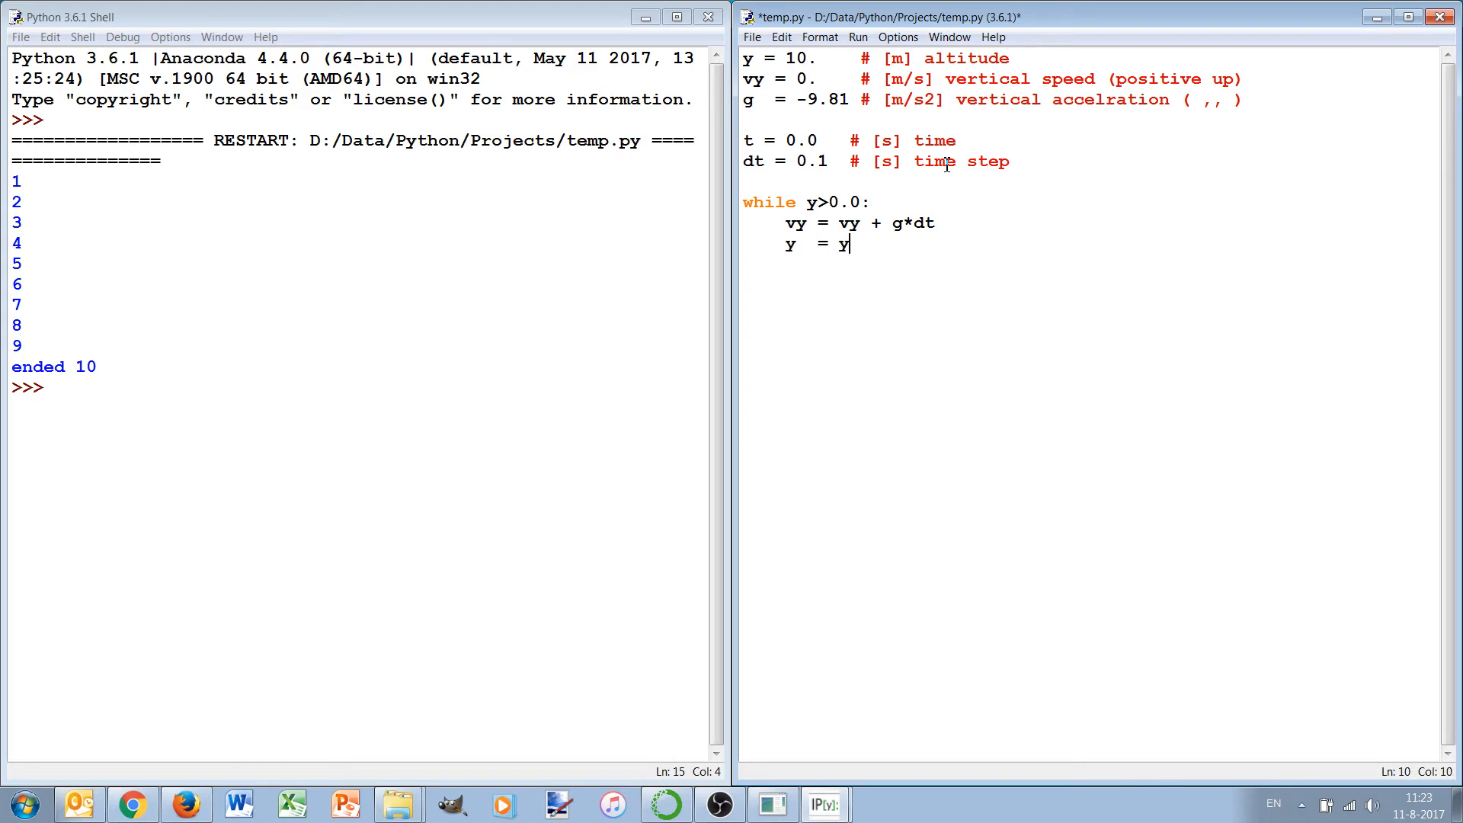
text(+ v)
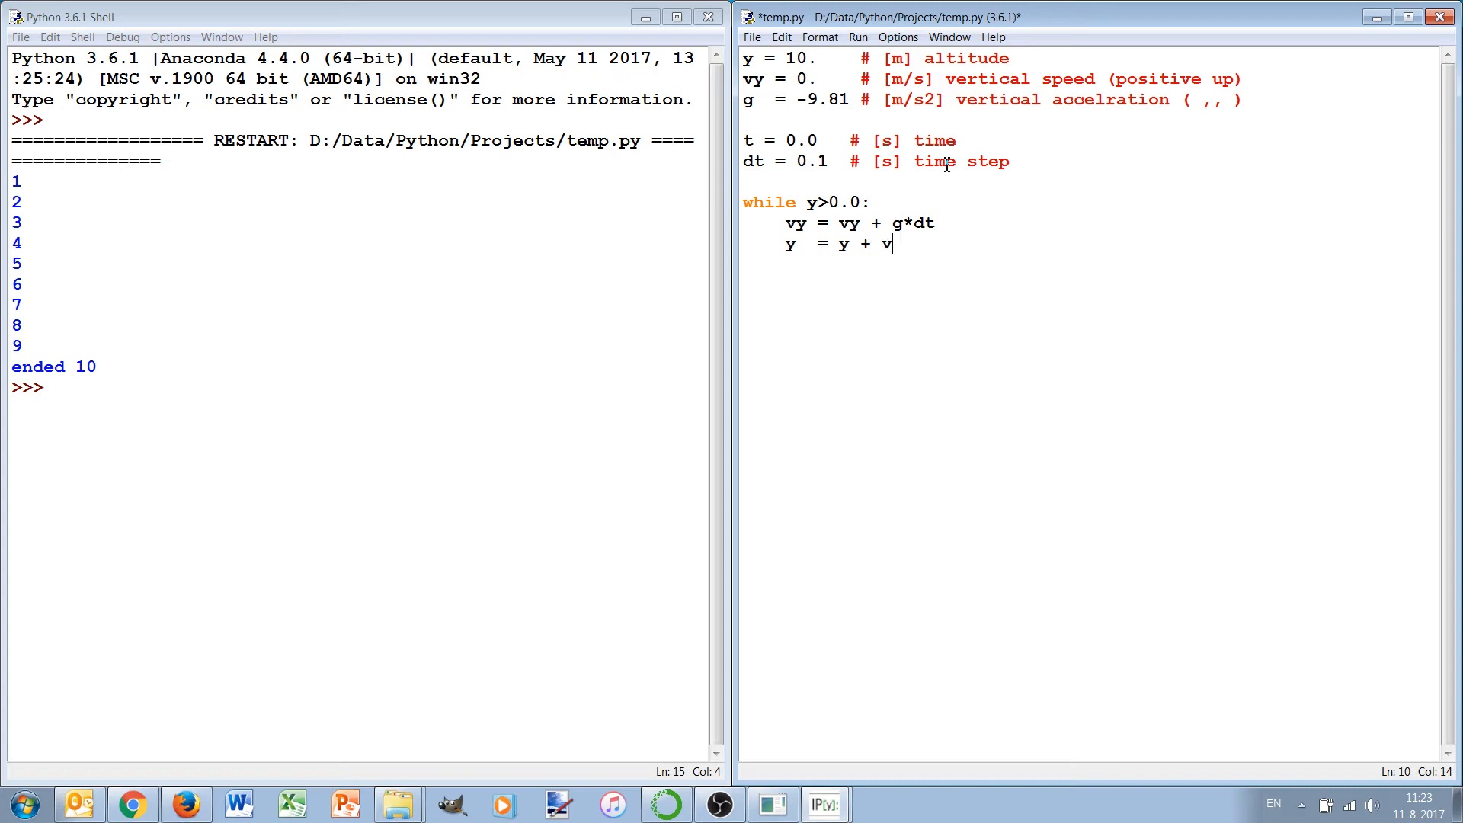
text(y*dt)
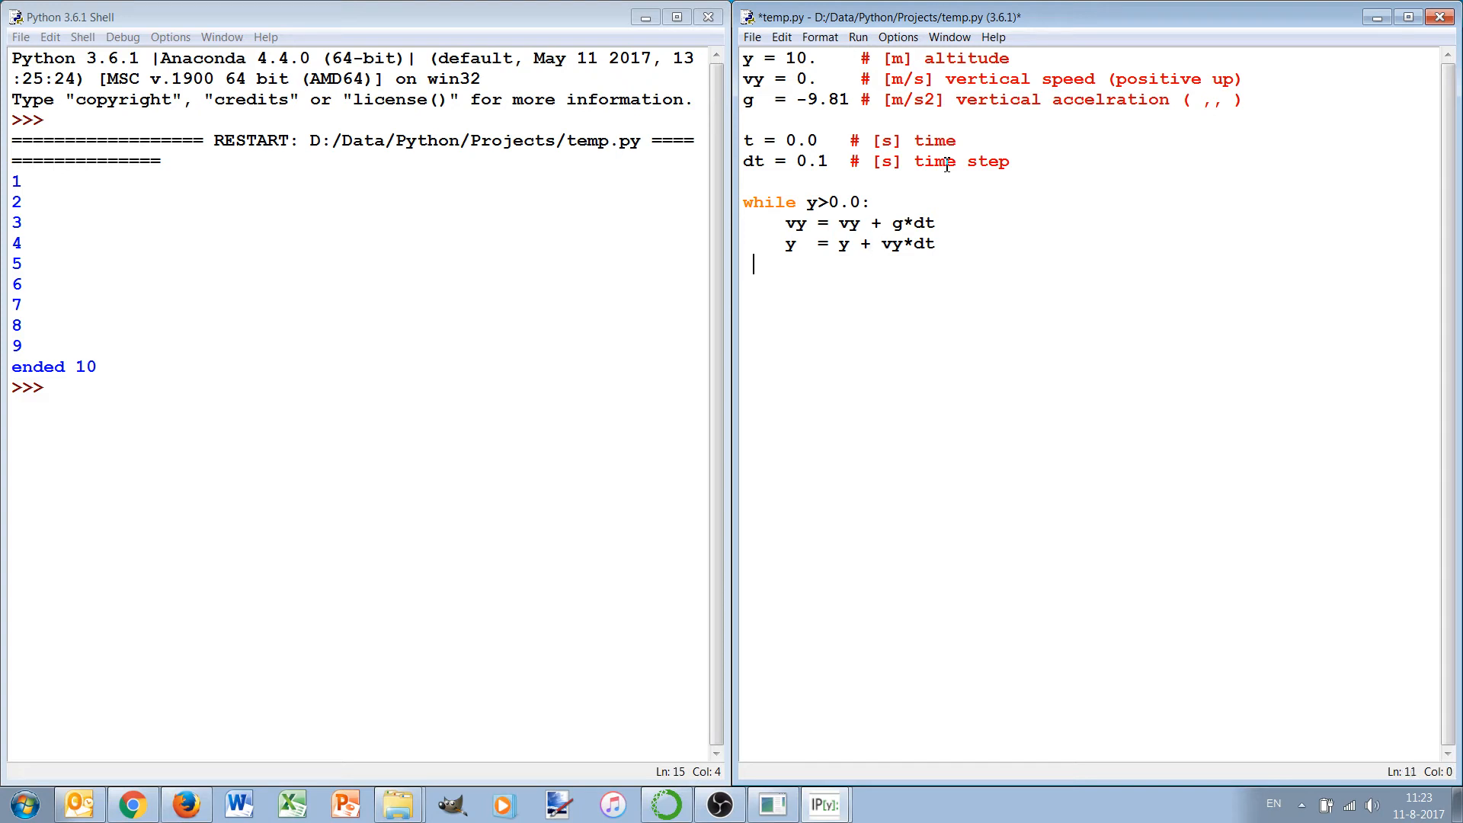
text(t)
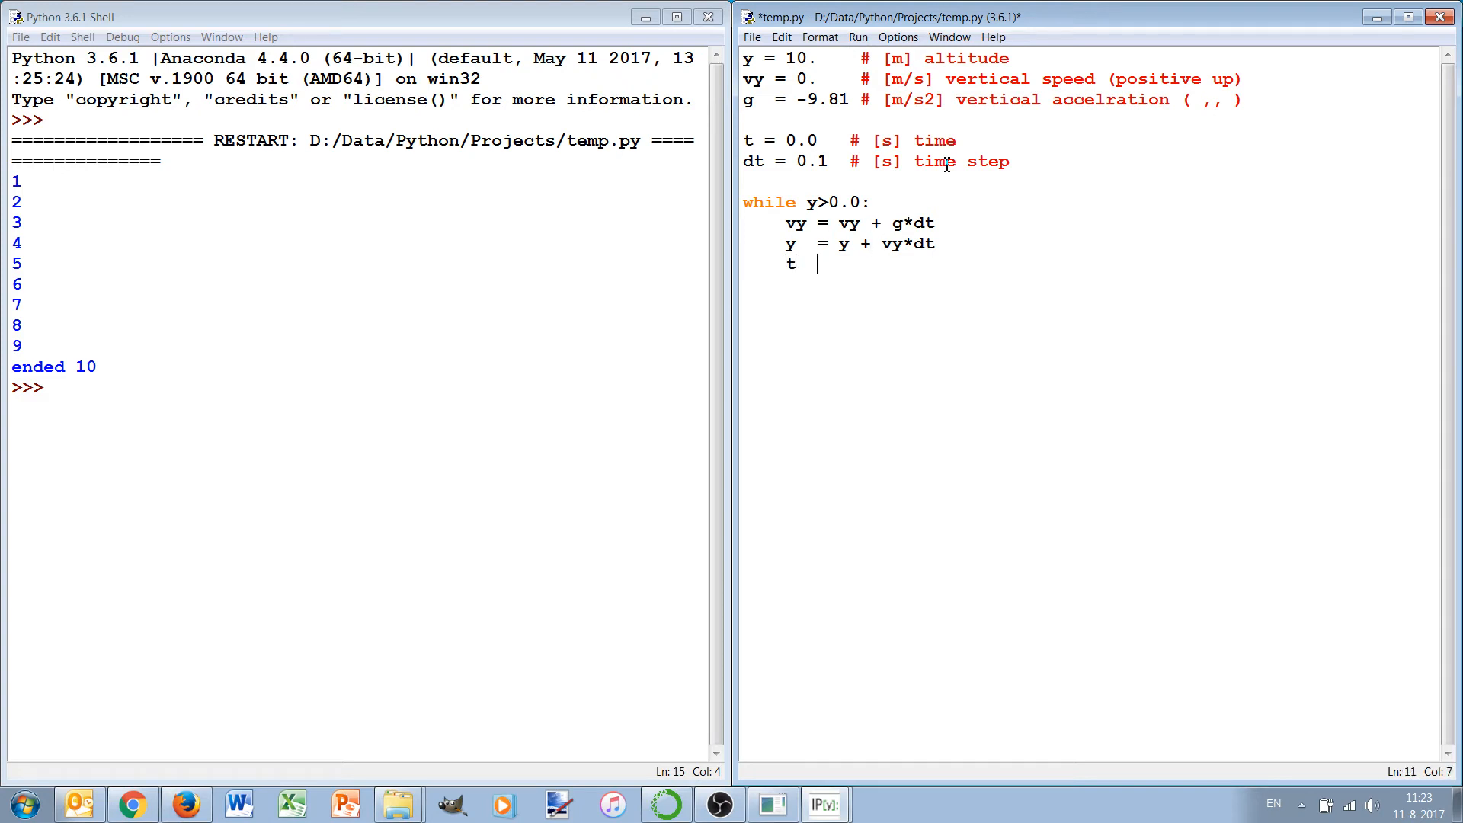
text(=t)
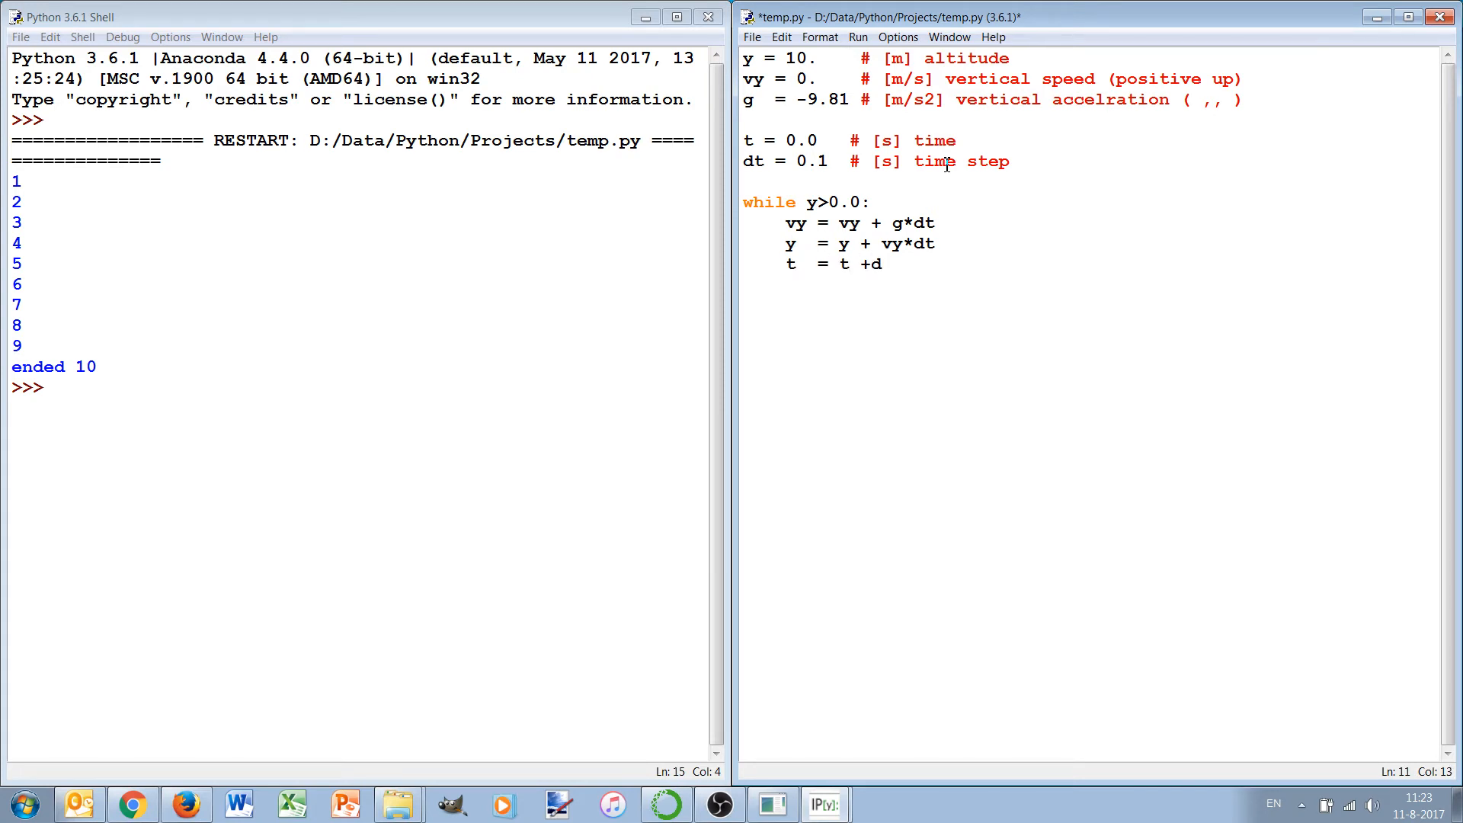
text(t)
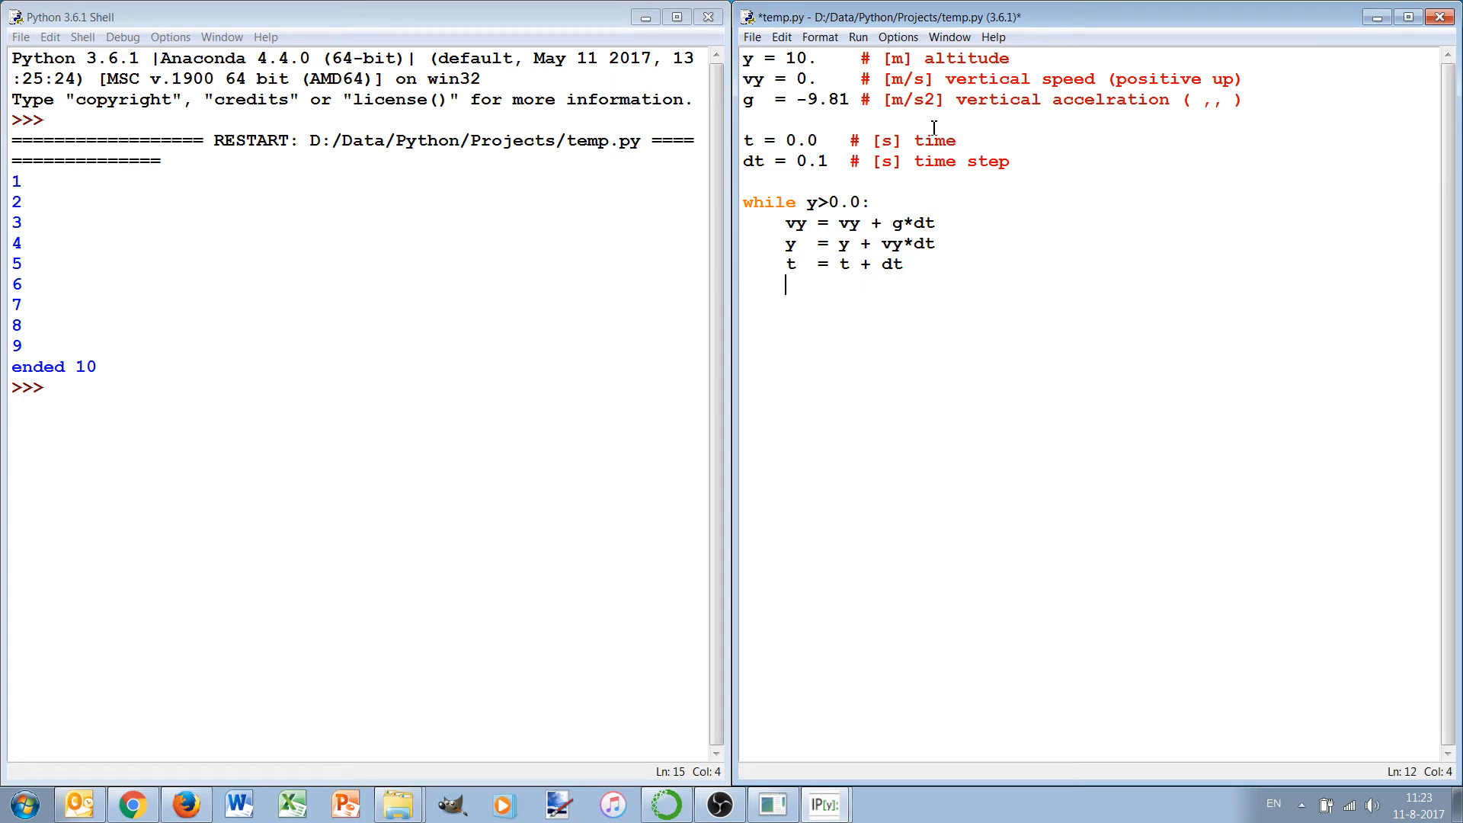
mouse_move(817, 203)
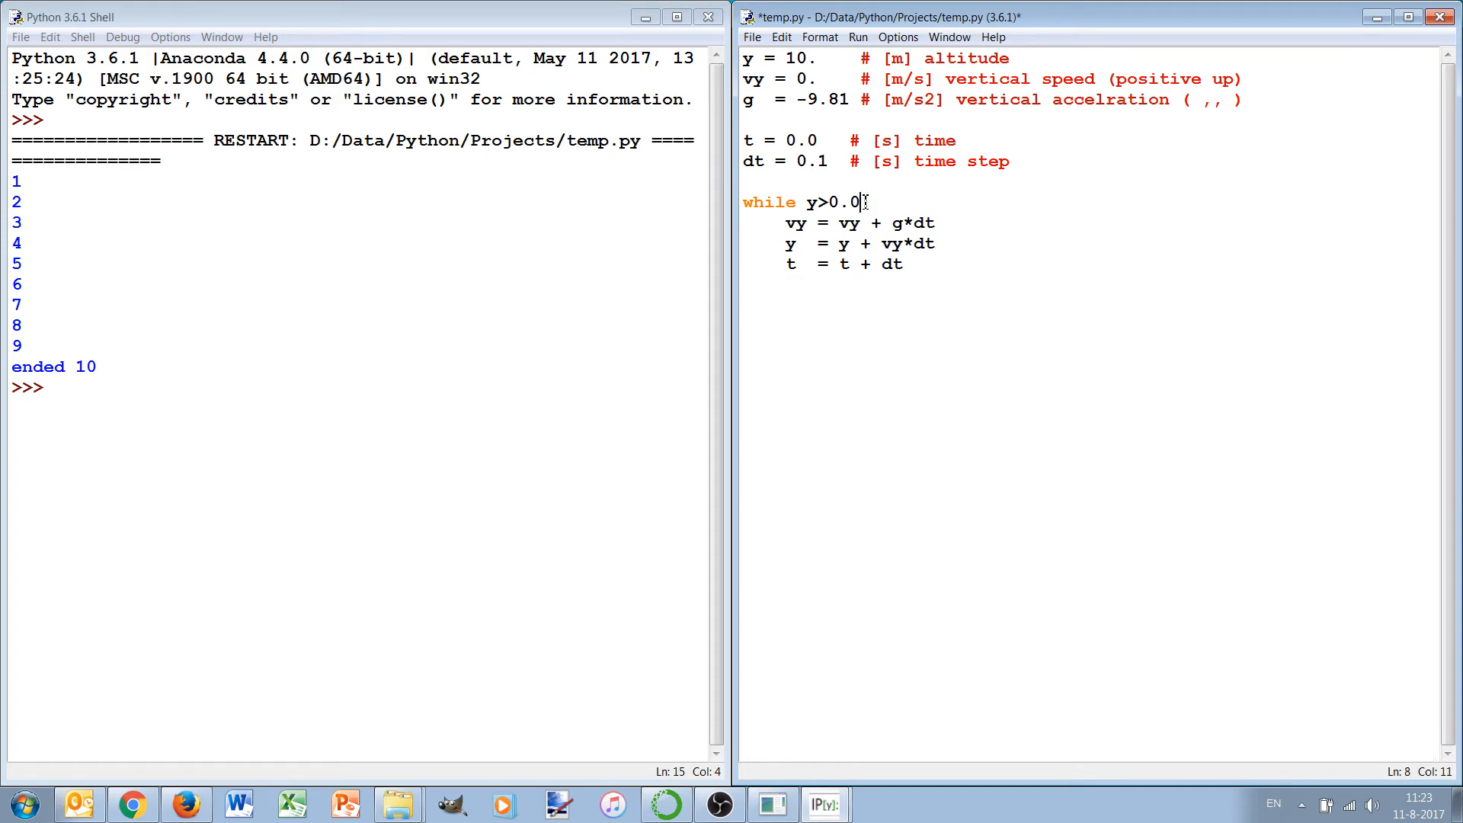
Extend the loop condition to while y>0.0 and t<100.:.
text(:)
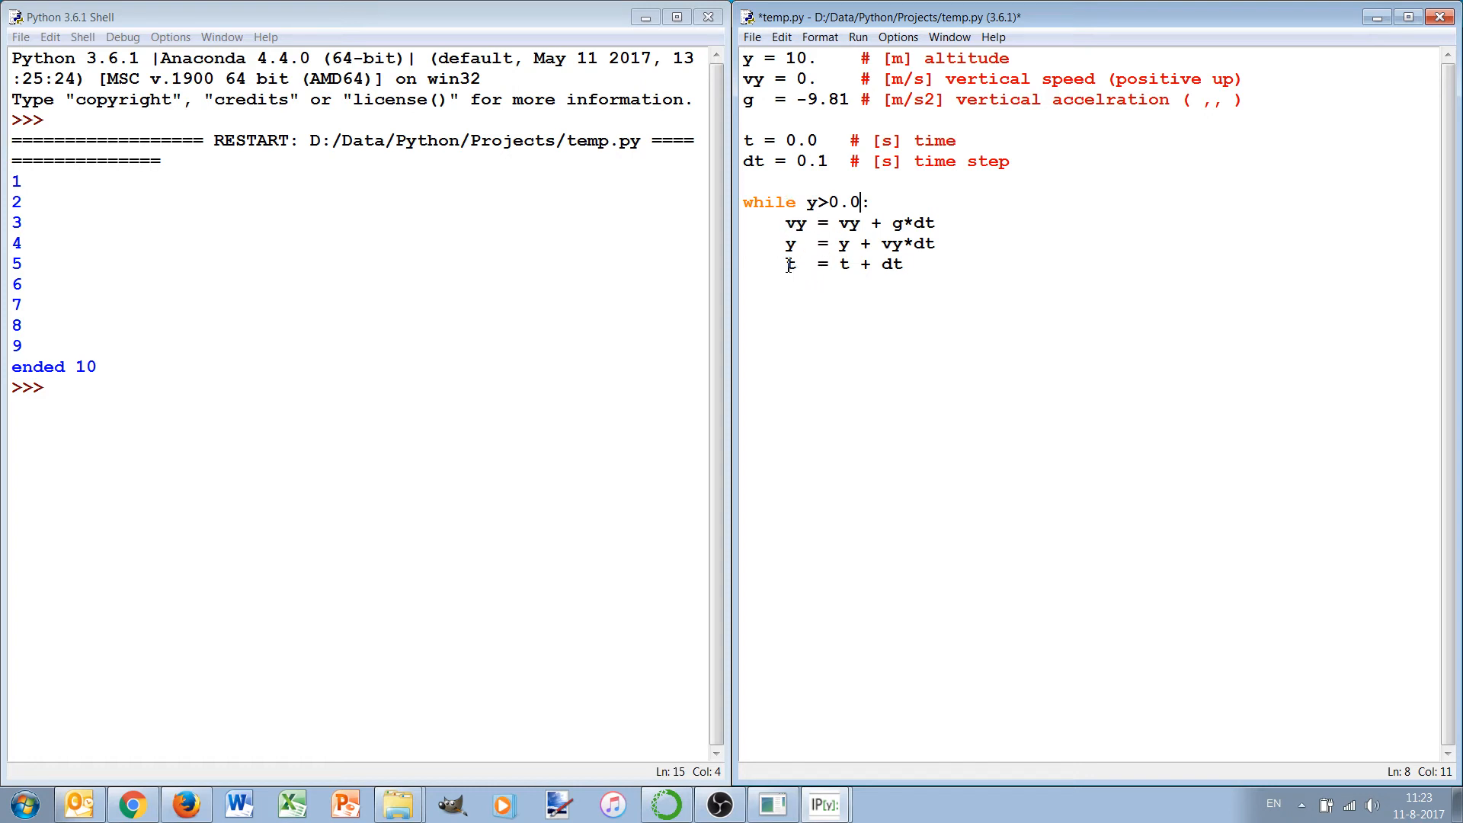
mouse_move(811, 221)
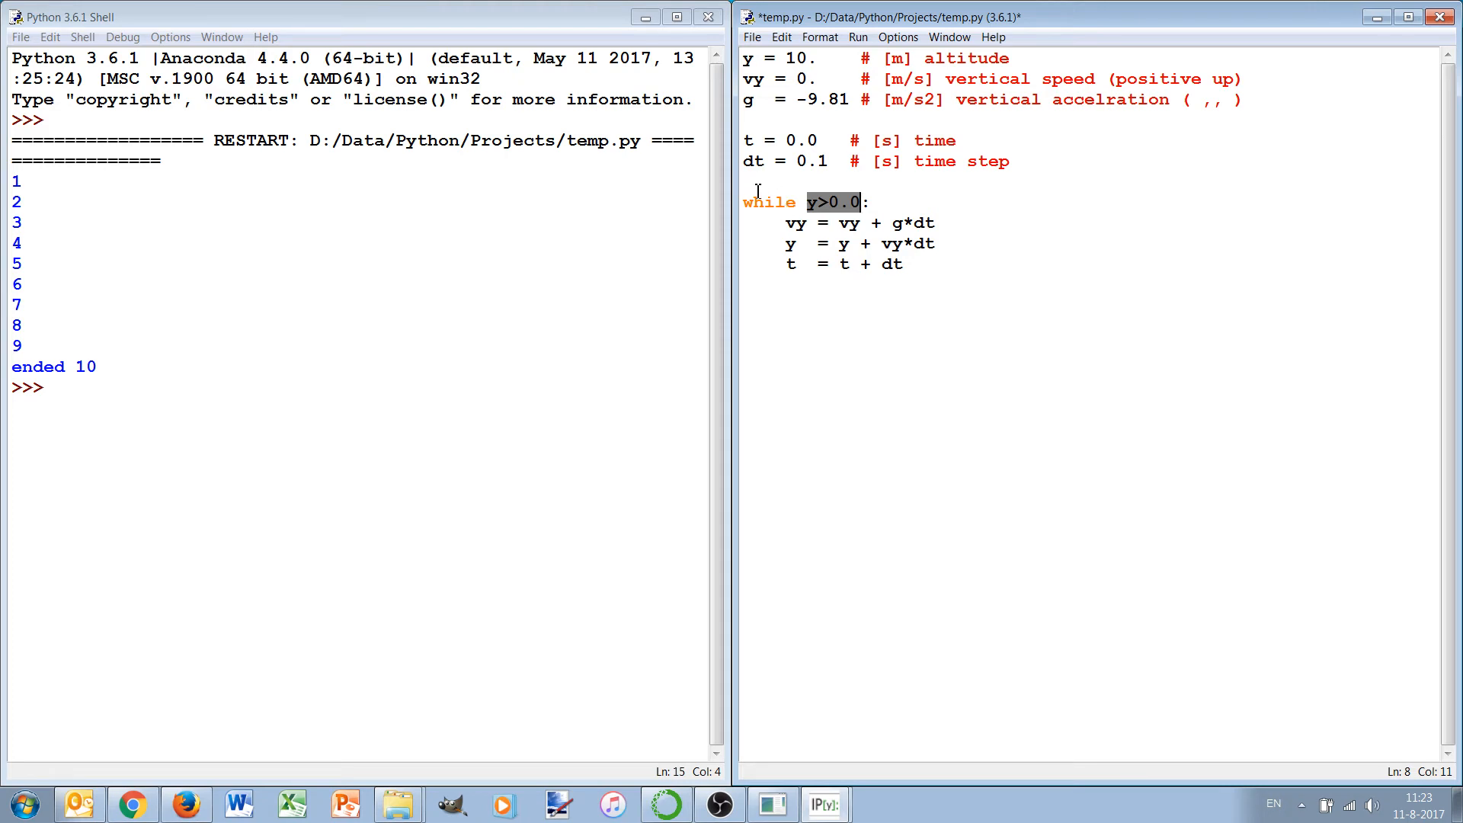
mouse_move(764, 203)
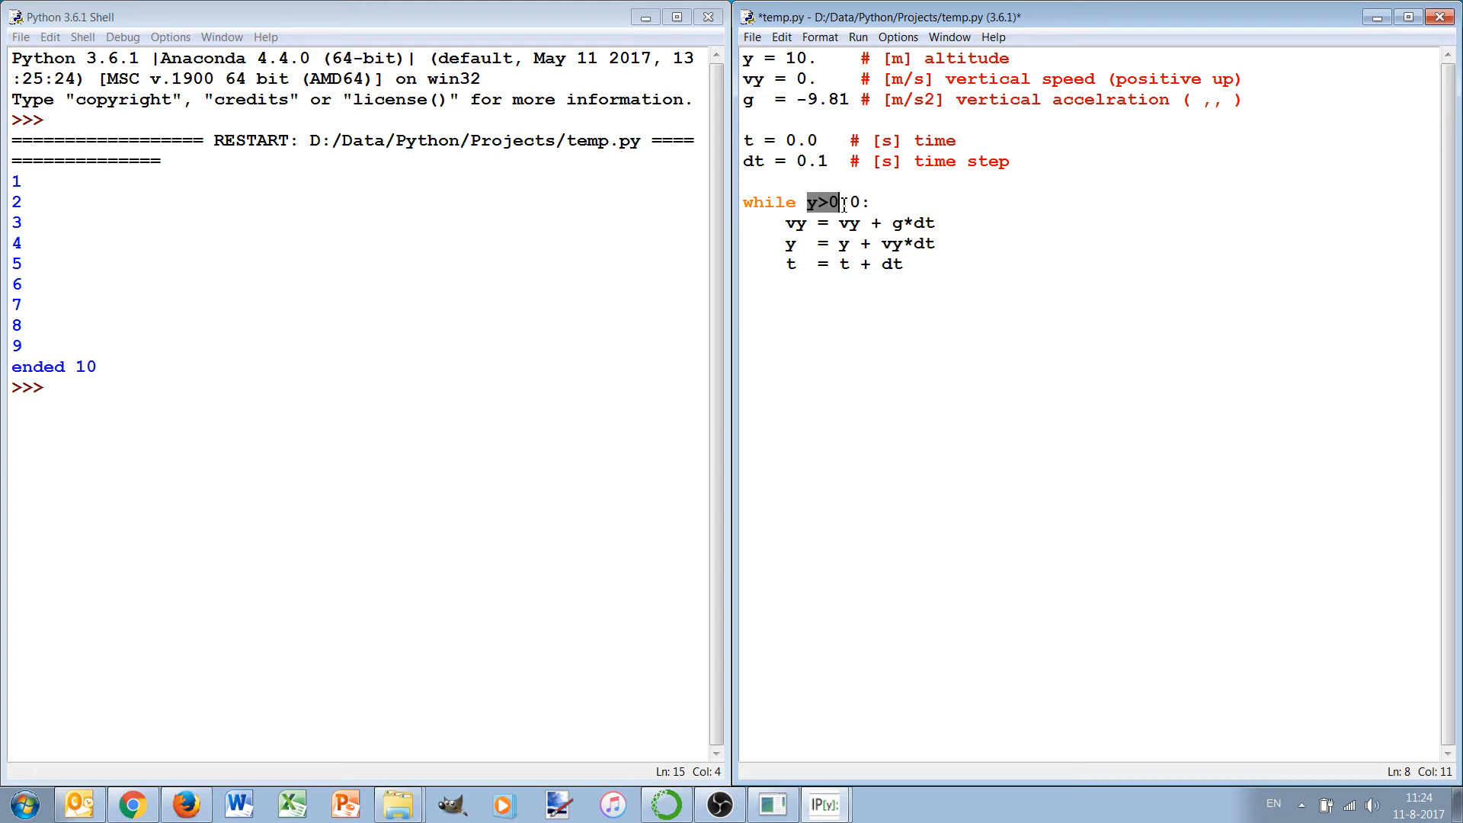
text(.0)
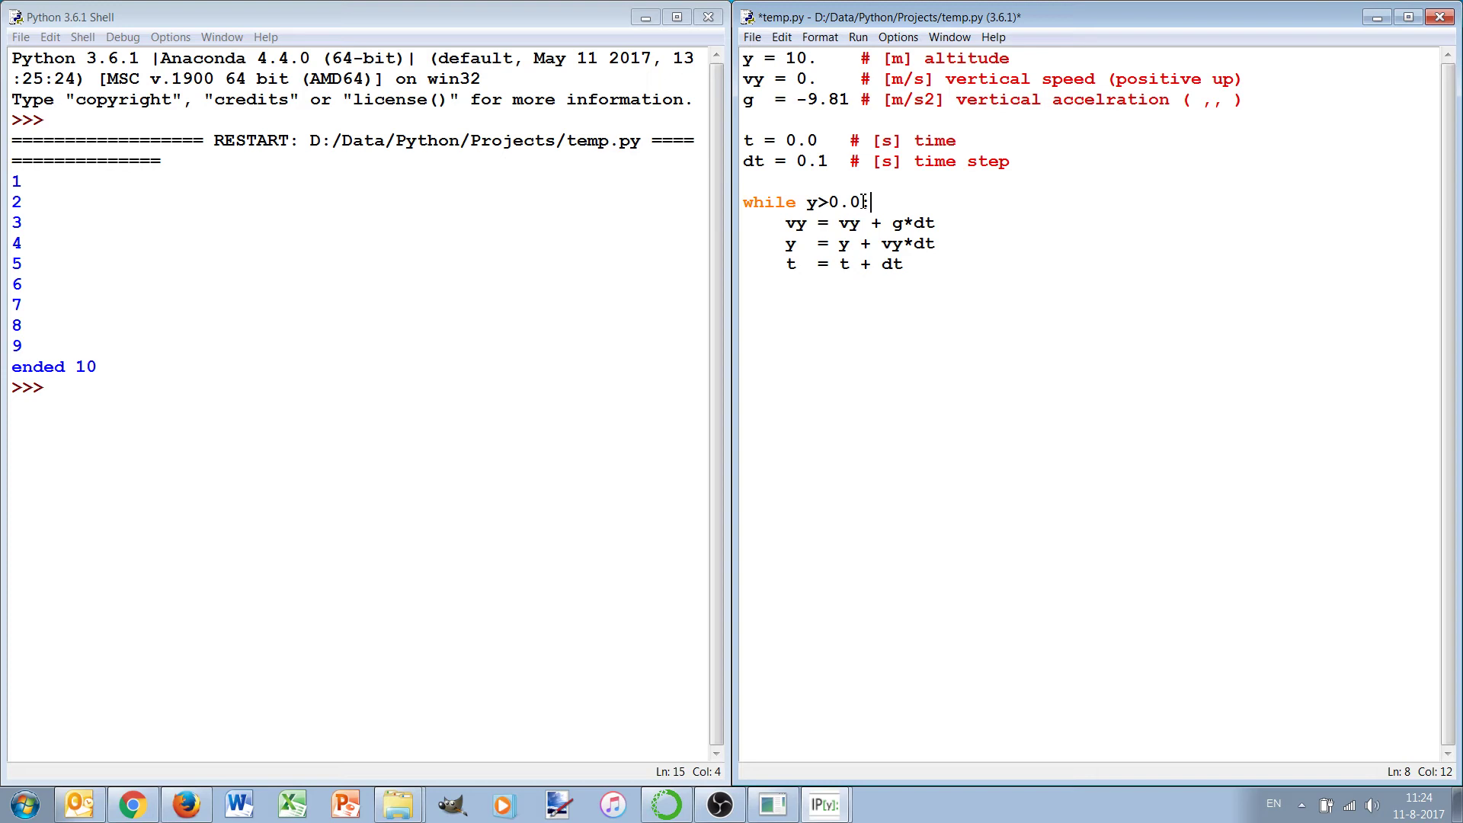
text(:)
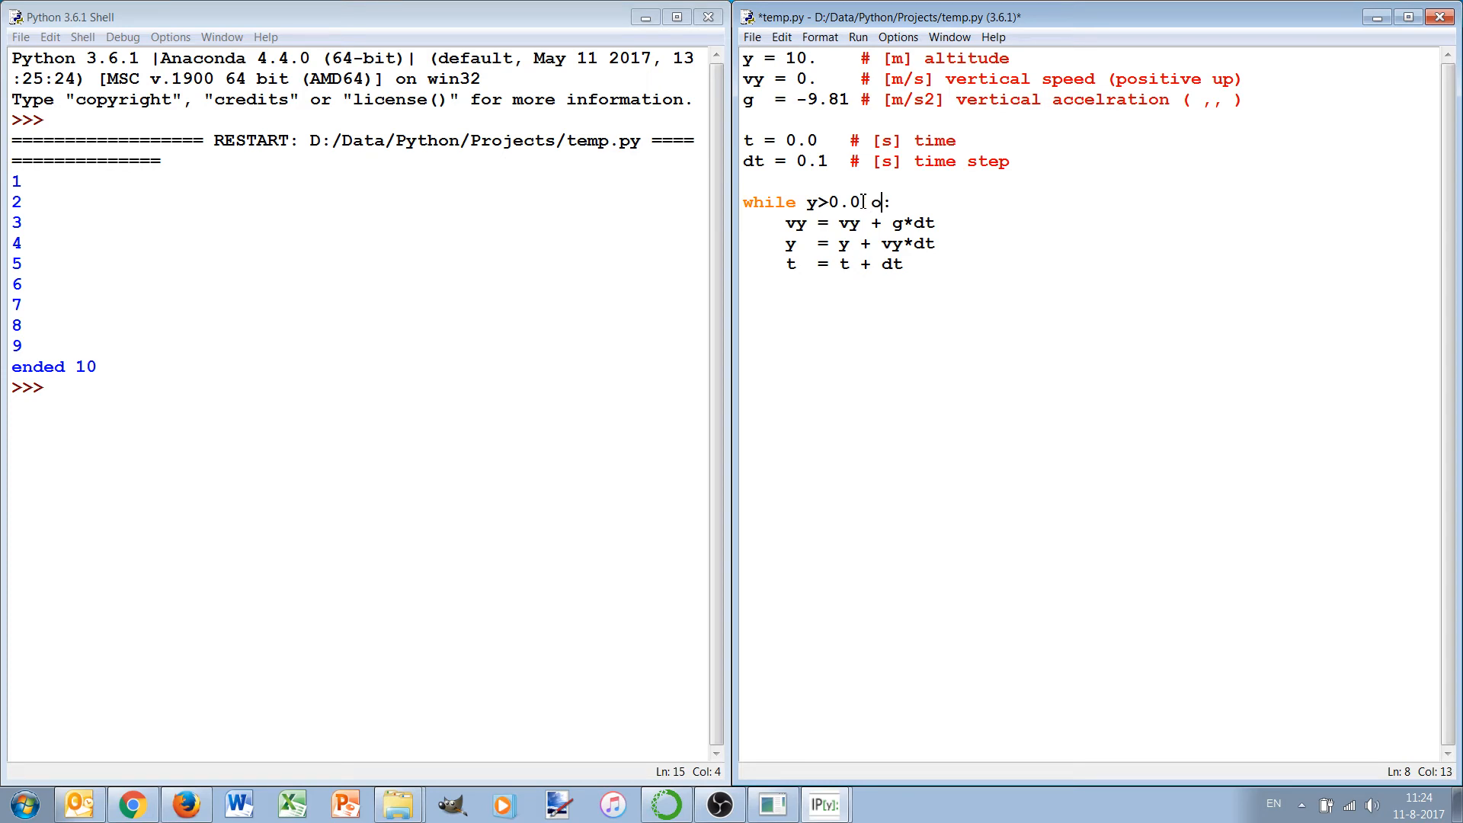
text(and)
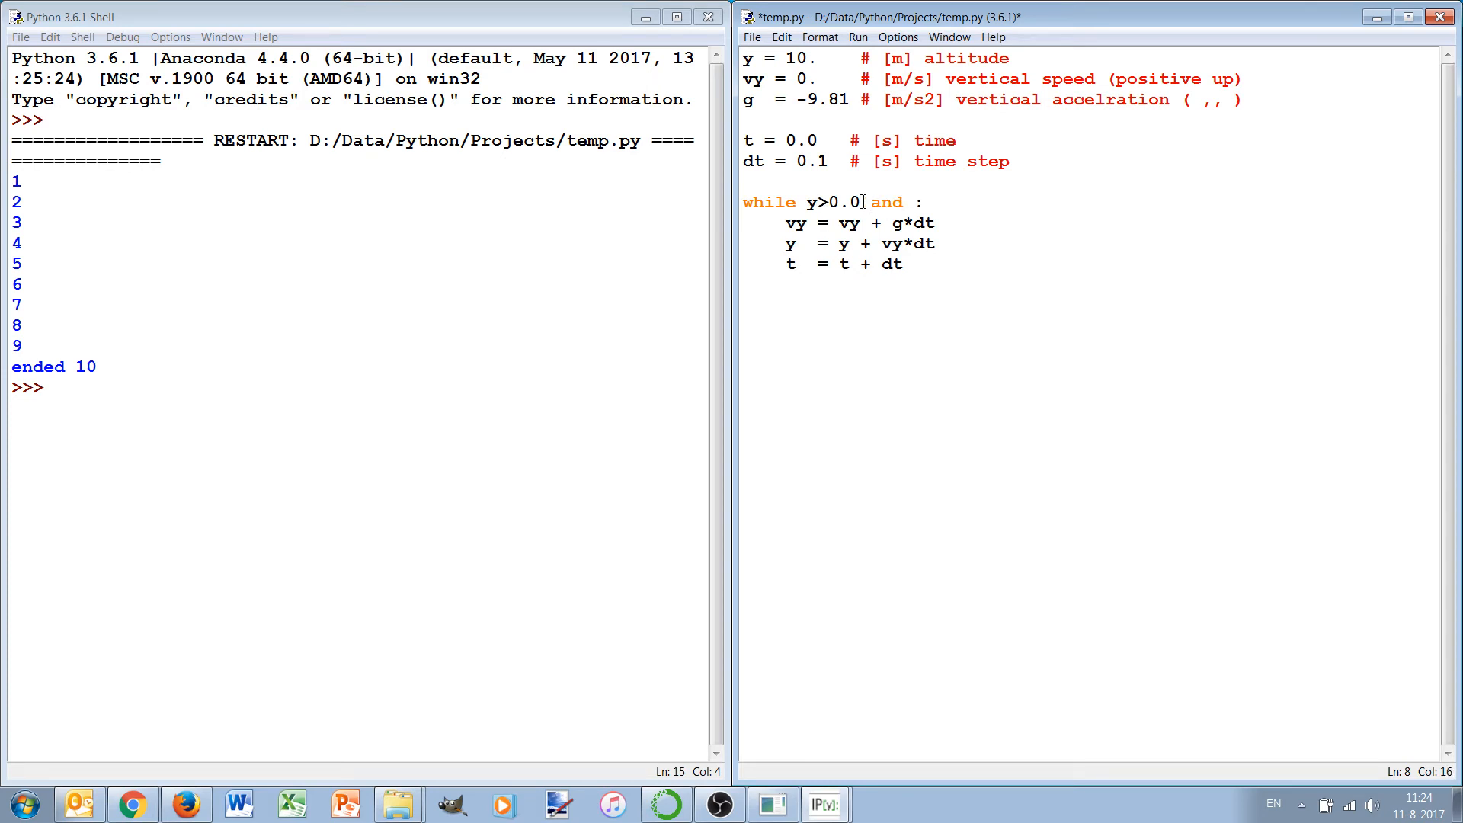
text(t<1)
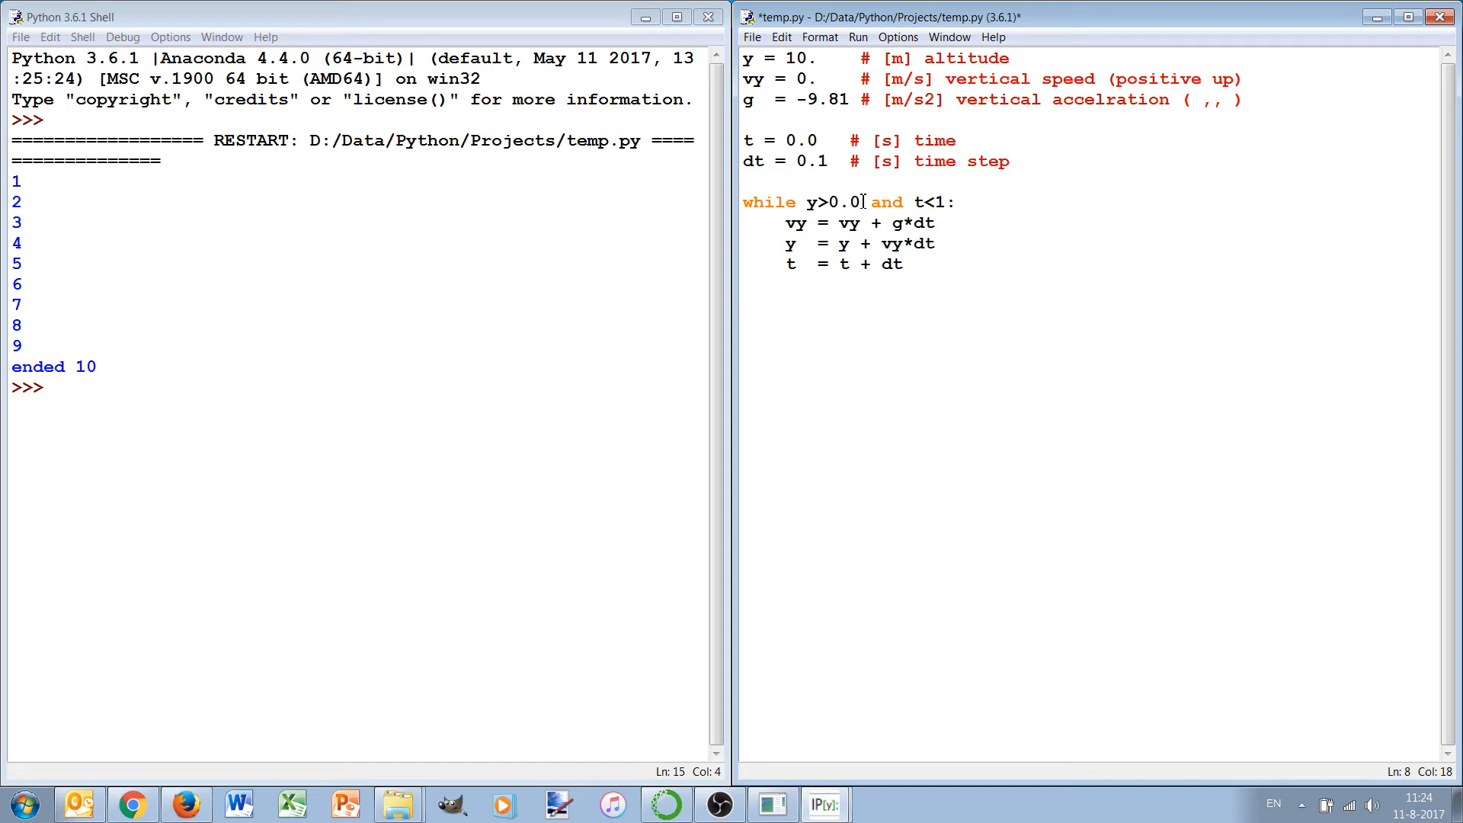
text(00.)
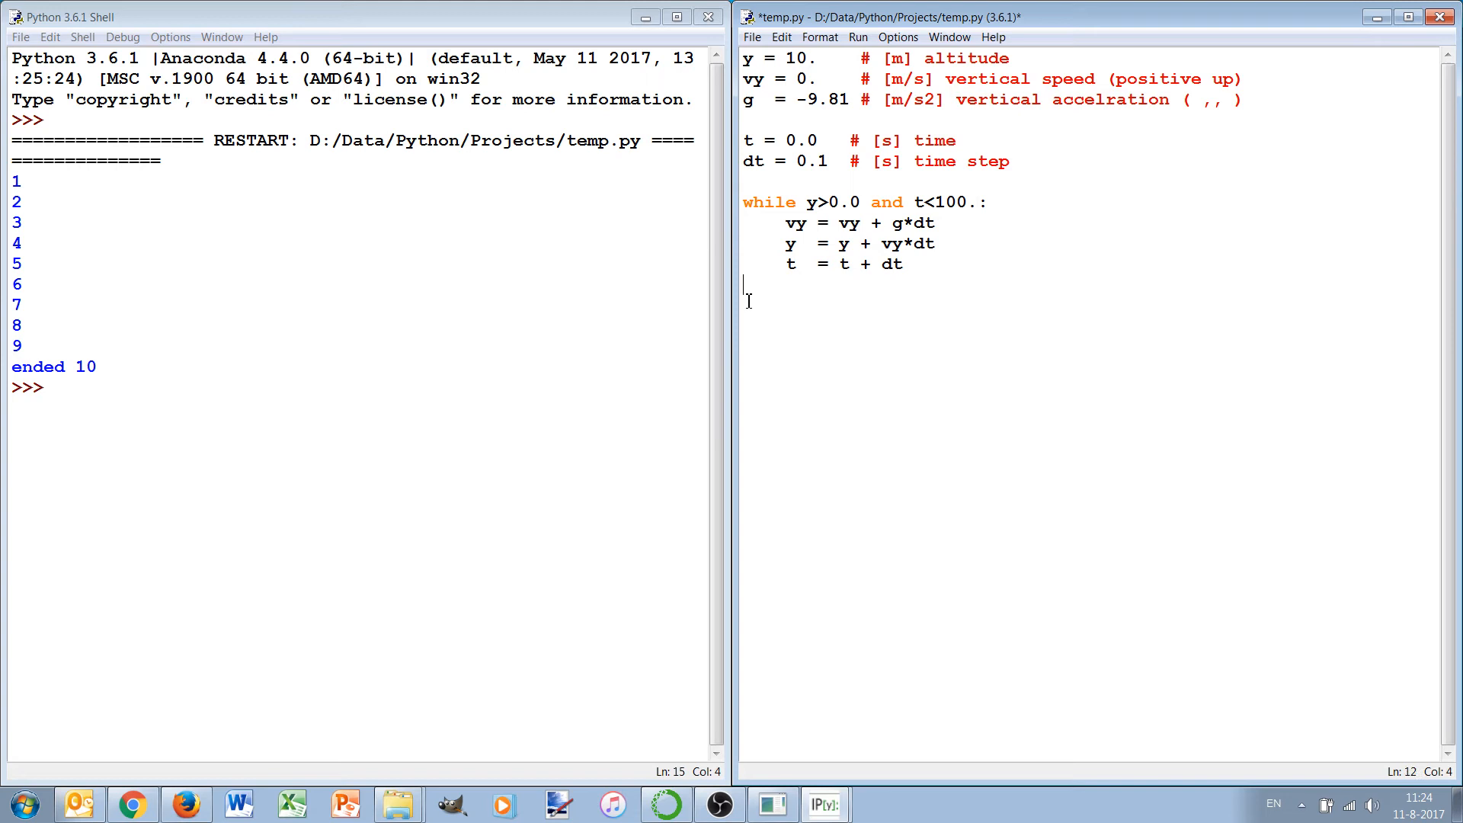
After the loop print "time =",t,"s"; "speed =",vy,"m/s"; "altitude =",y,"m".
text(print)
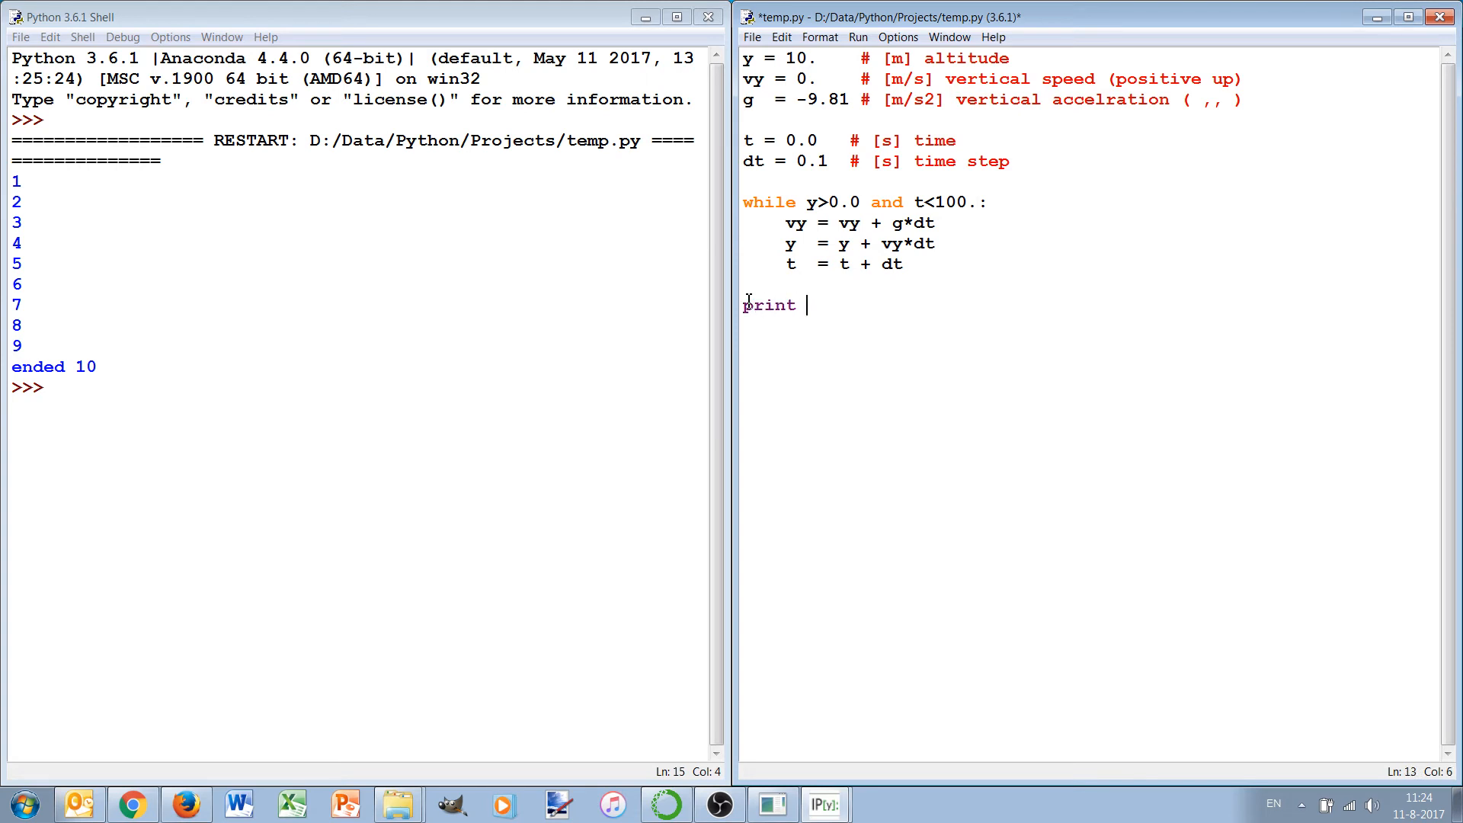
text(()
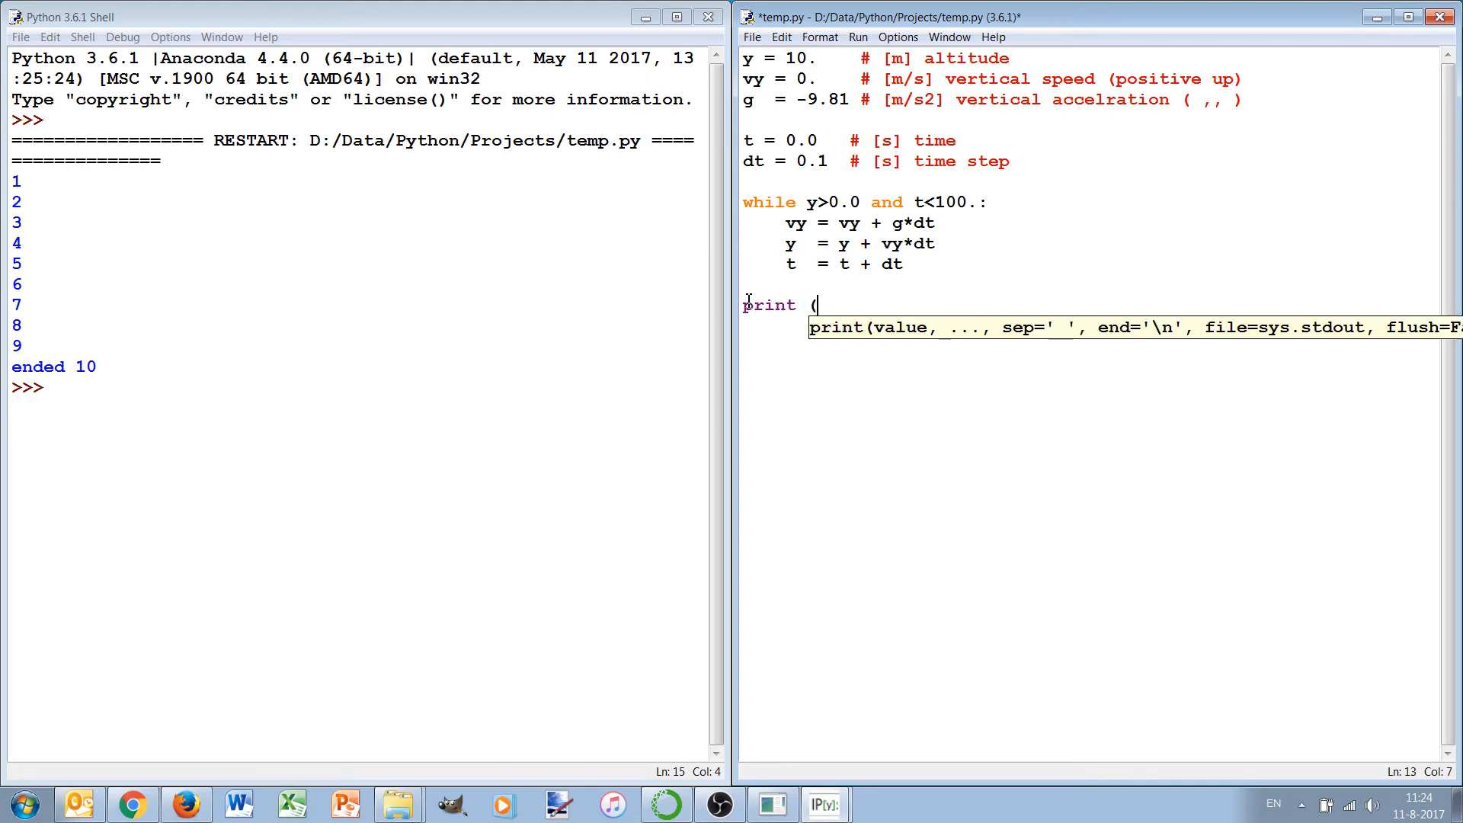
text("tim)
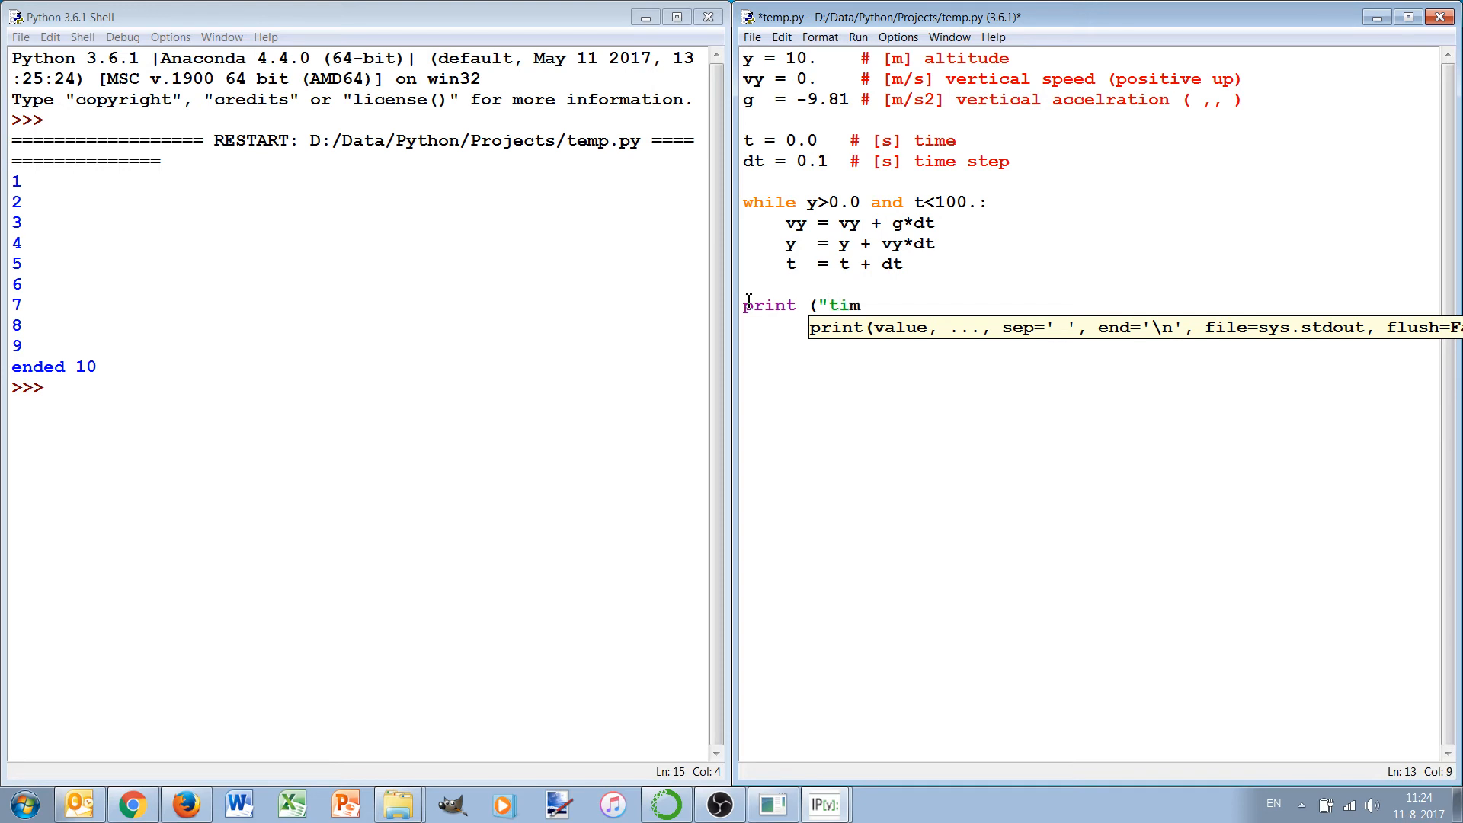
text(e =",t)
text(pr)
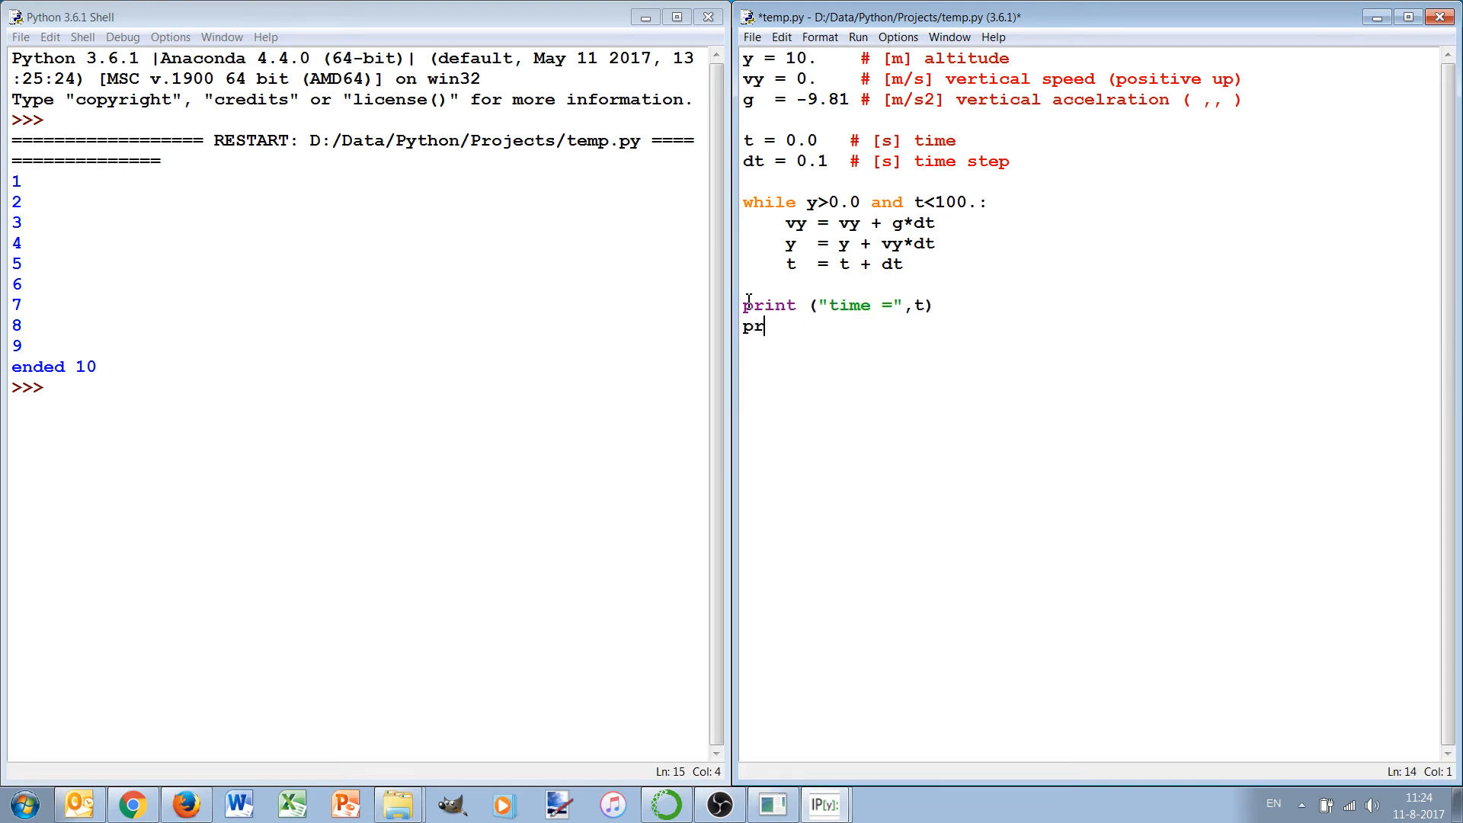
text(int (")
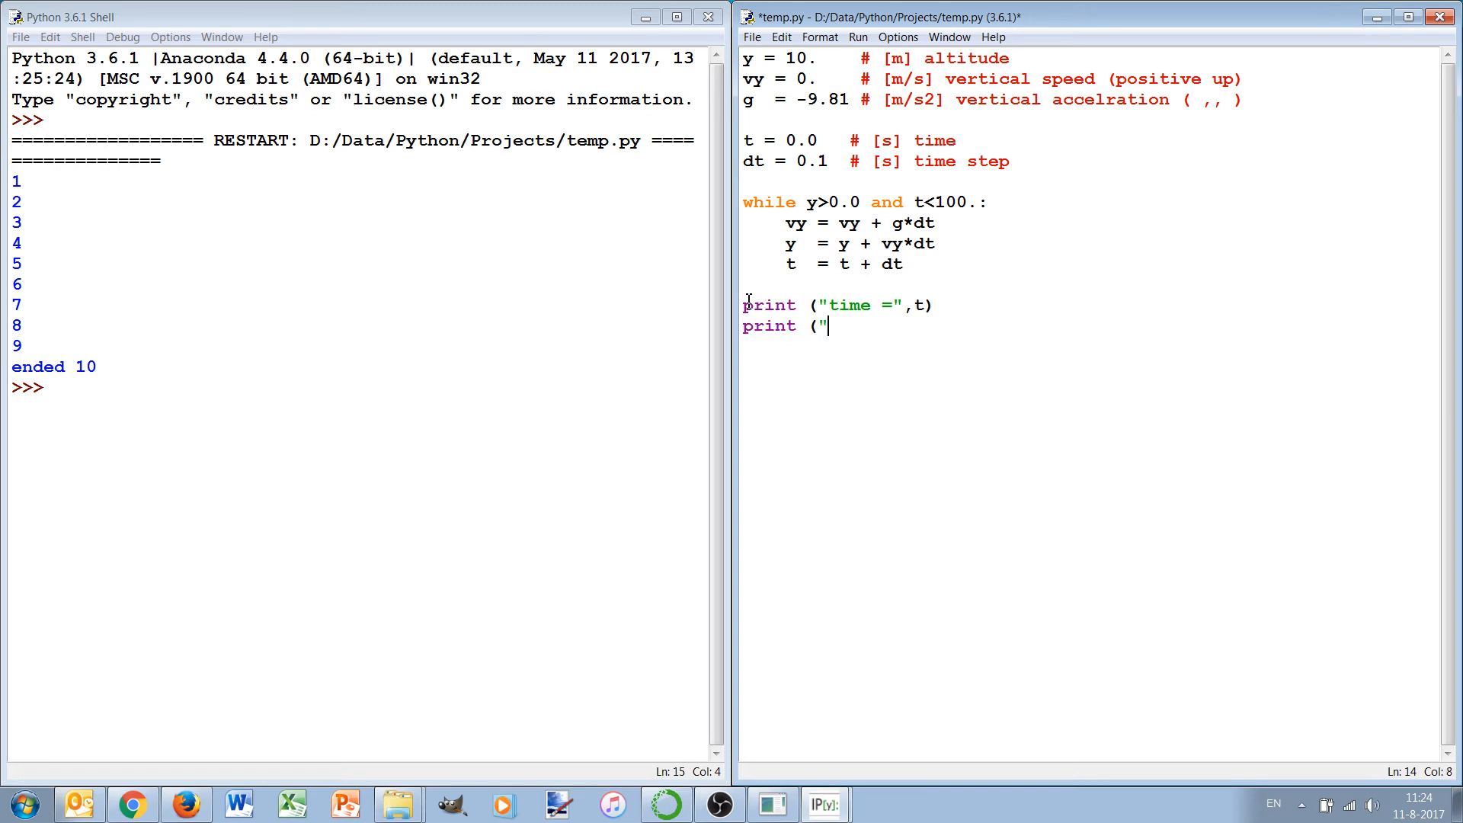
text(speed)
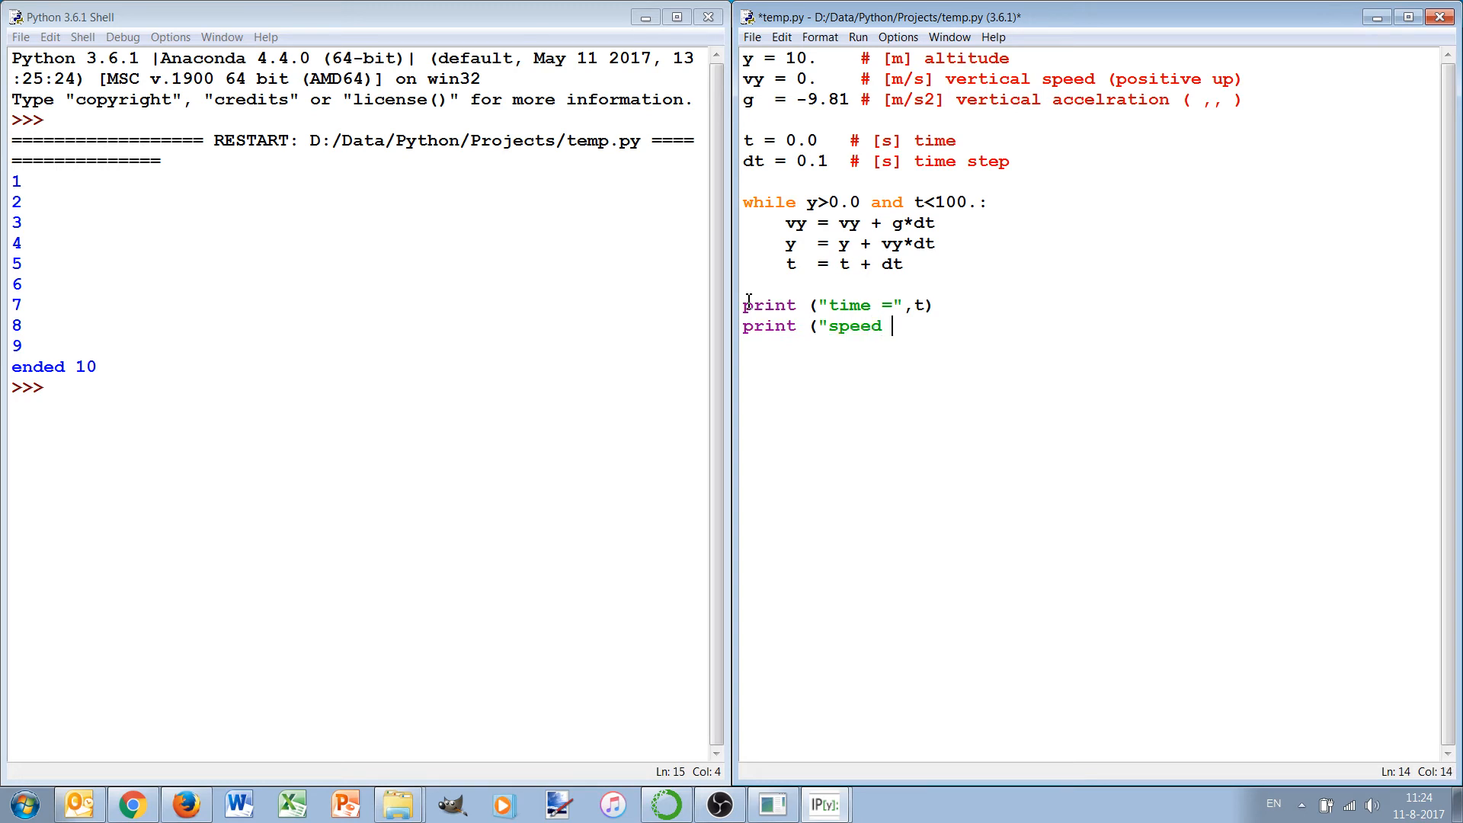
text(="",vy,"m/s")
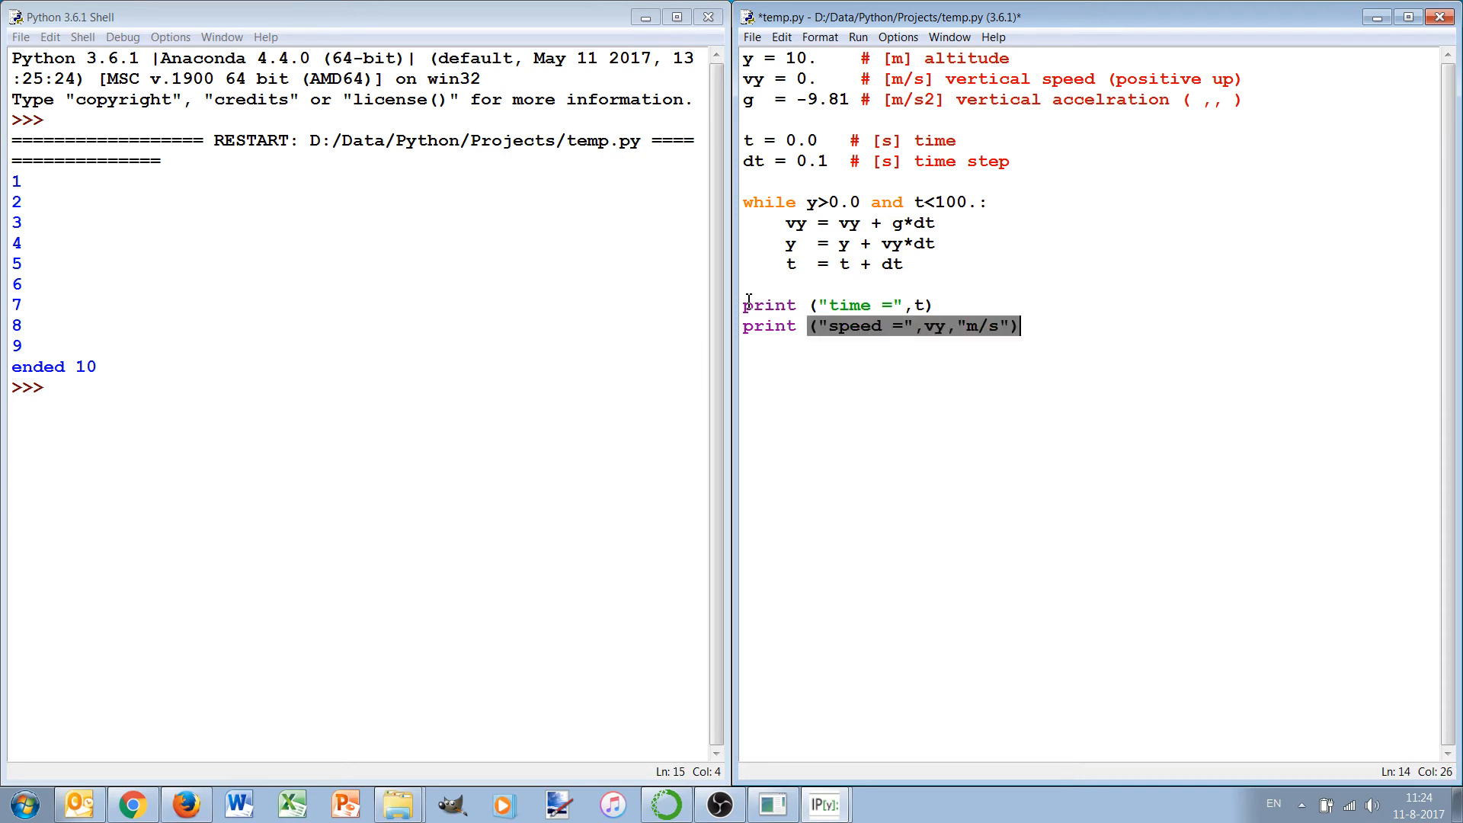
text(,"s")
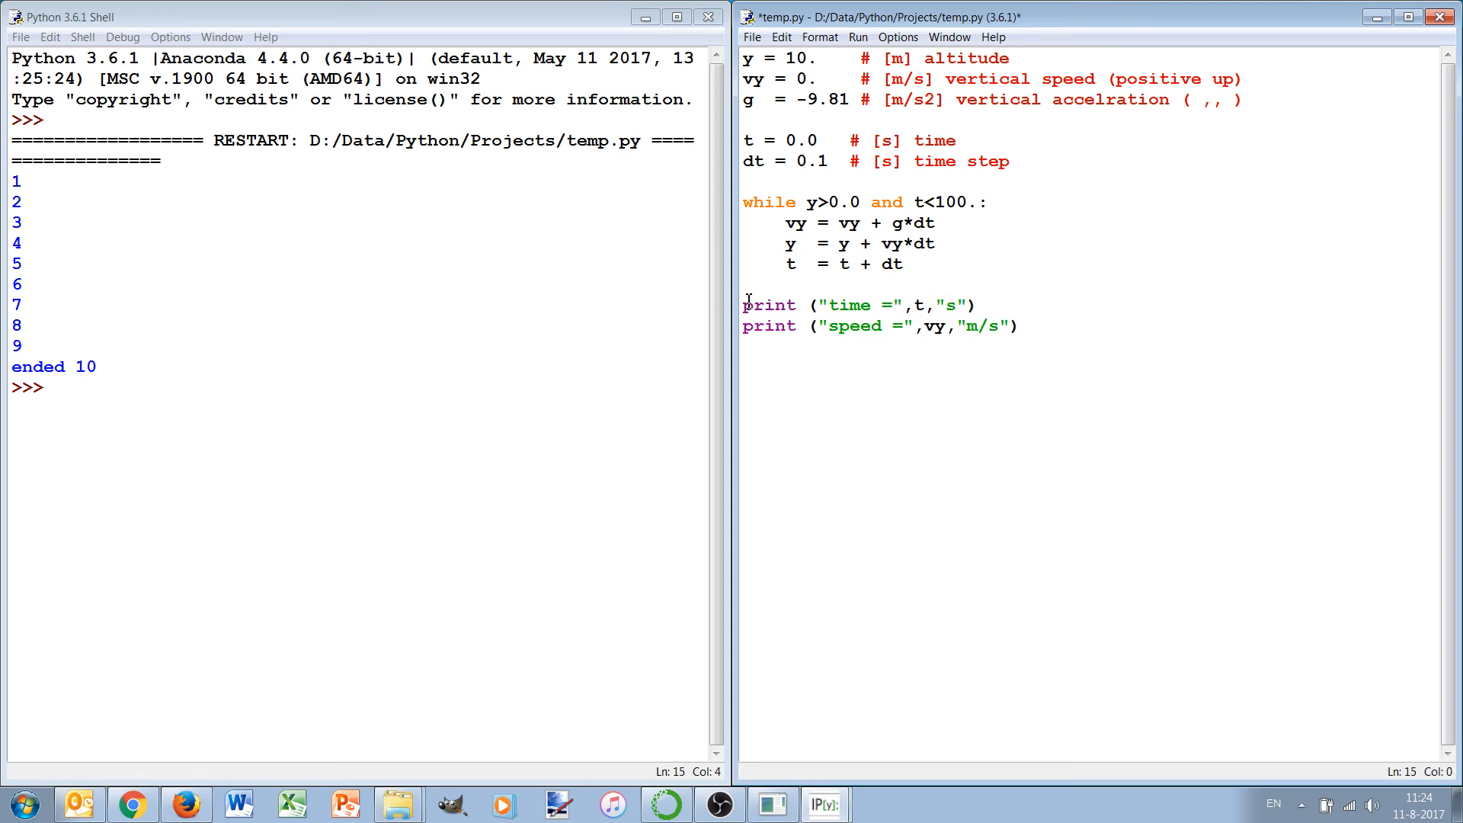
text(print ()
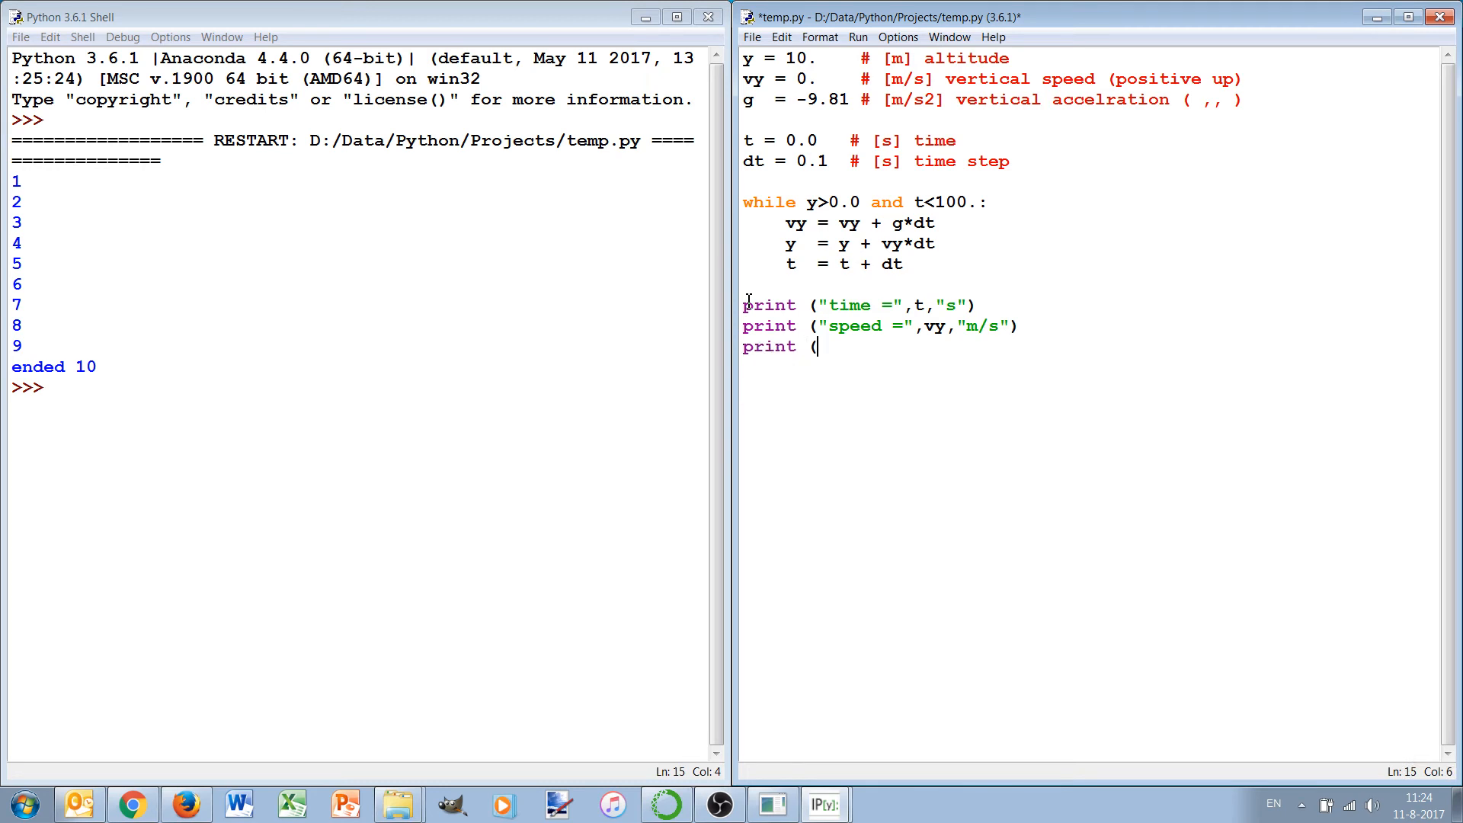
text("altit)
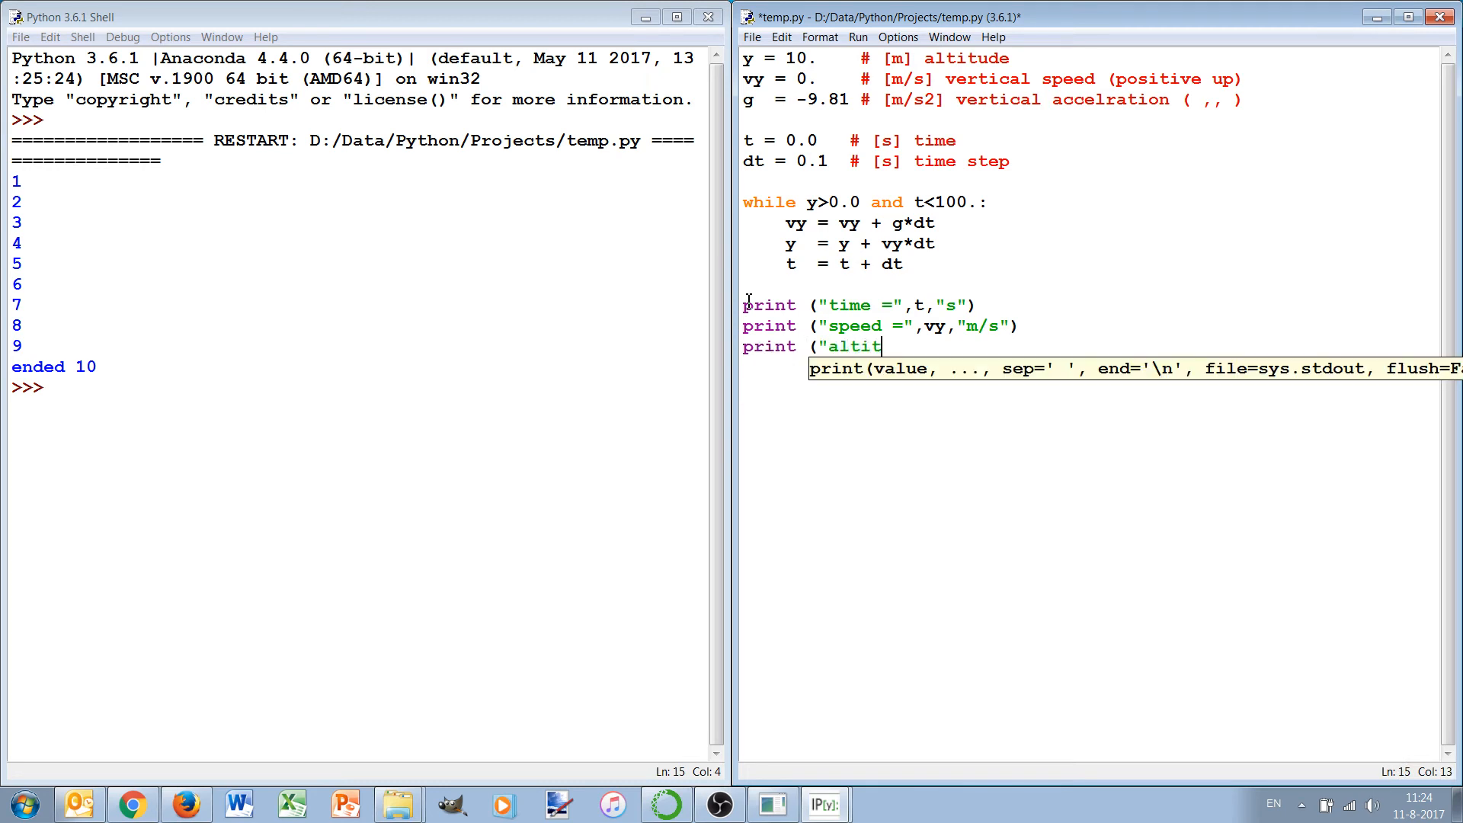
text(ude =)
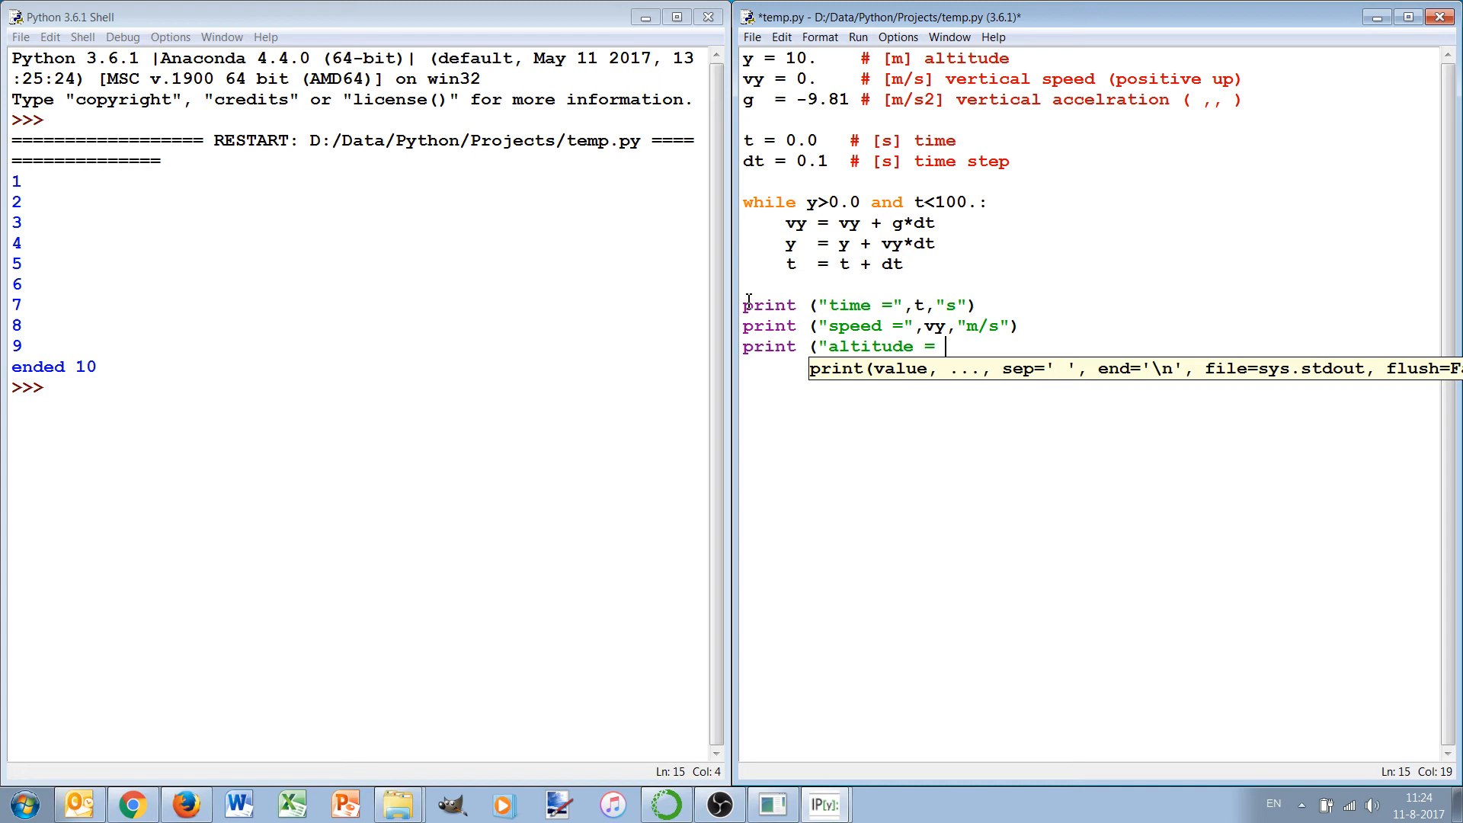
text(y,)
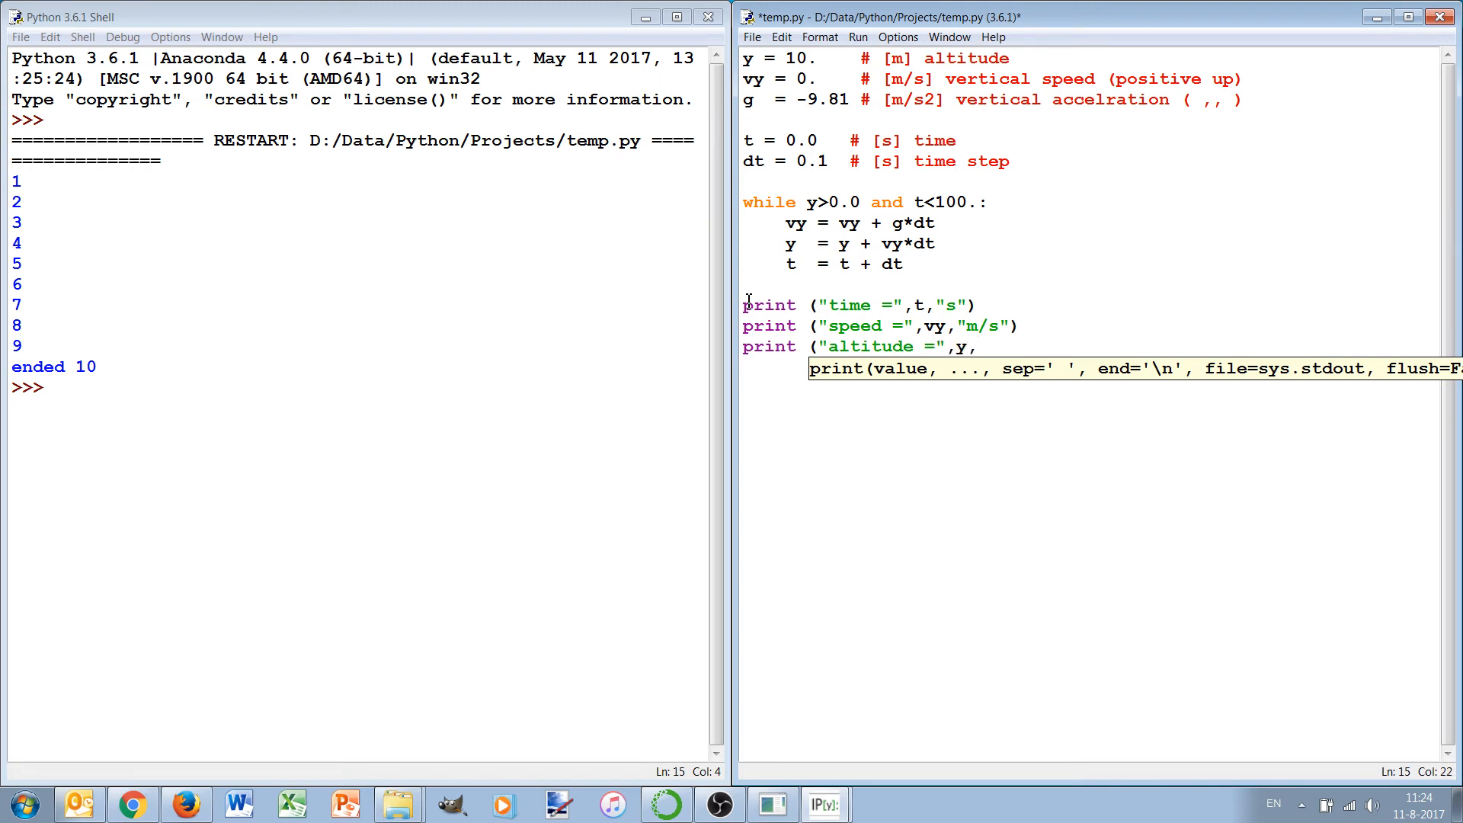
text("m")
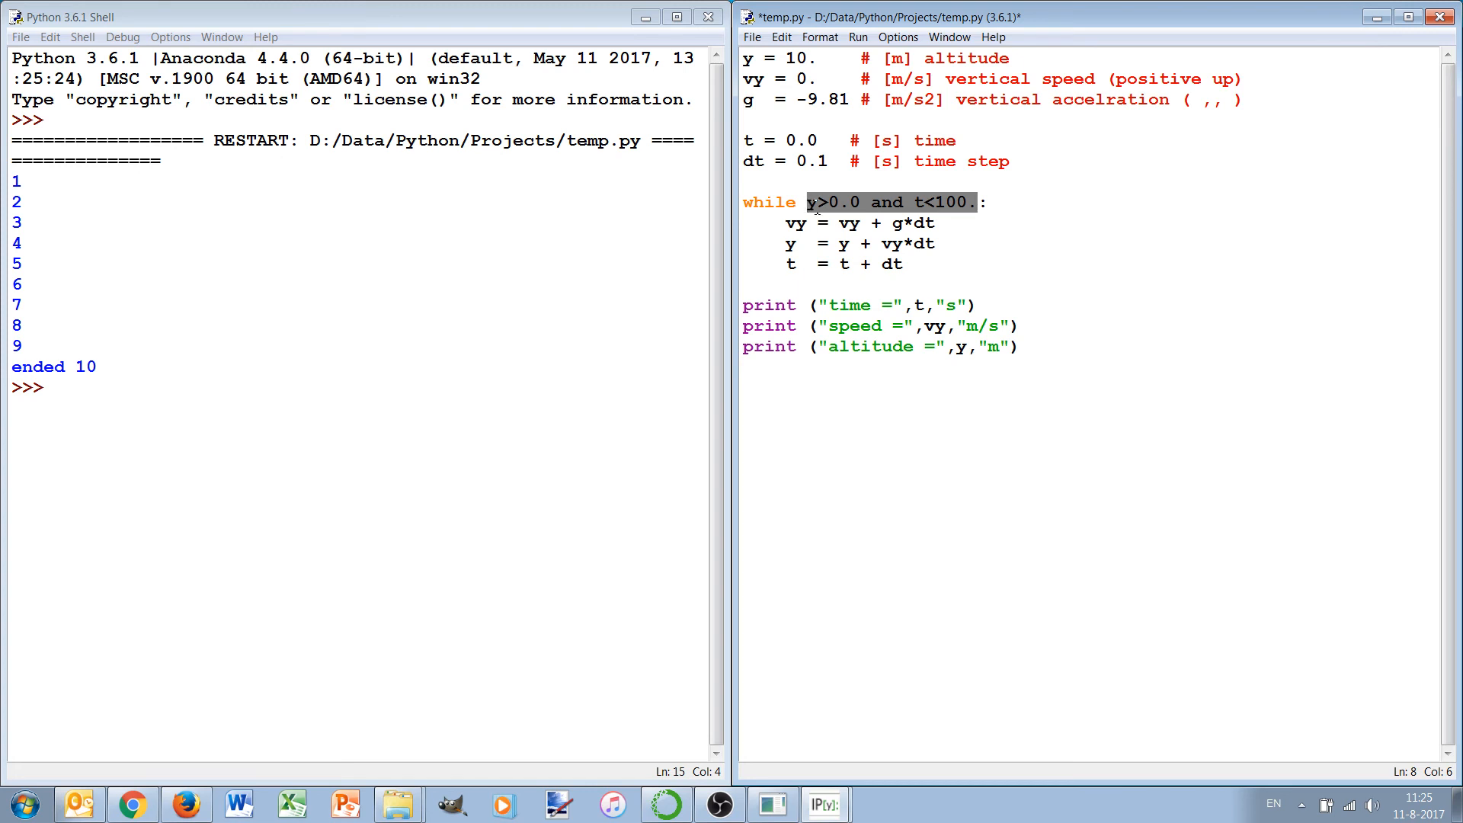
Rewrite the condition as while not (y<=0.0 or t>=100.): using not, <=, or and >=.
click(818, 204)
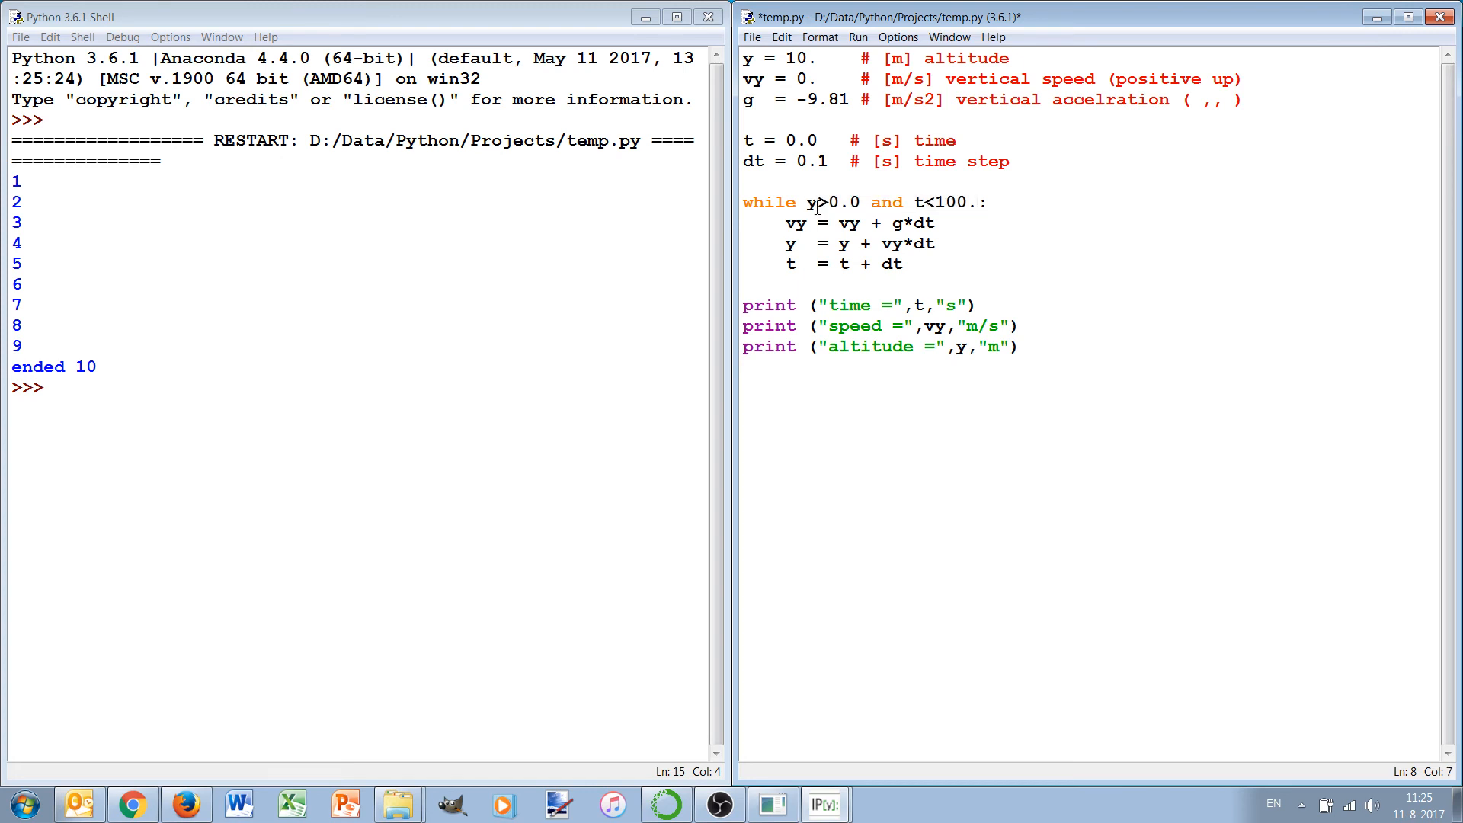
text(not ()
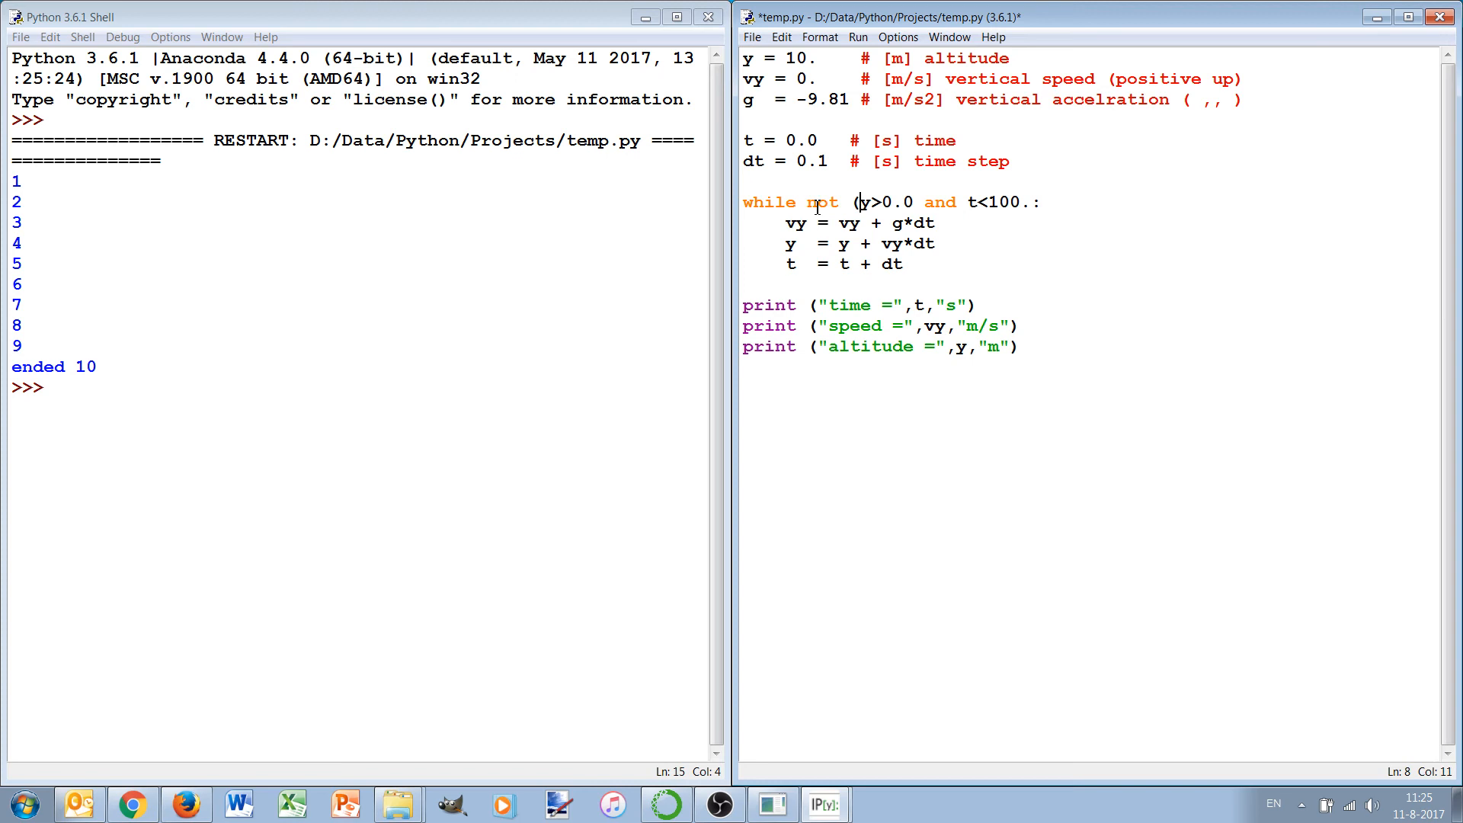
text(<=)
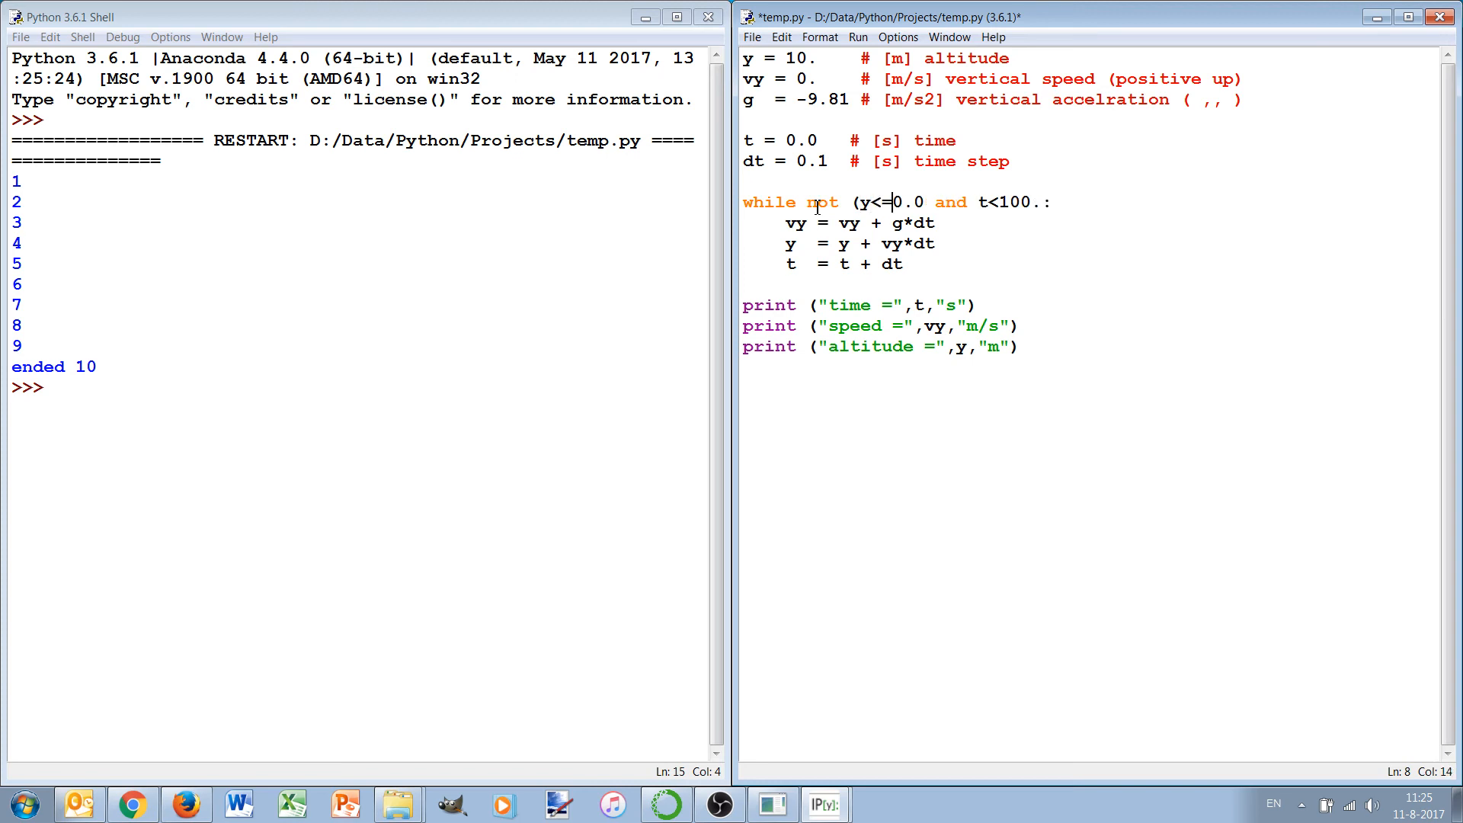
double_click(949, 201)
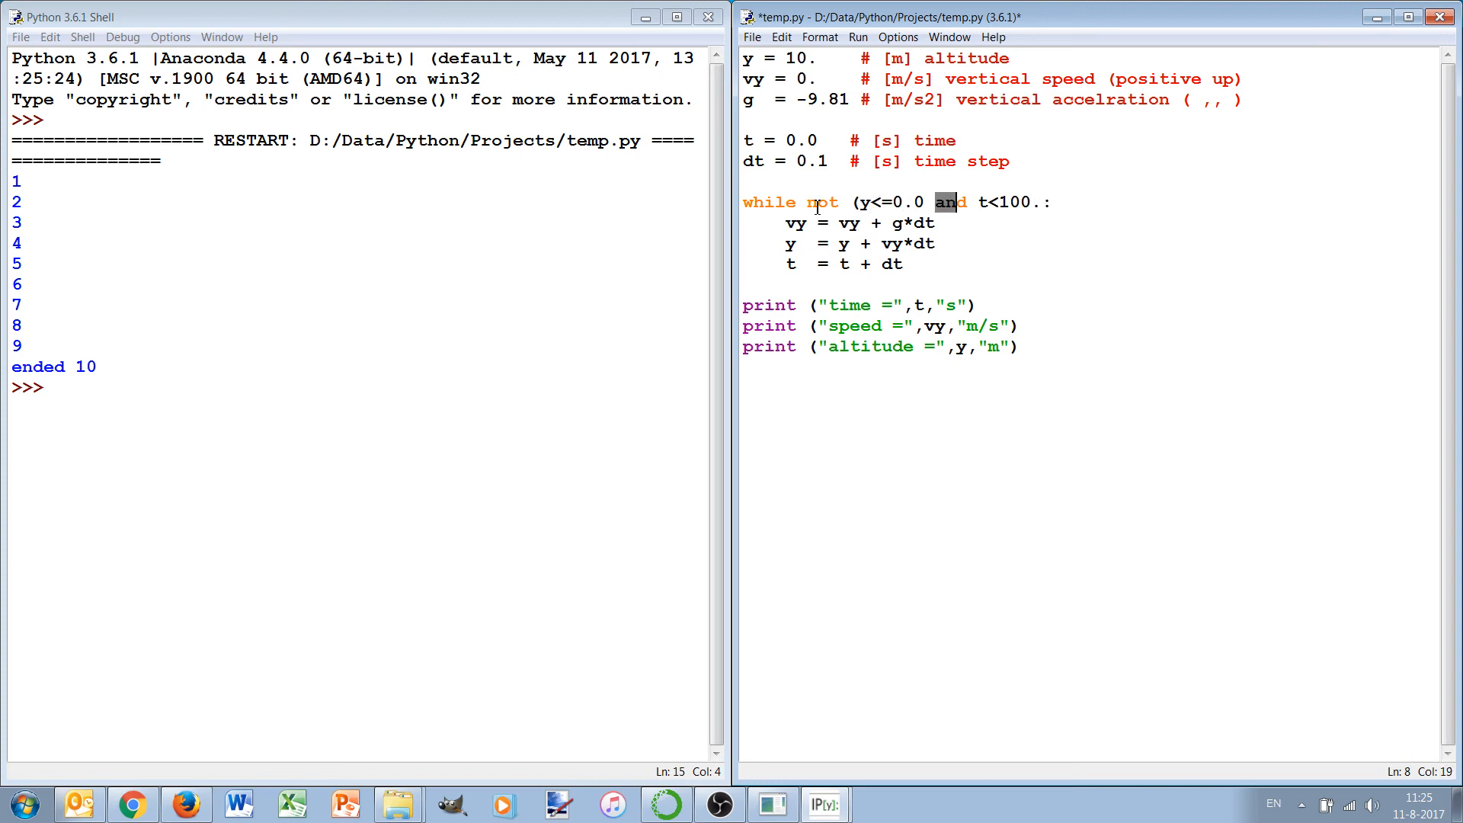
text(or)
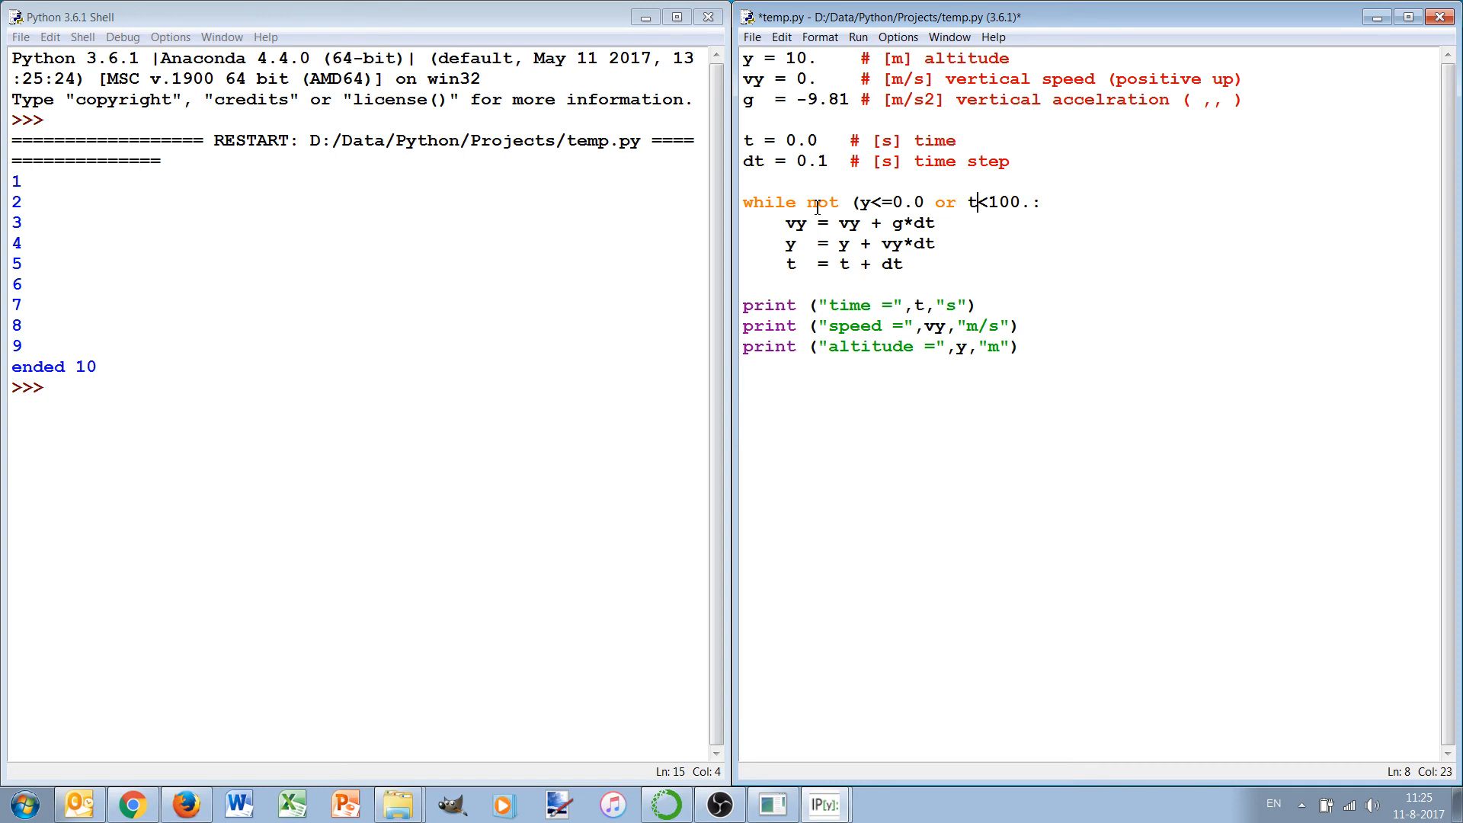
key(Backspace)
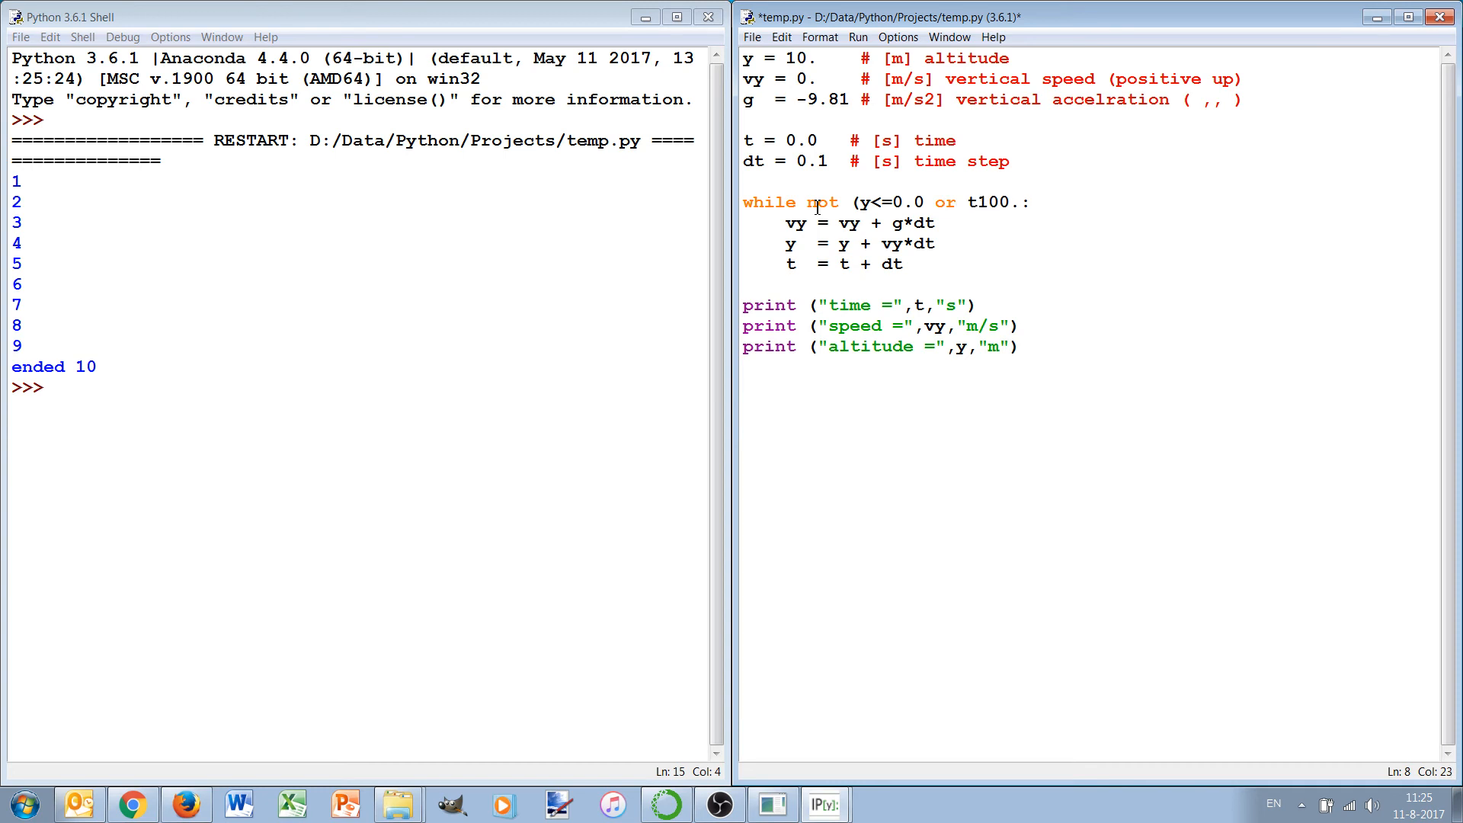
text(>=)
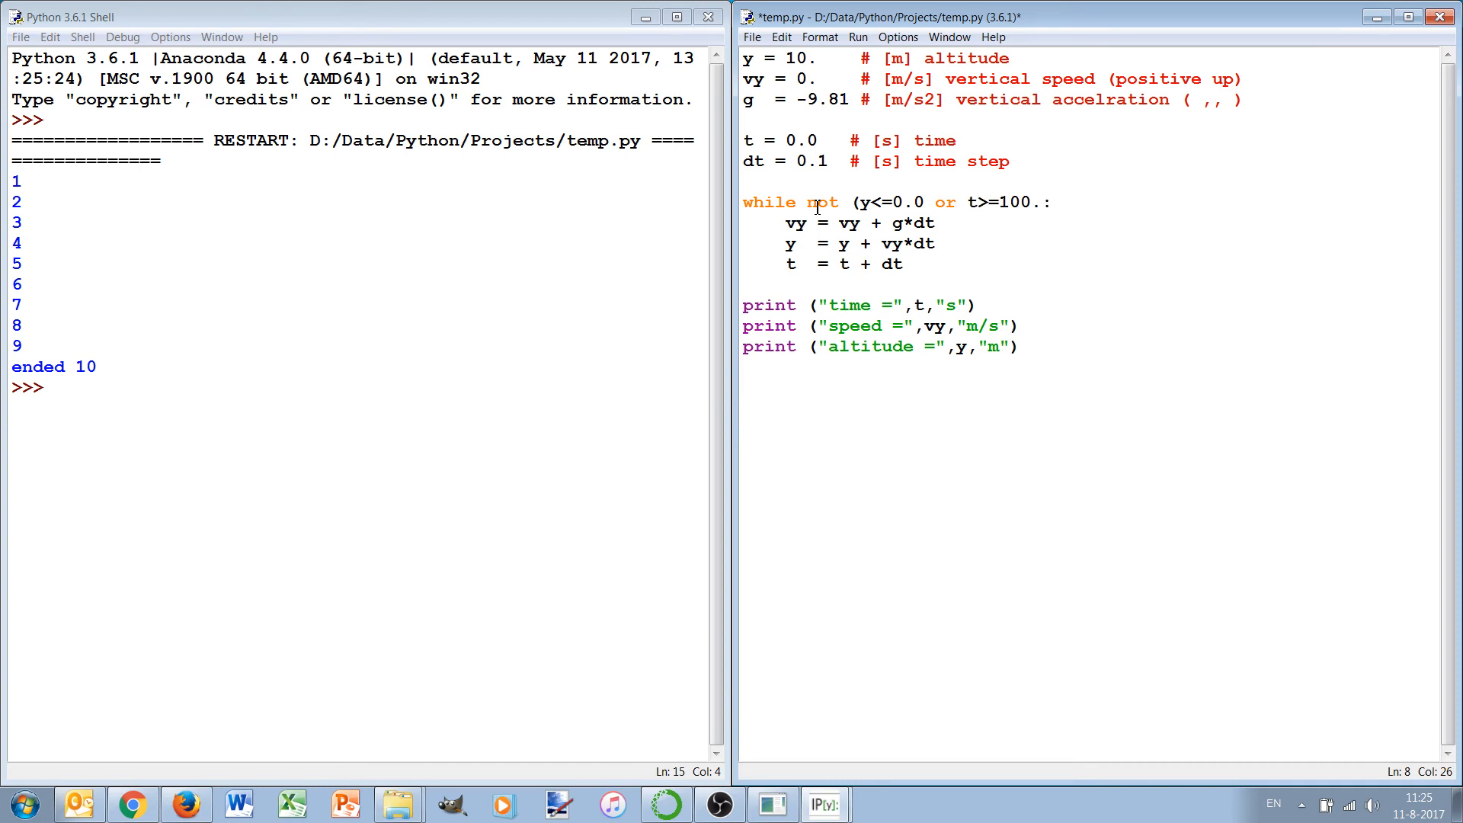
Review the stopping condition inside the parentheses and correct it to y<=0.0 or t>=100.
drag(847, 201, 1050, 201)
text())
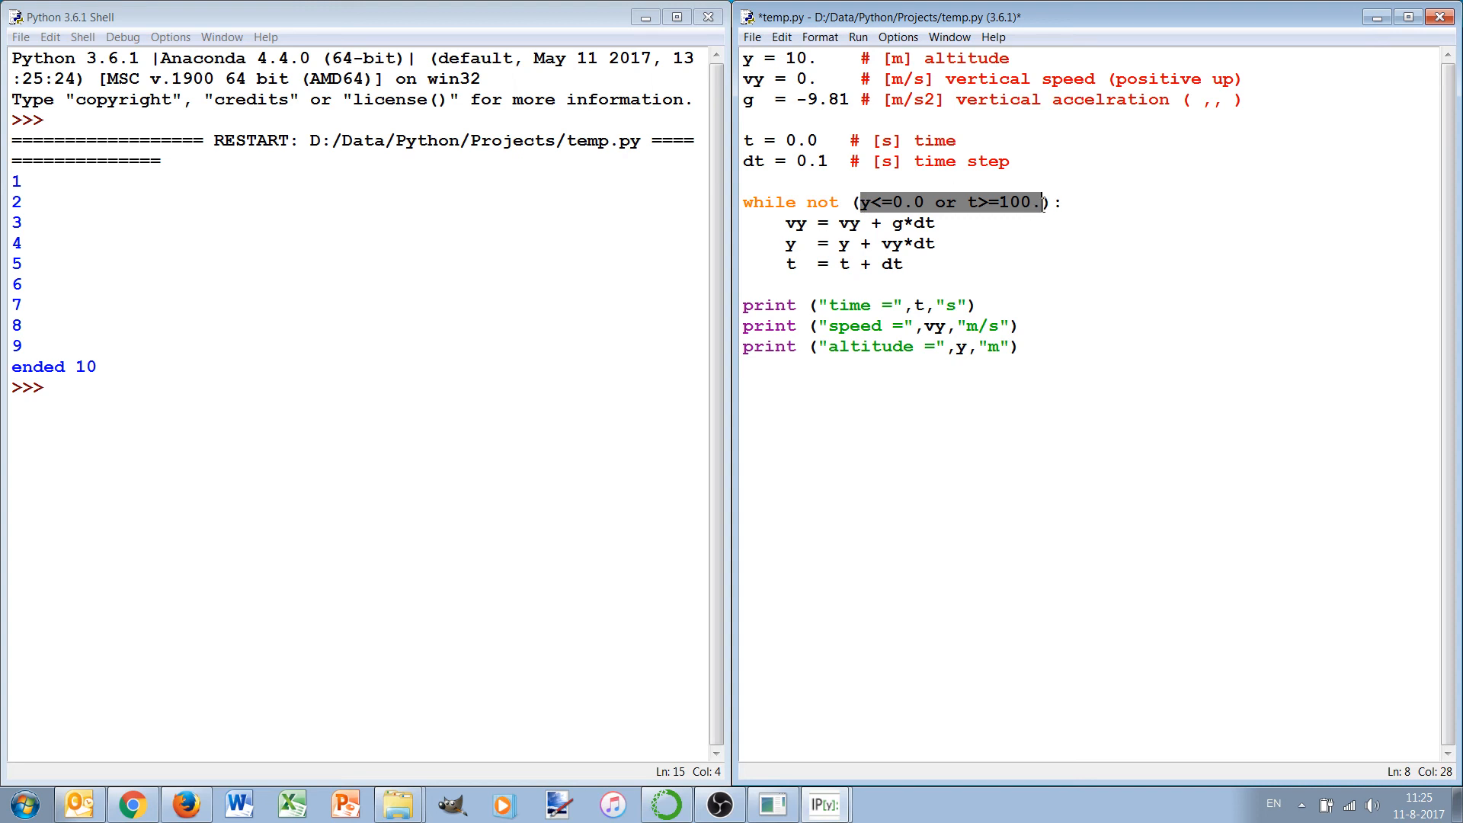
click(861, 201)
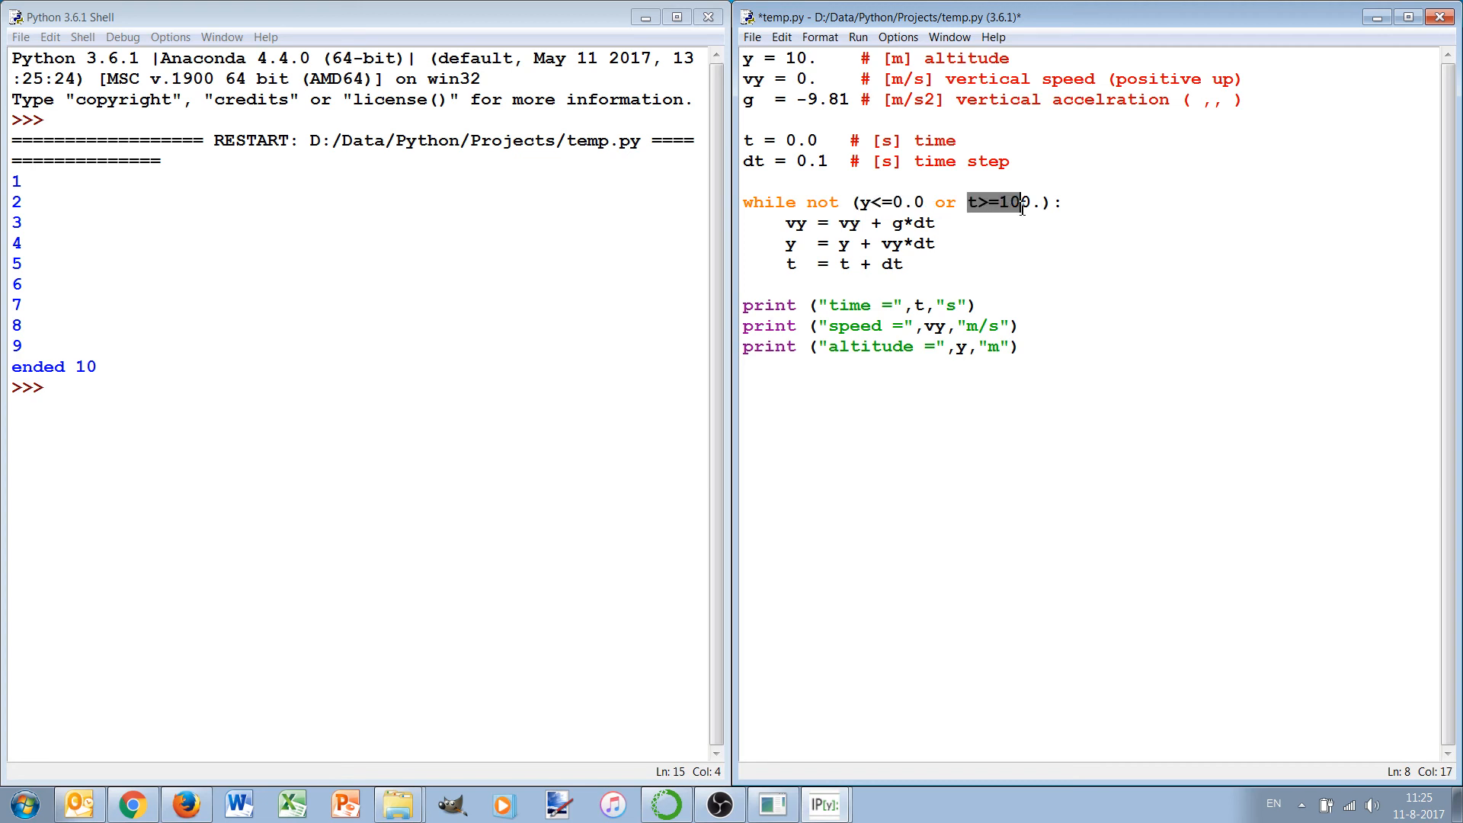
text(0)
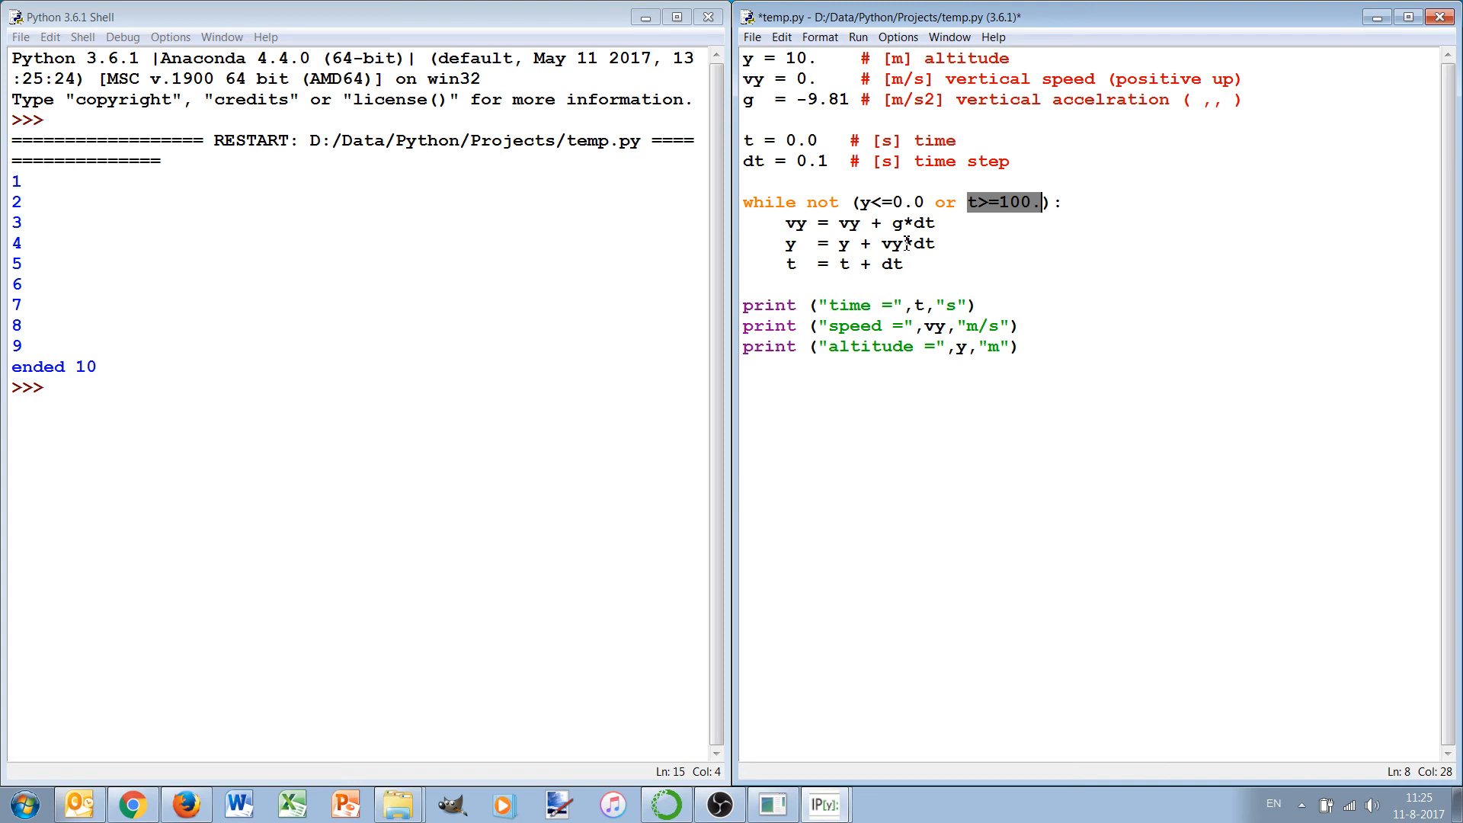
click(857, 37)
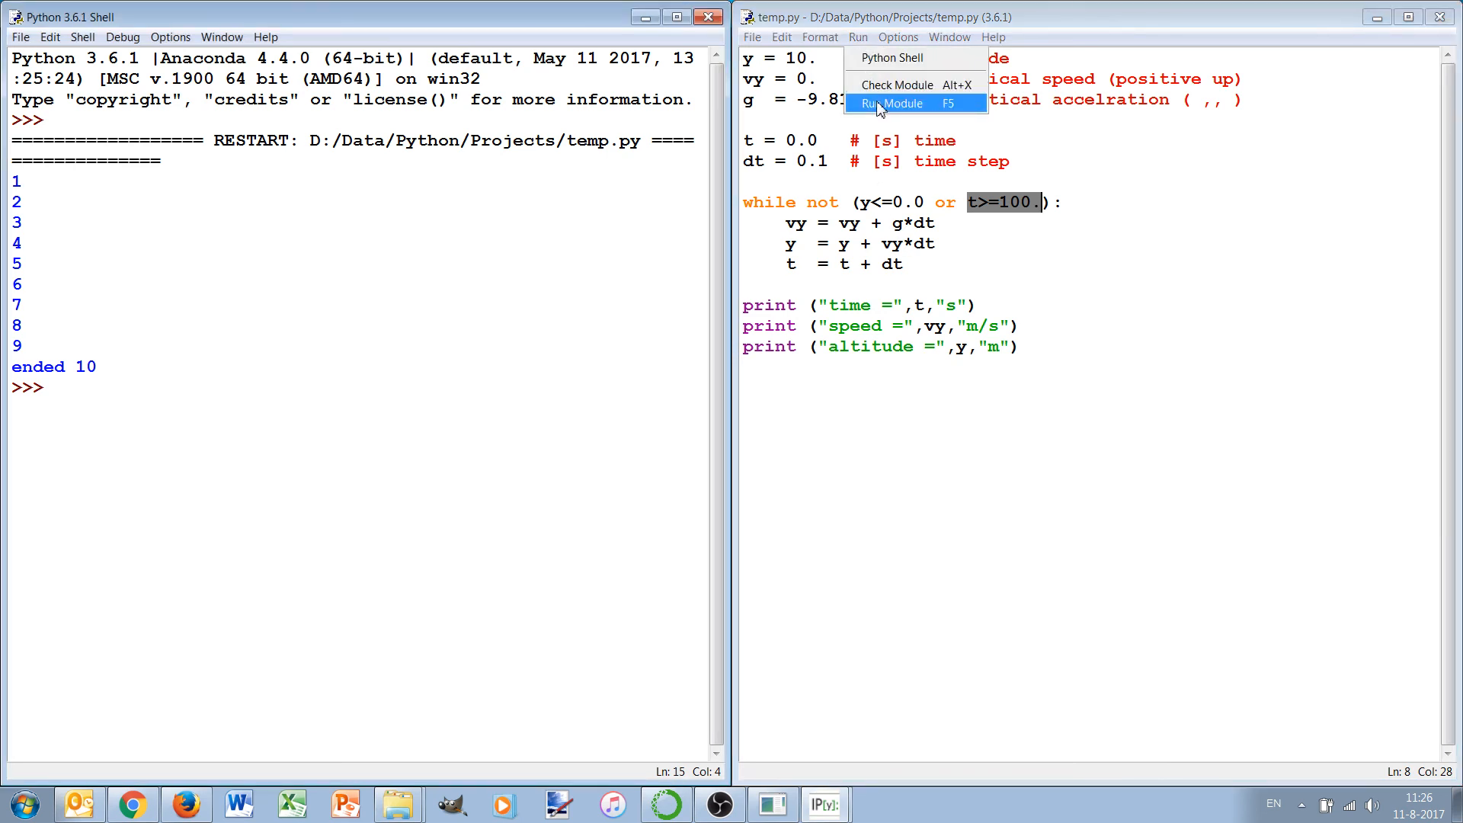
Run the module for time 1.4 s, speed -13.734 m/s, then refine dt to 0.001.
click(899, 103)
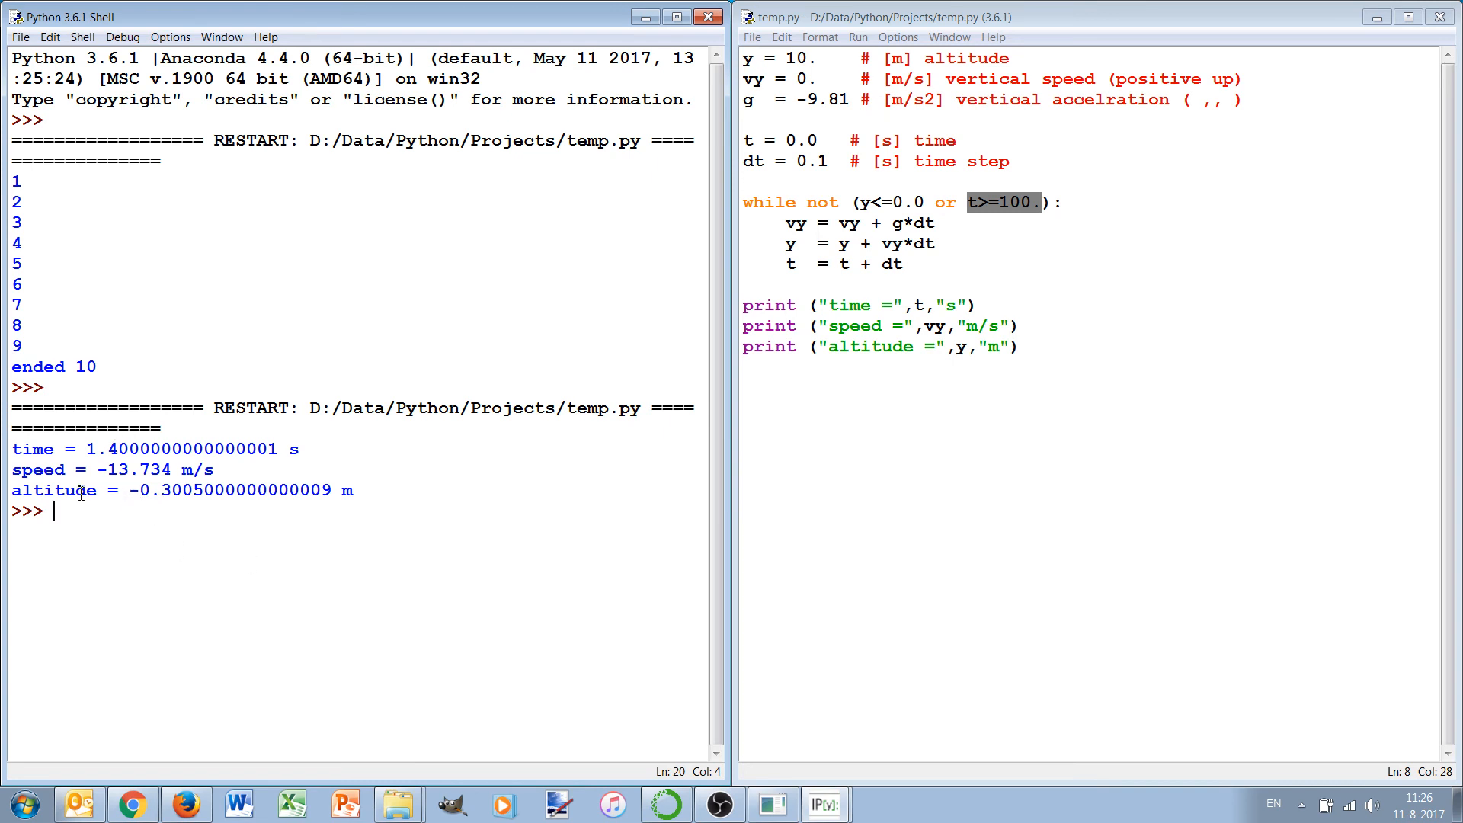
mouse_move(199, 505)
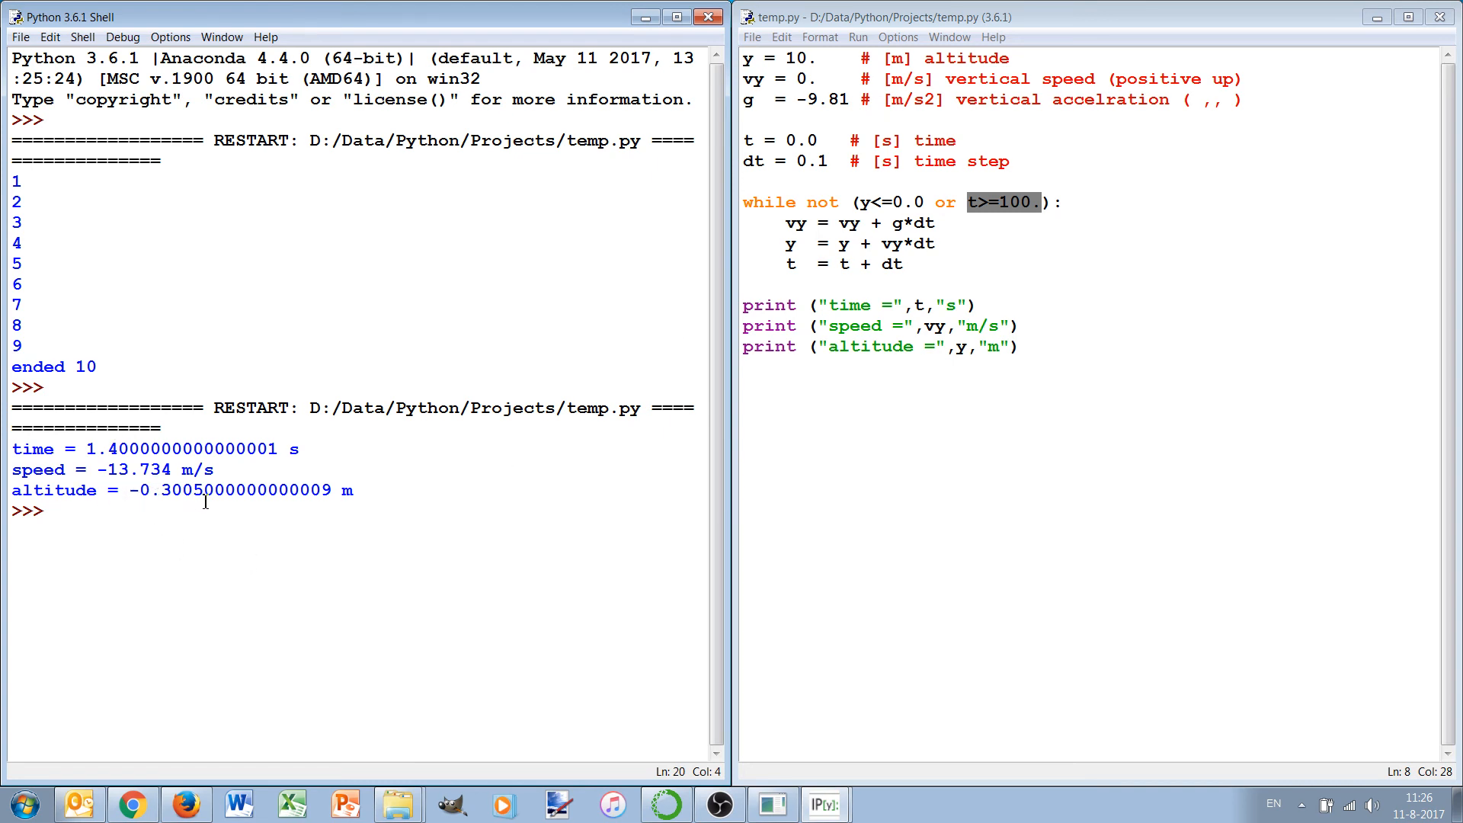
mouse_move(256, 502)
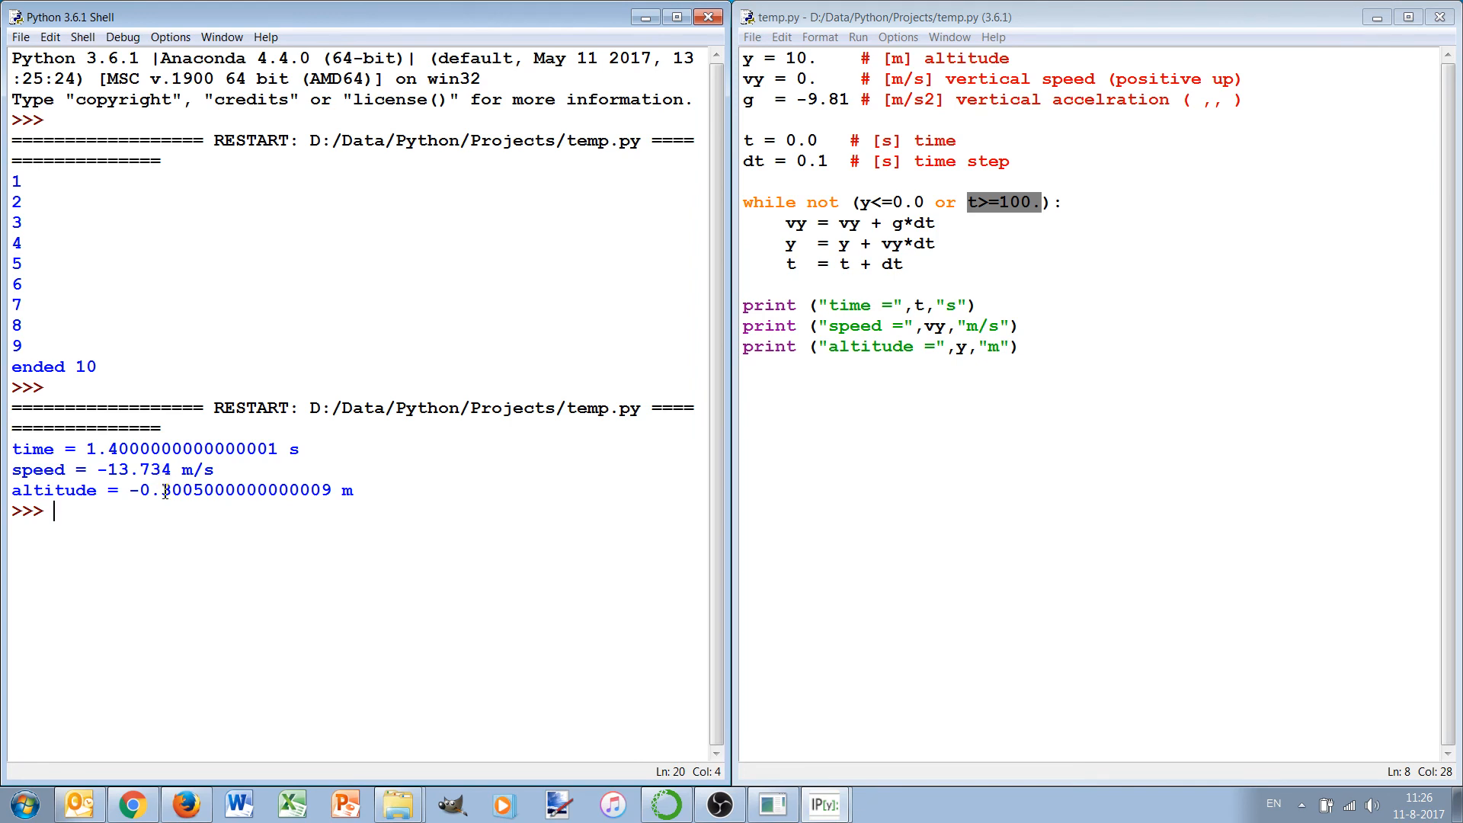
mouse_move(26, 471)
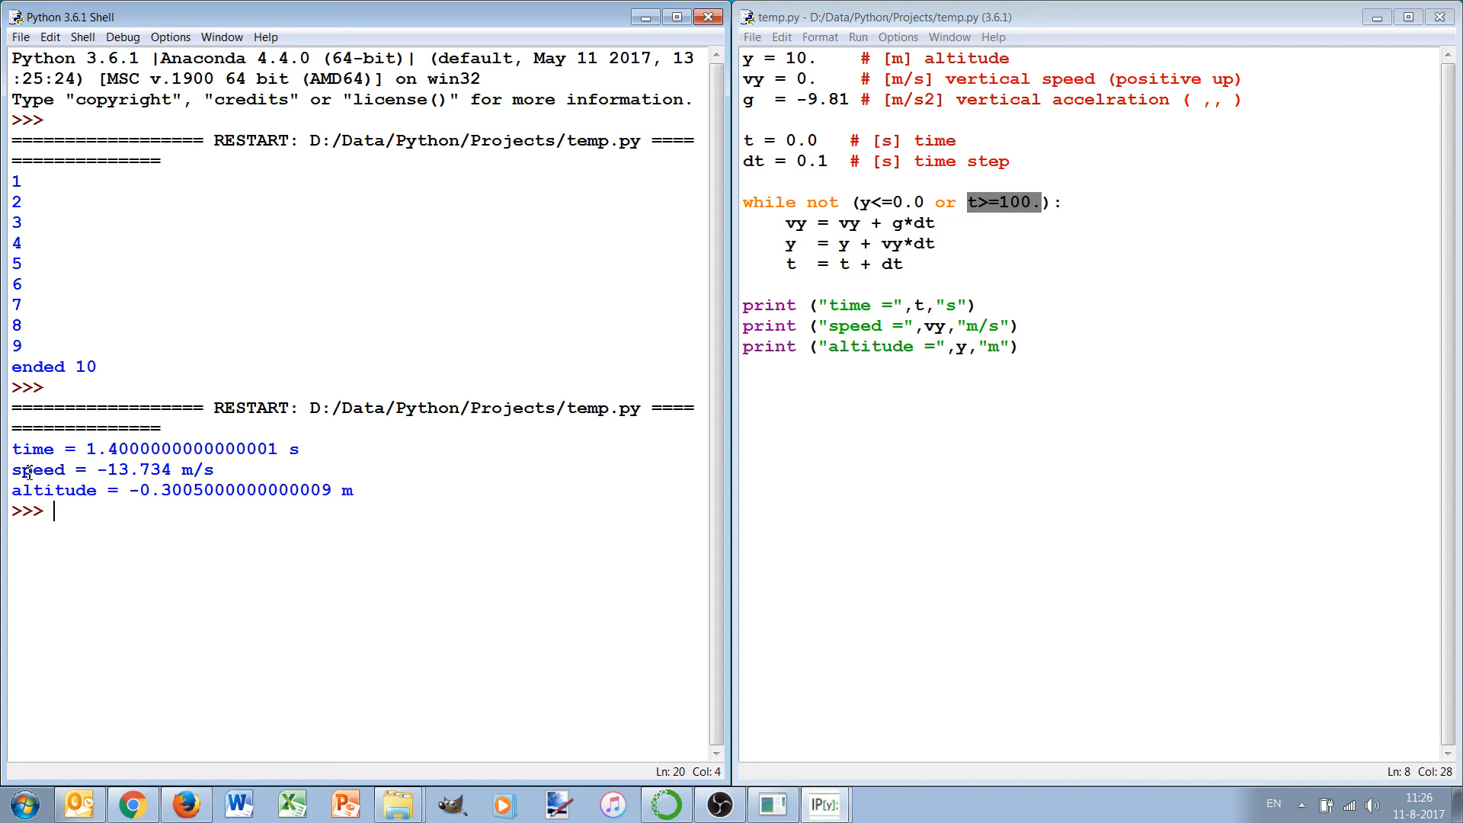
mouse_move(98, 451)
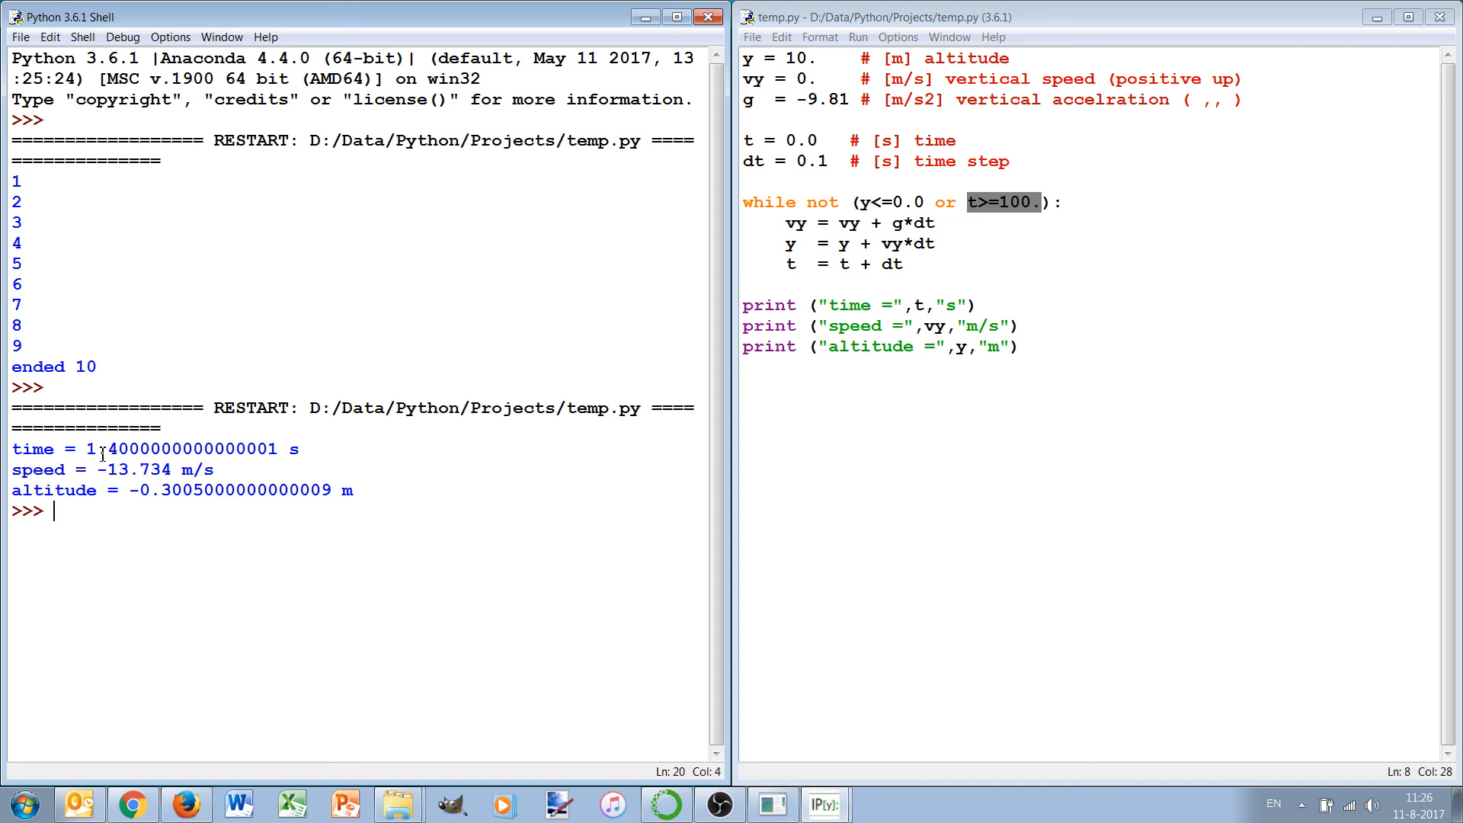
mouse_move(198, 469)
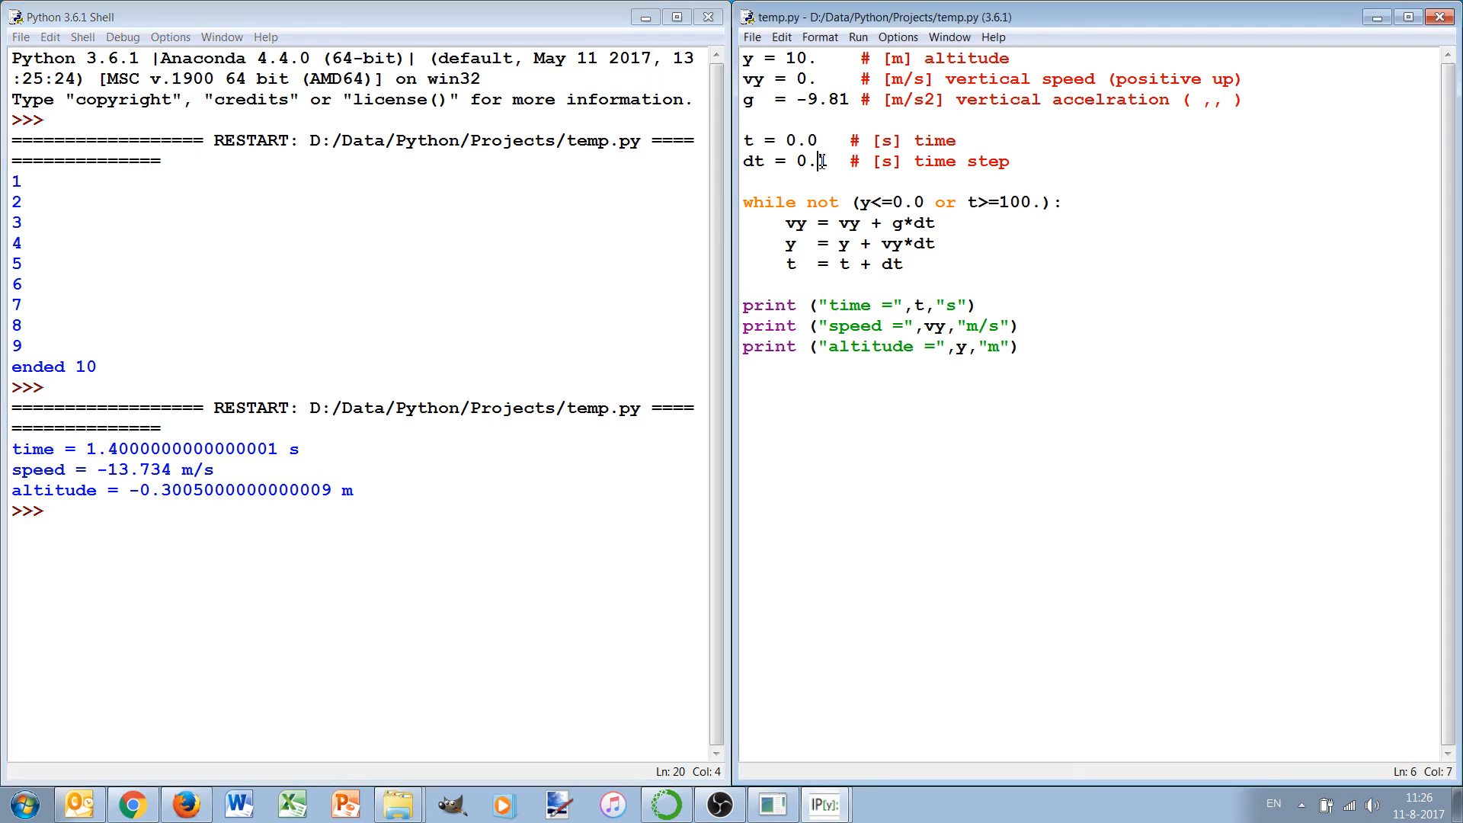
text(001)
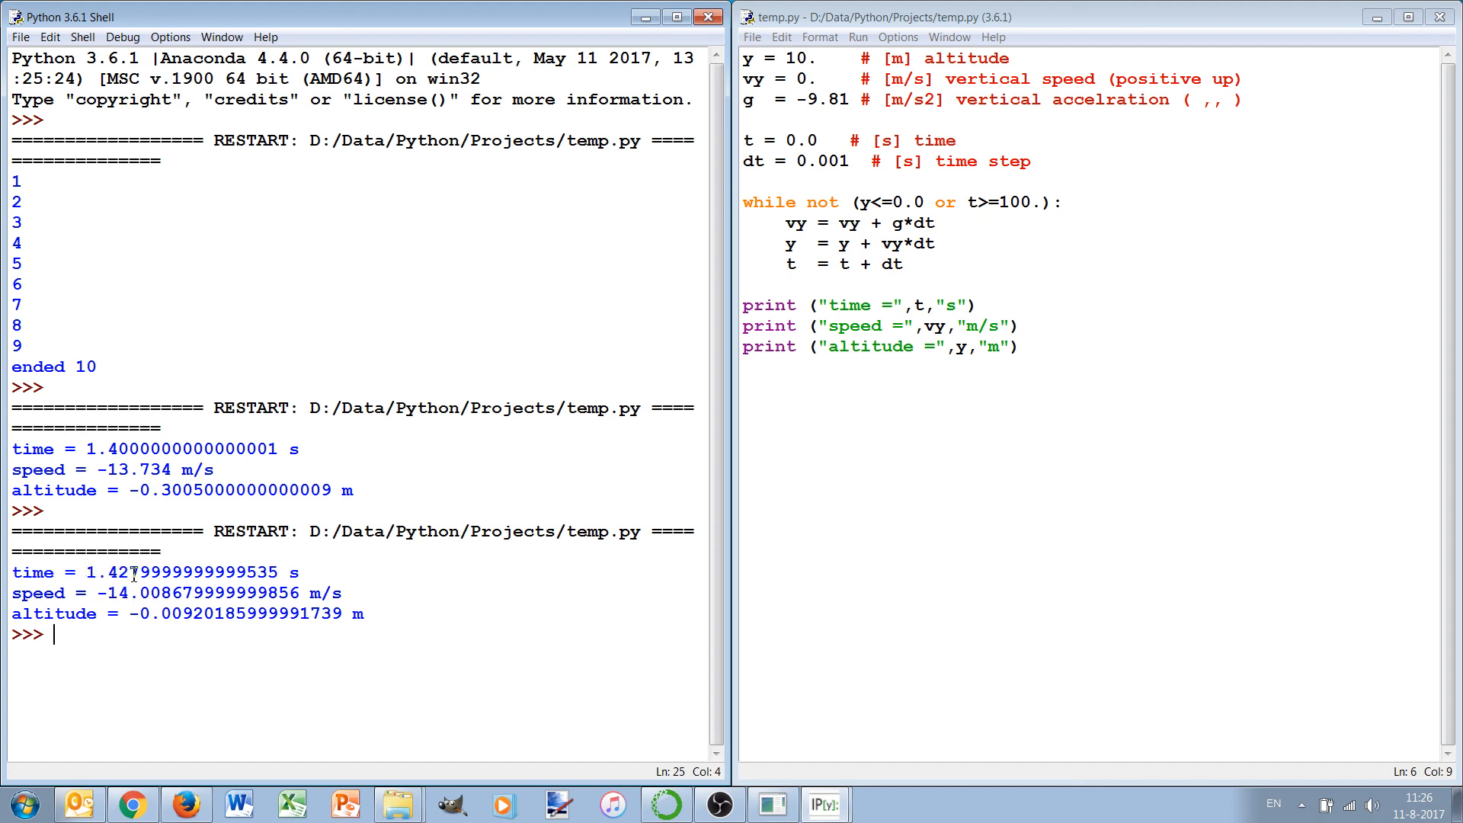
mouse_move(99, 593)
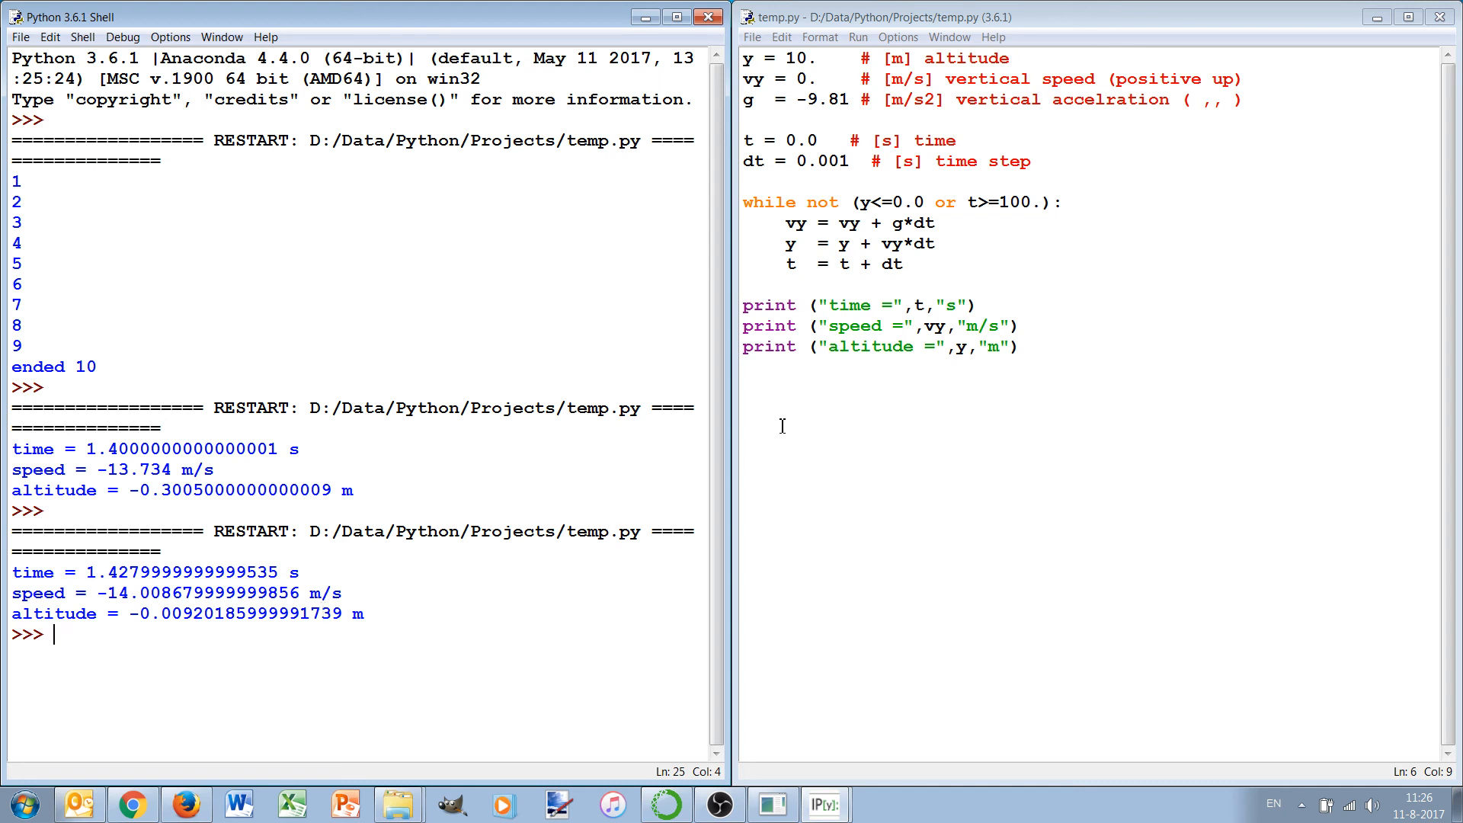
mouse_move(104, 593)
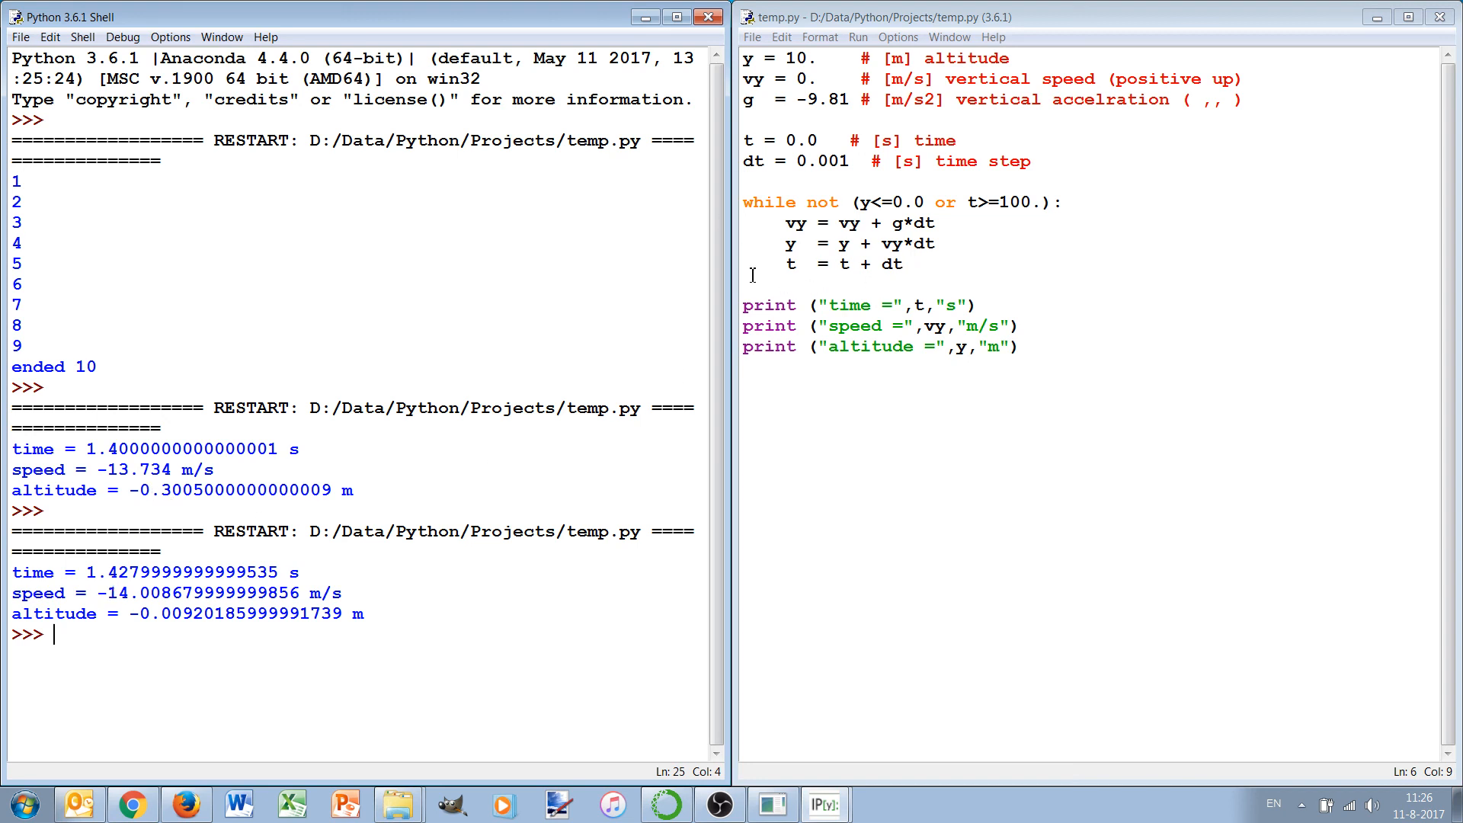
mouse_move(869, 333)
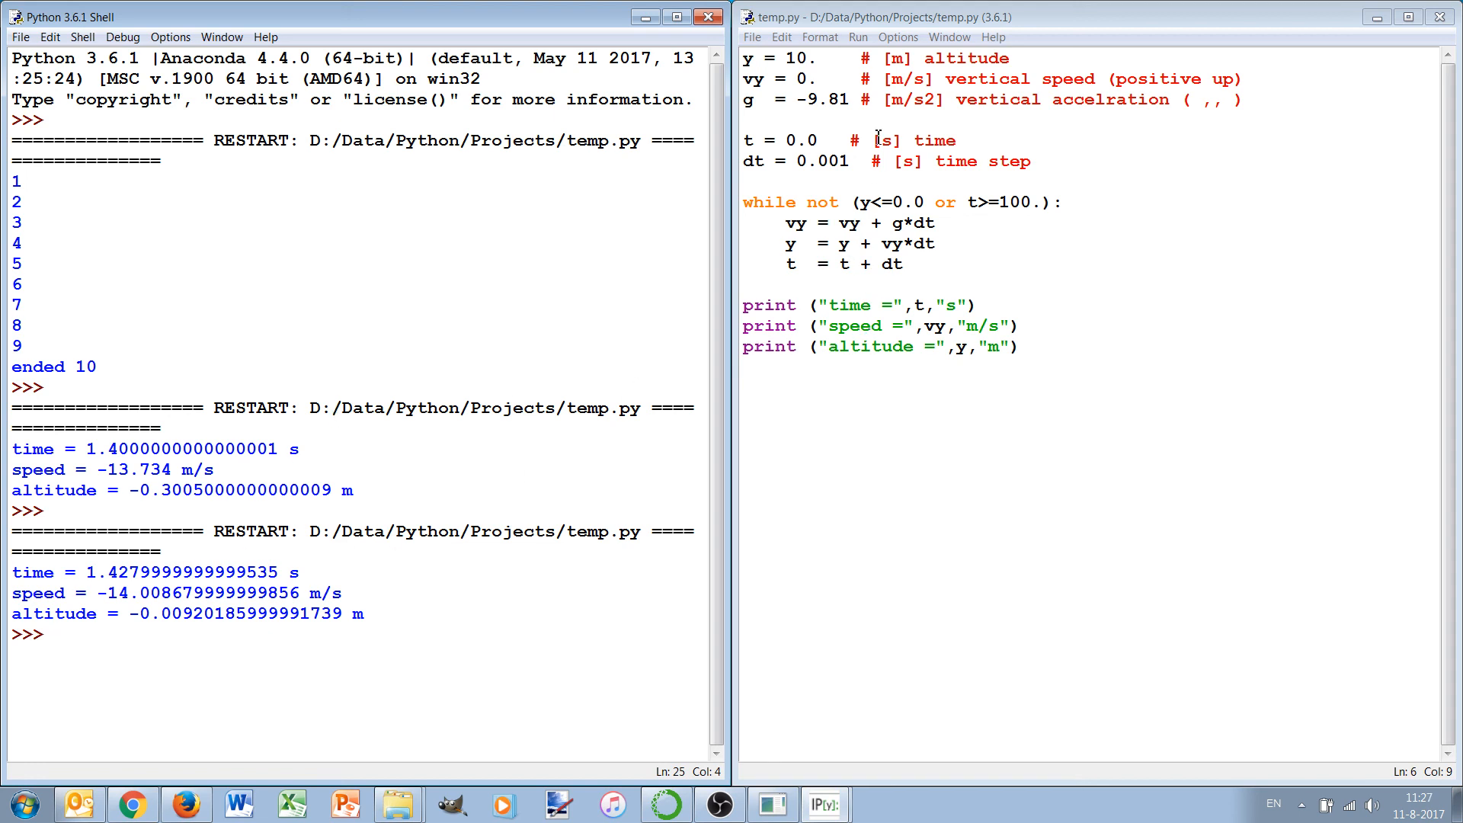
mouse_move(846, 360)
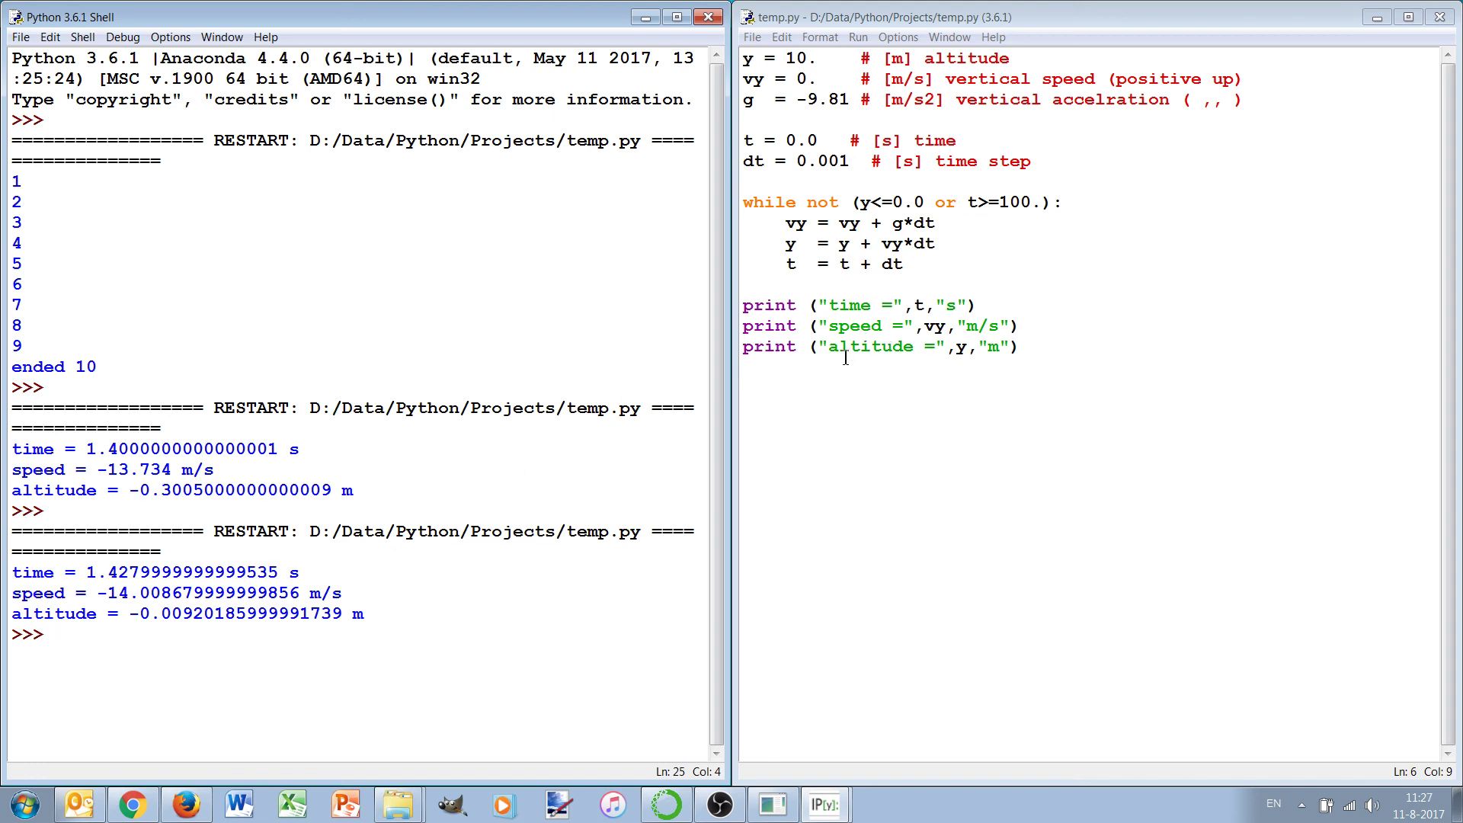